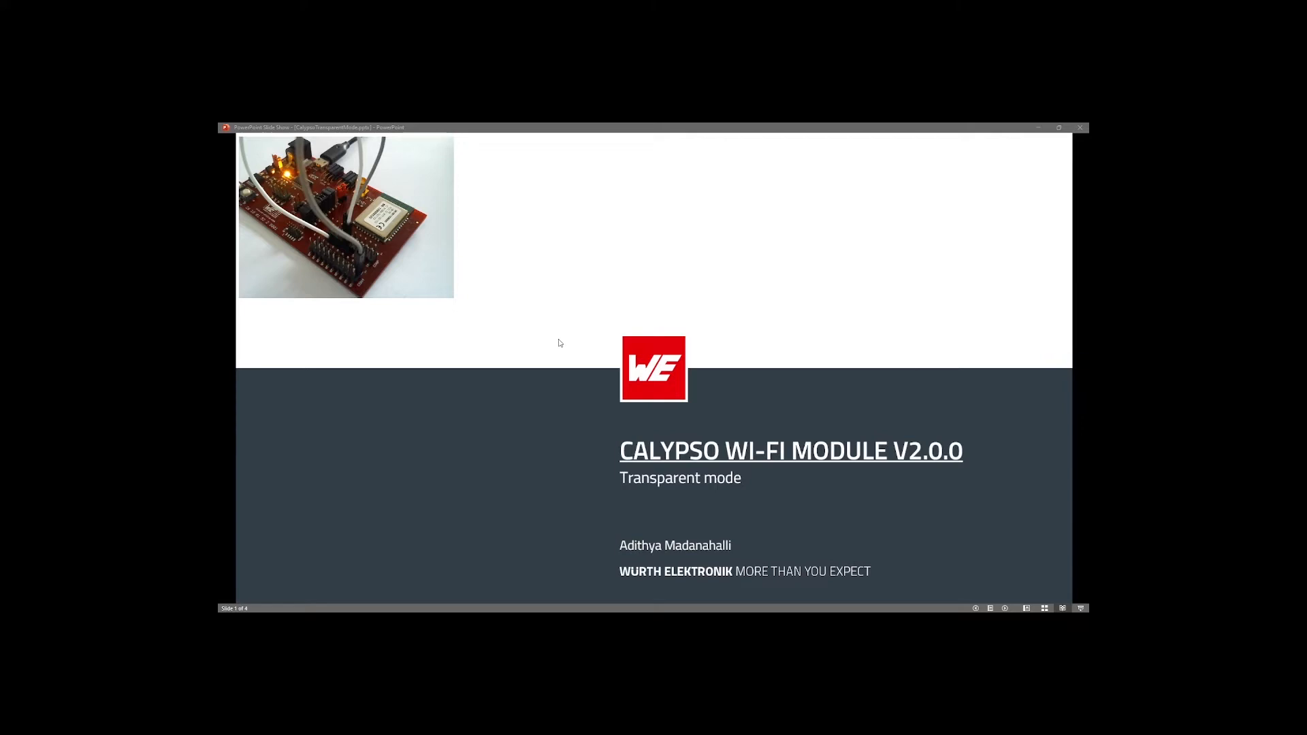
pyautogui.moveTo(560, 340)
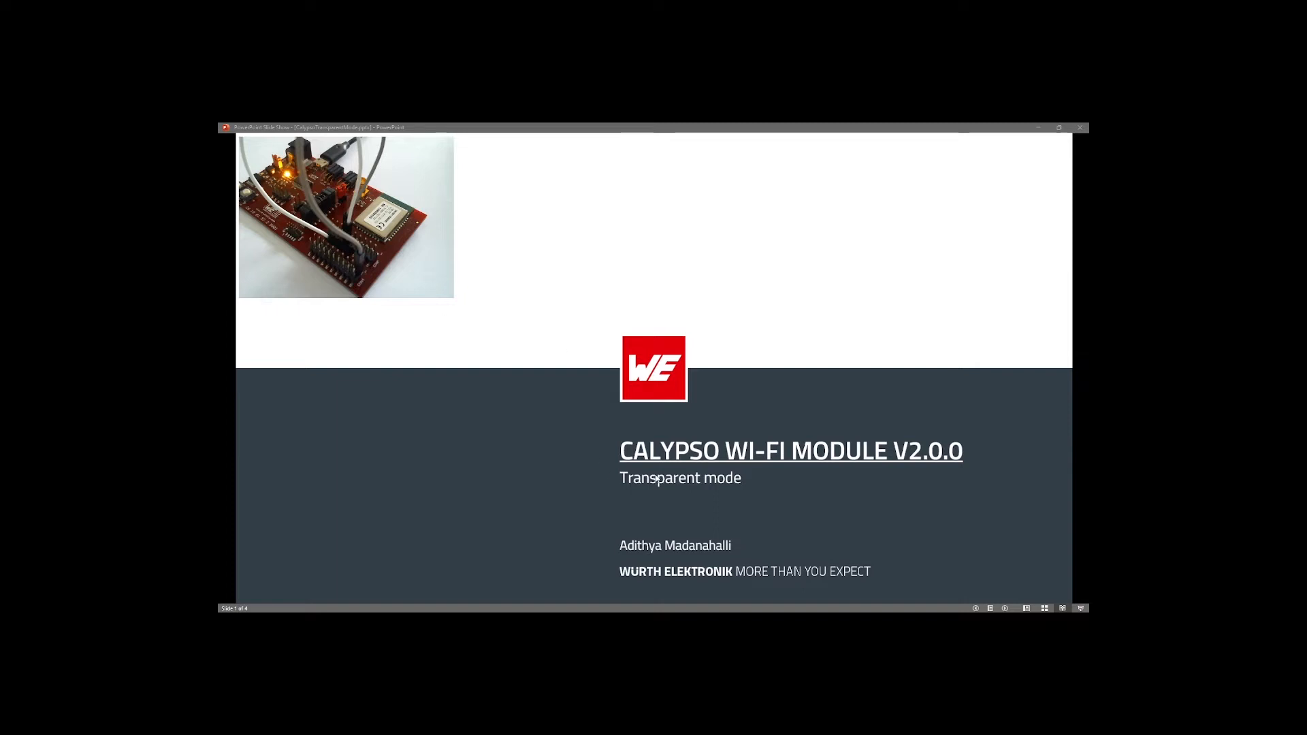
# - Advance the slideshow from the title slide to the UART-to-Wi-Fi bridge diagram
pyautogui.press('right')
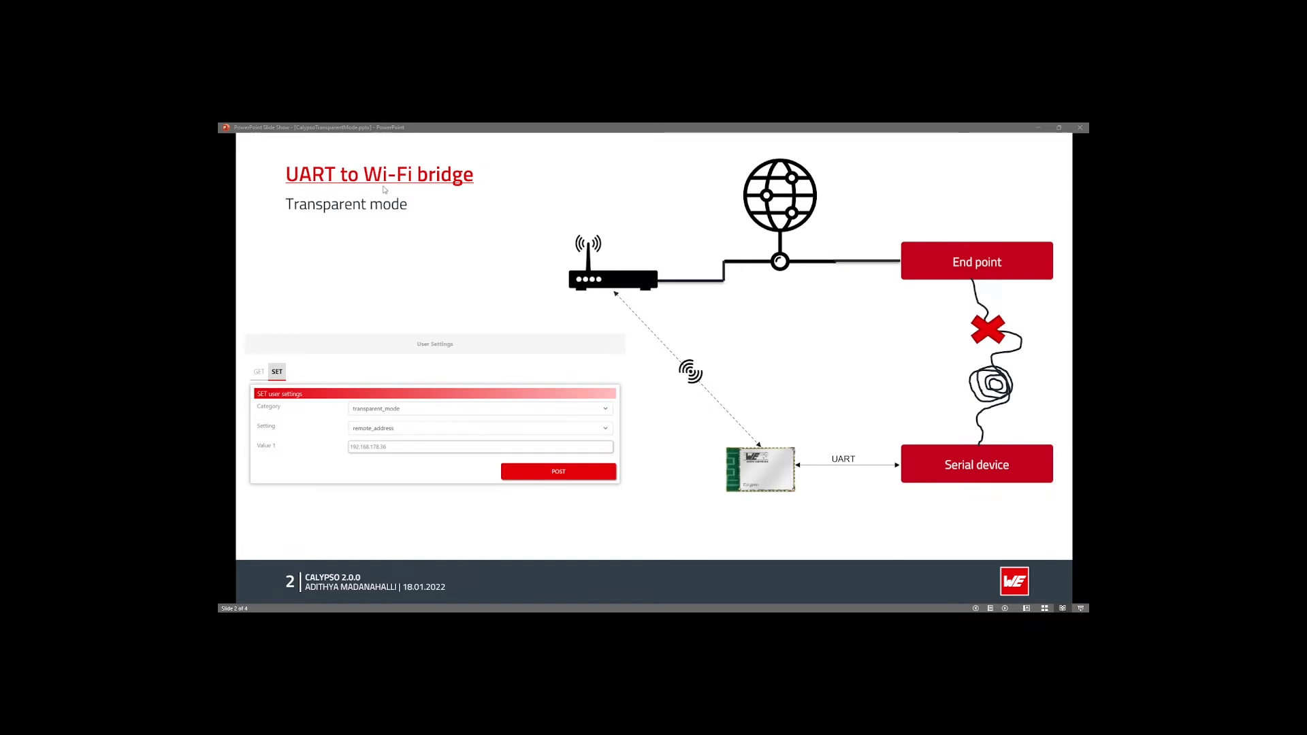
pyautogui.moveTo(1020, 467)
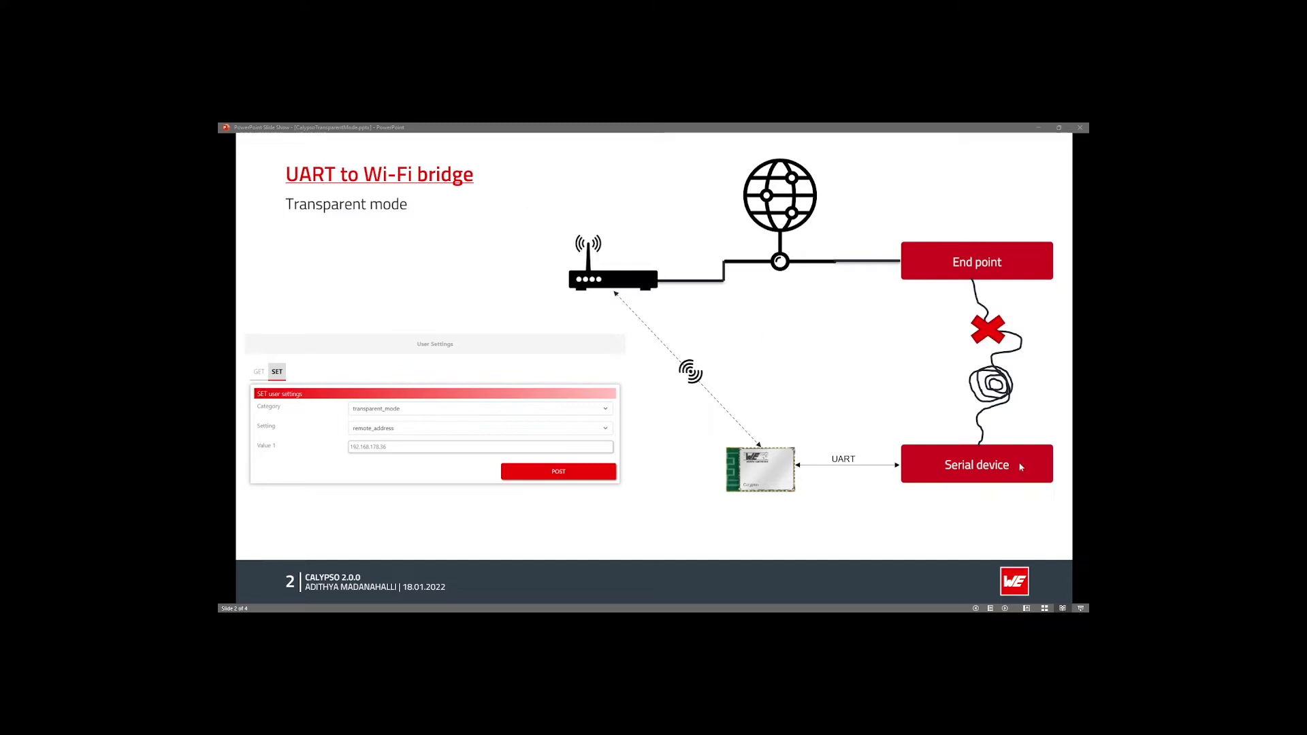
pyautogui.moveTo(1031, 480)
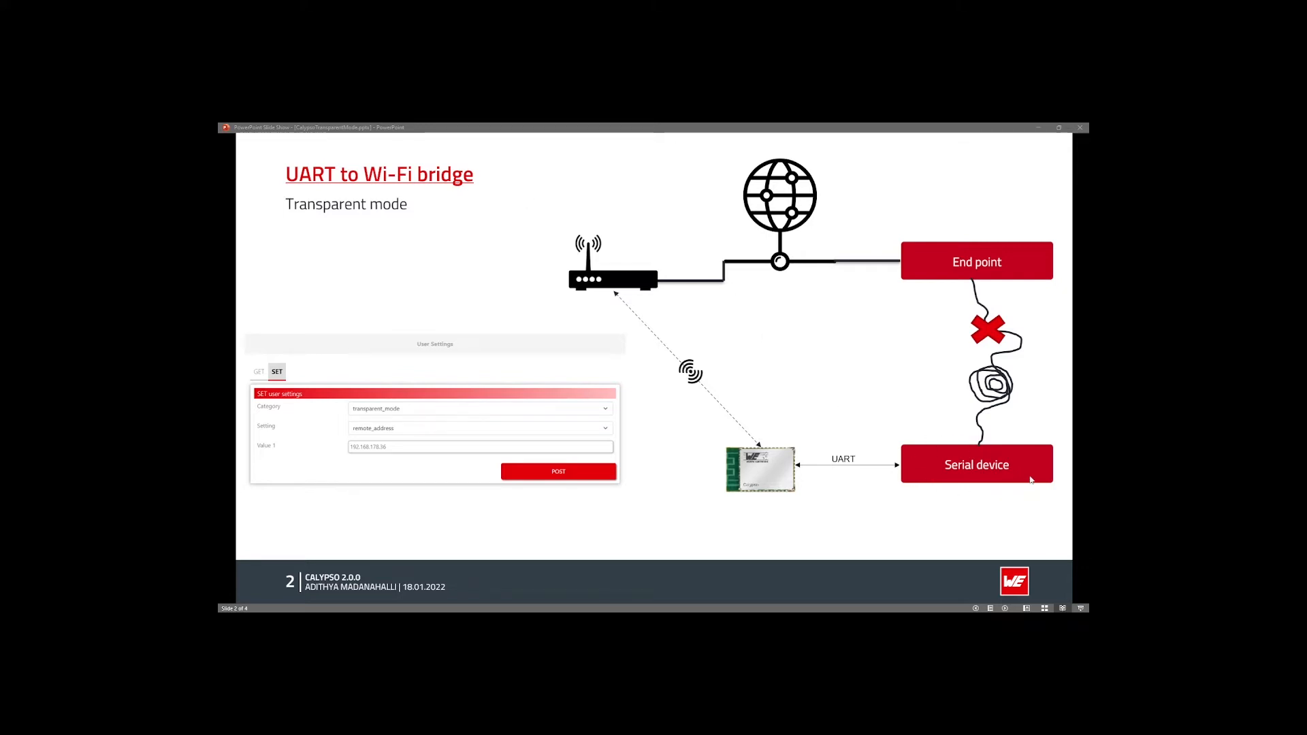
pyautogui.moveTo(977, 448)
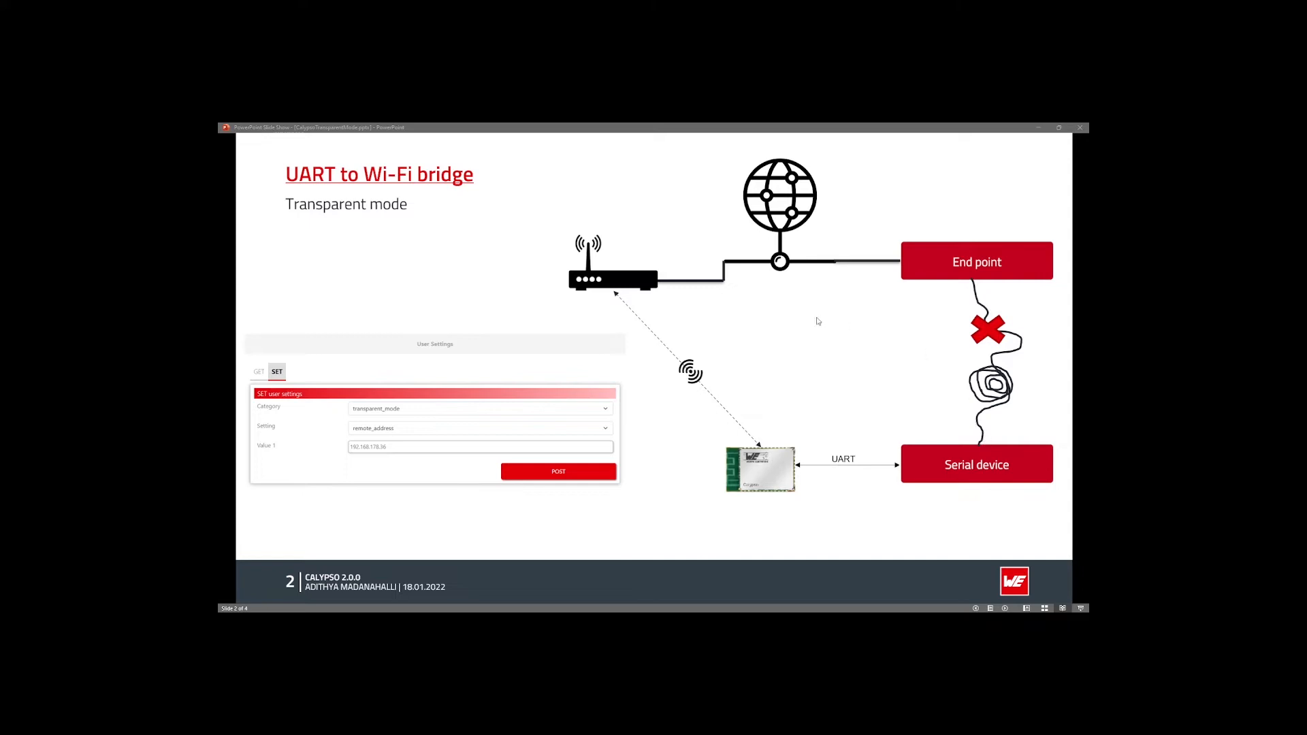
pyautogui.moveTo(845, 300)
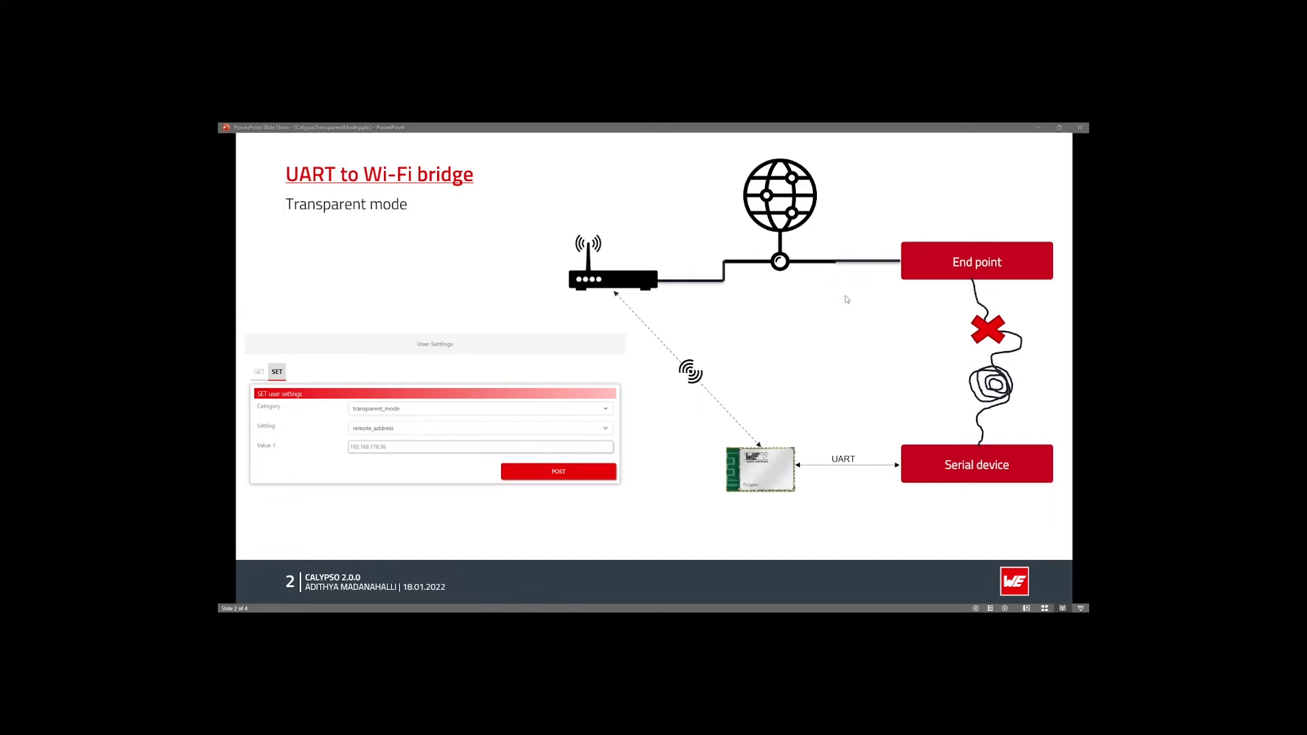
pyautogui.moveTo(1034, 526)
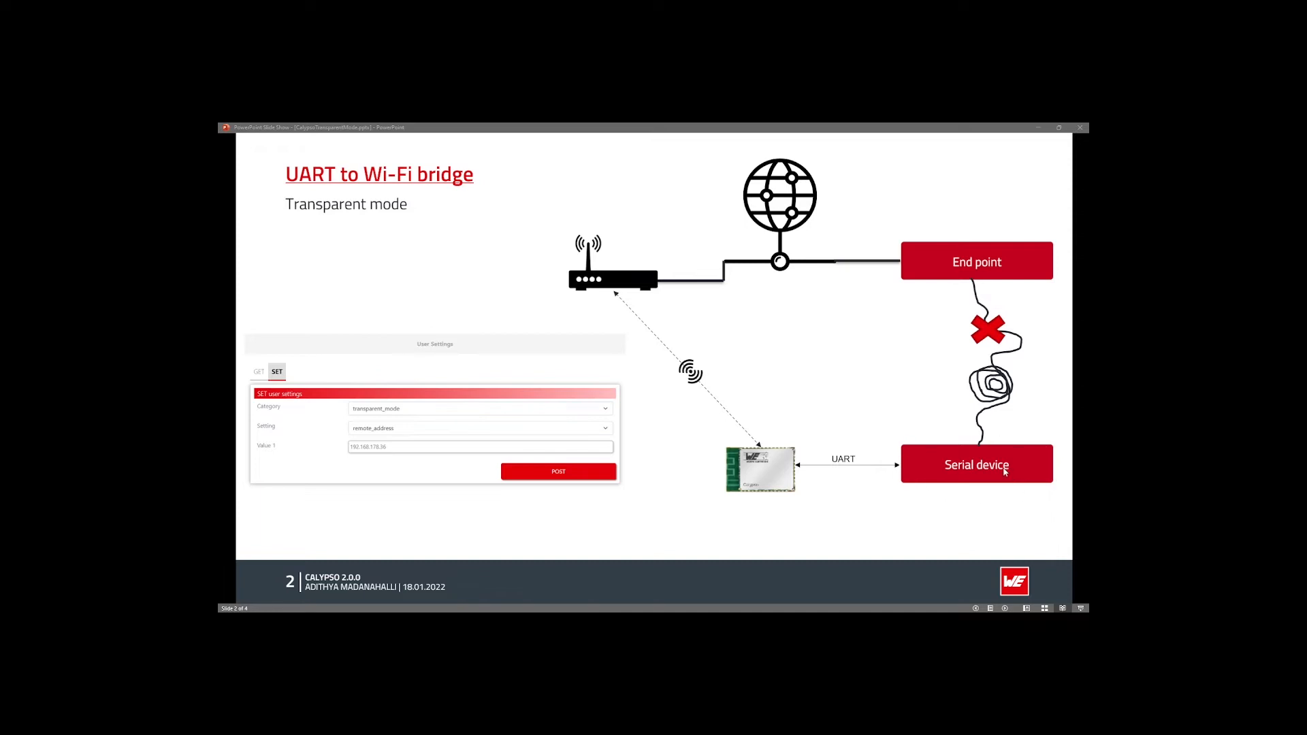
pyautogui.moveTo(825, 274)
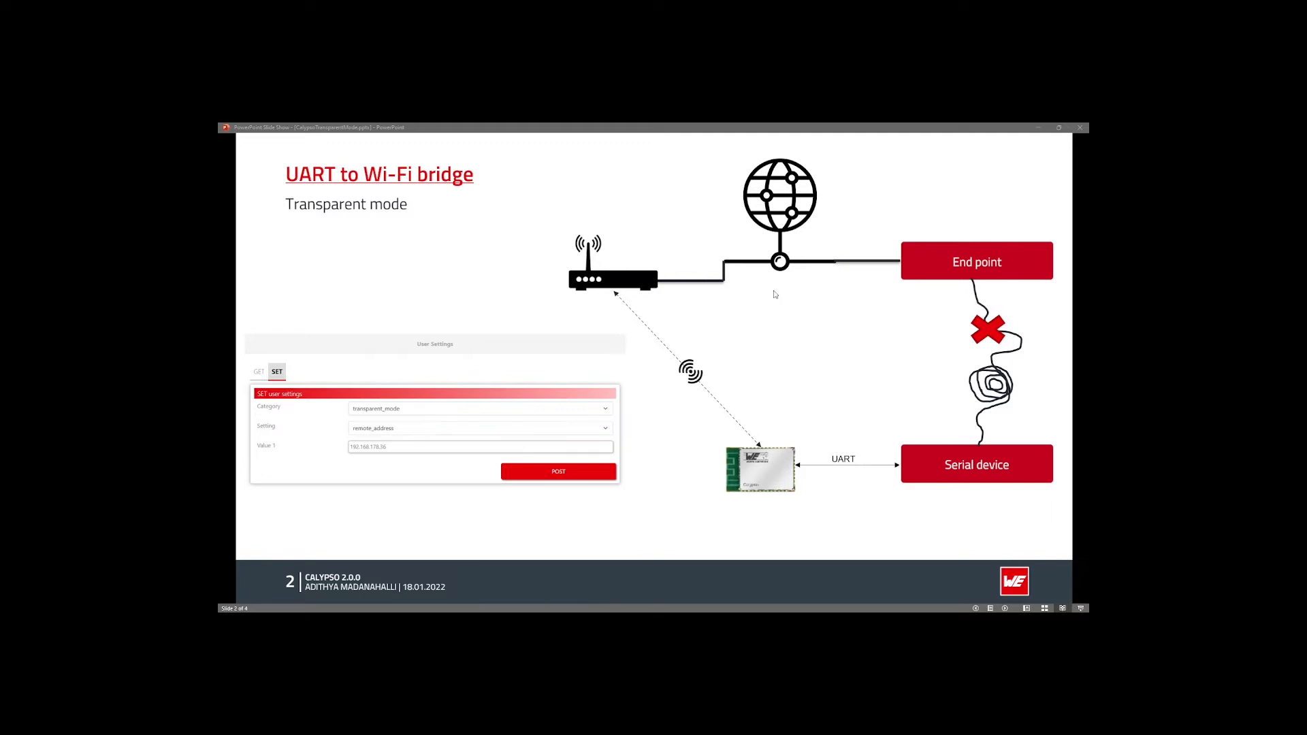
pyautogui.moveTo(772, 322)
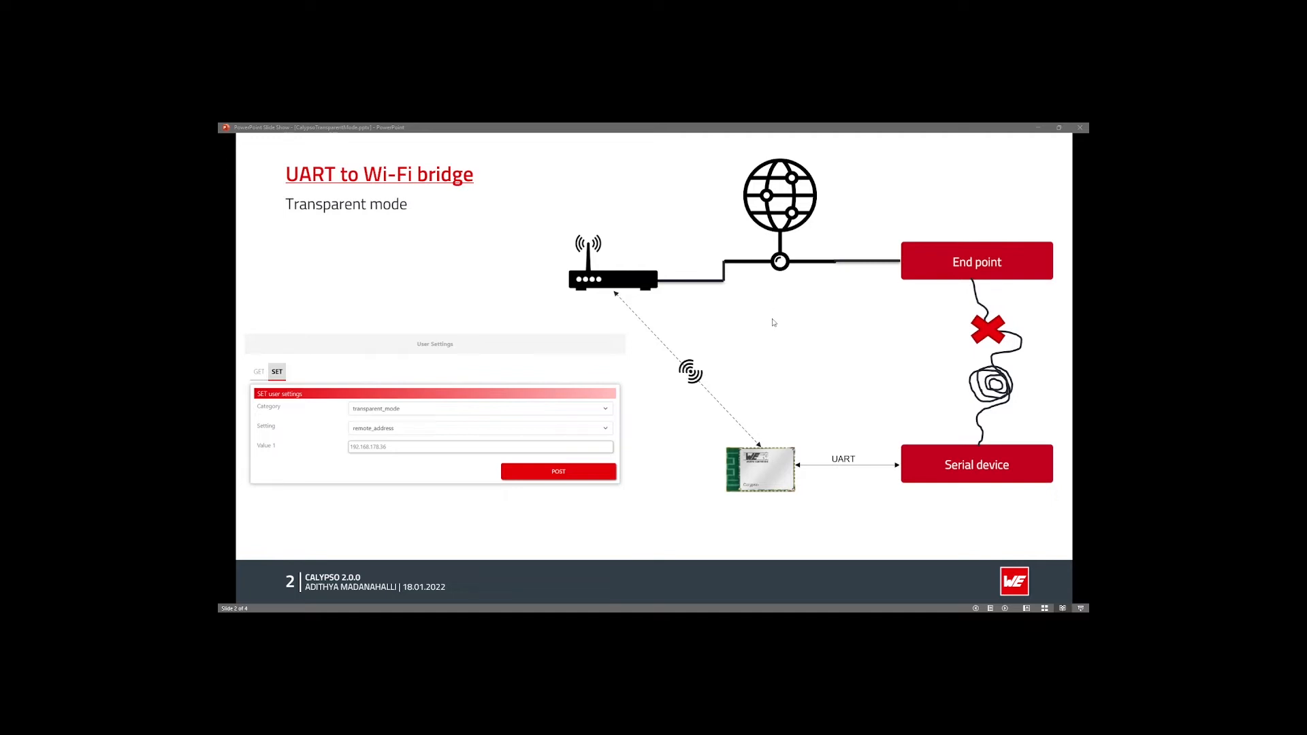
pyautogui.moveTo(709, 487)
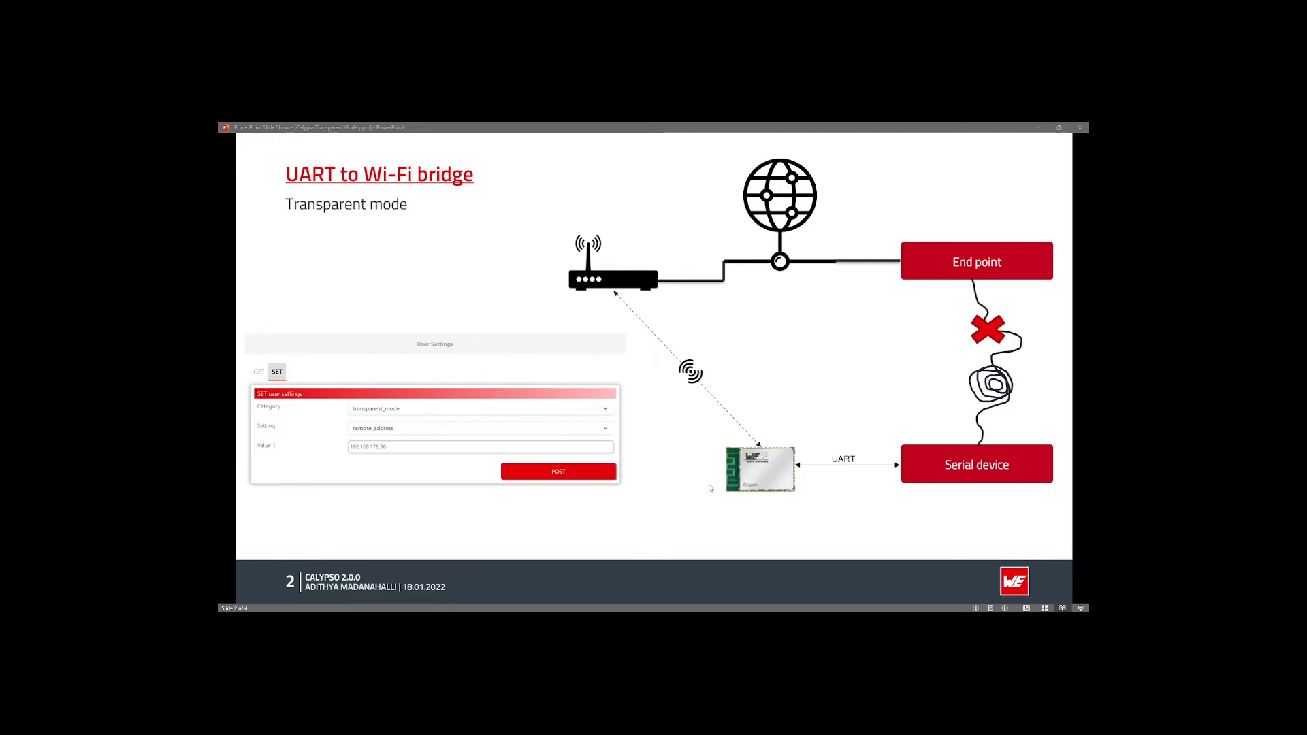
pyautogui.moveTo(854, 443)
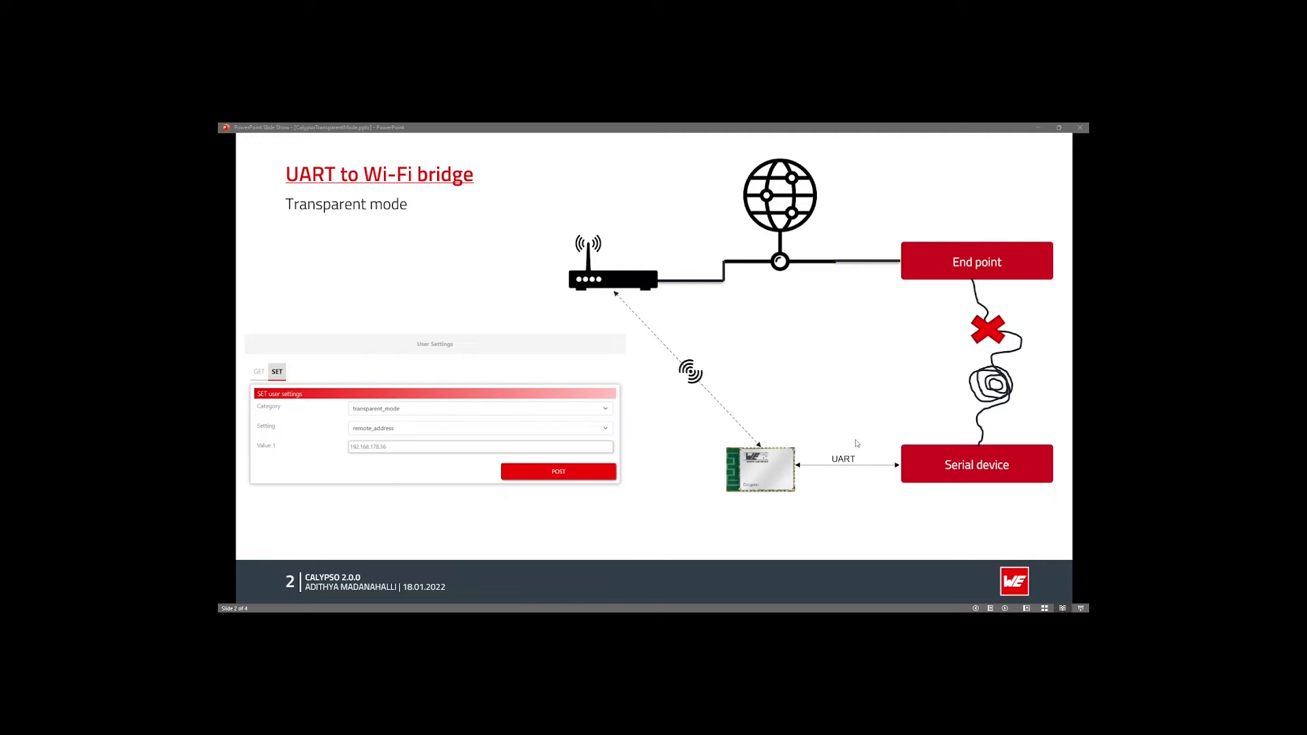
pyautogui.moveTo(899, 469)
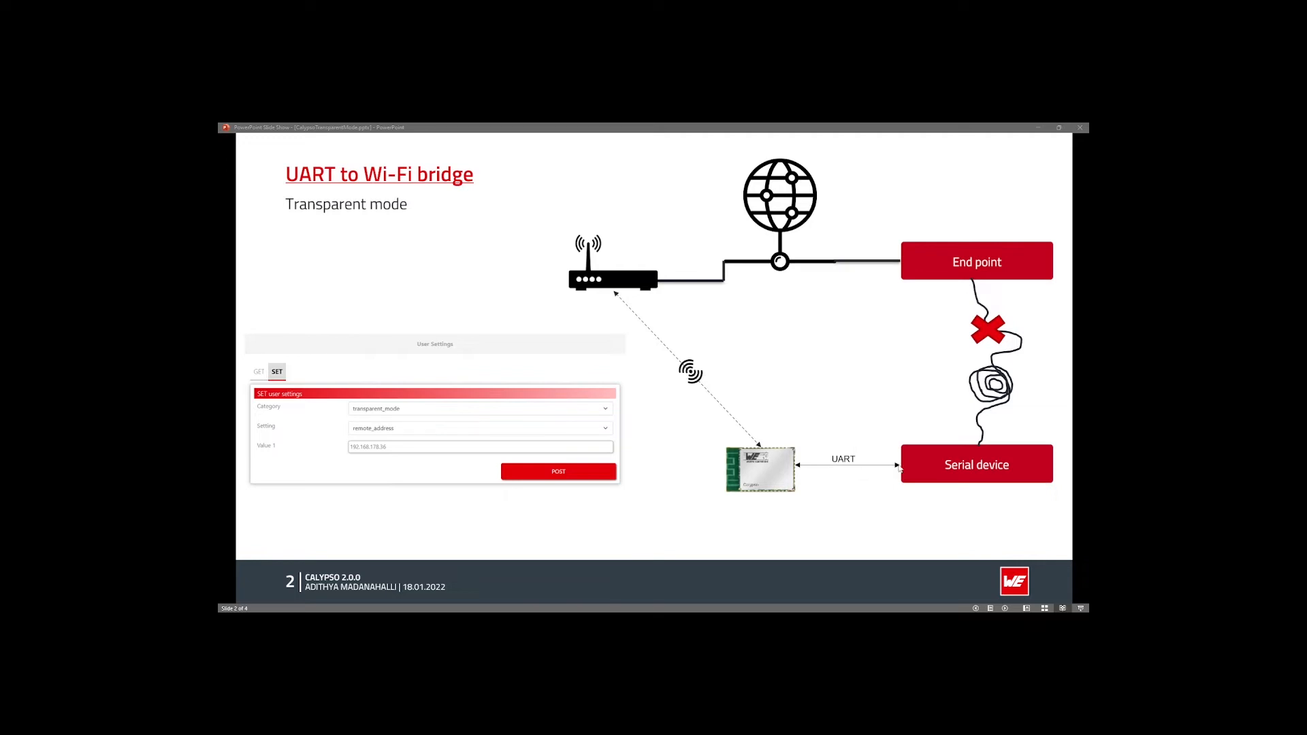
pyautogui.moveTo(898, 468)
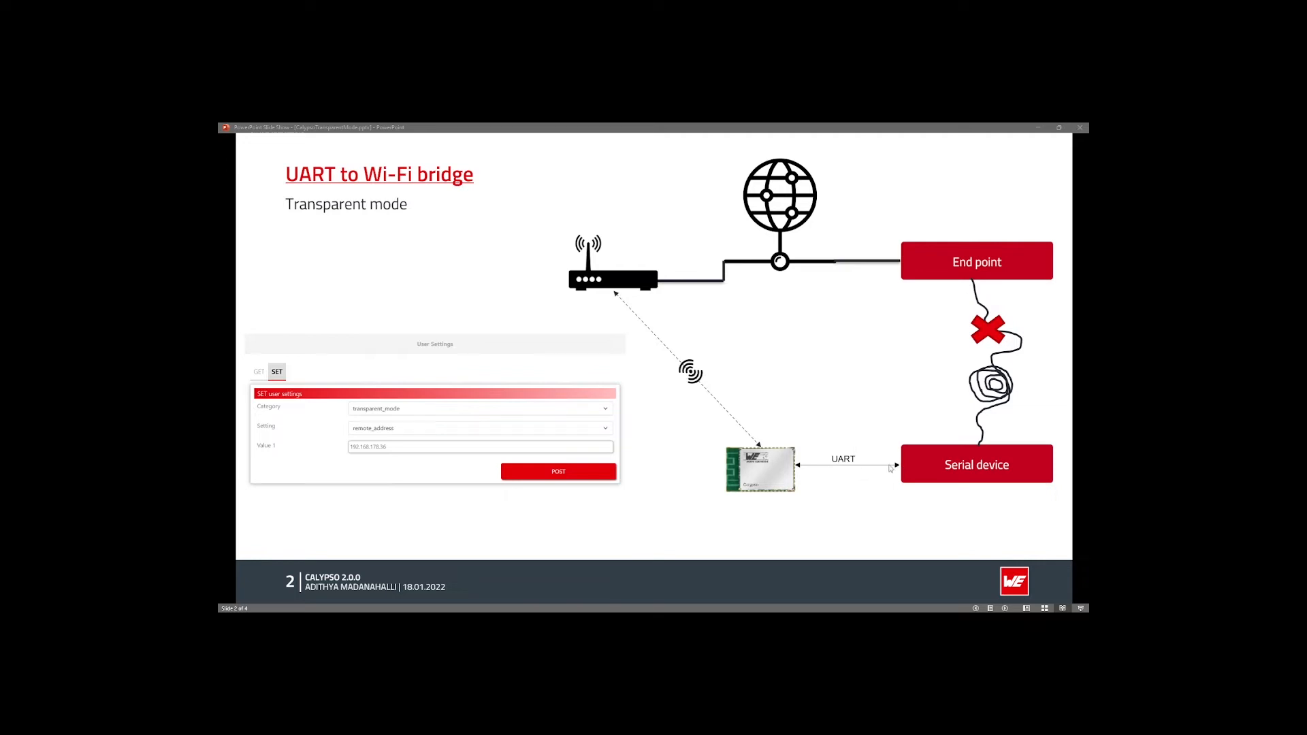
pyautogui.moveTo(797, 462)
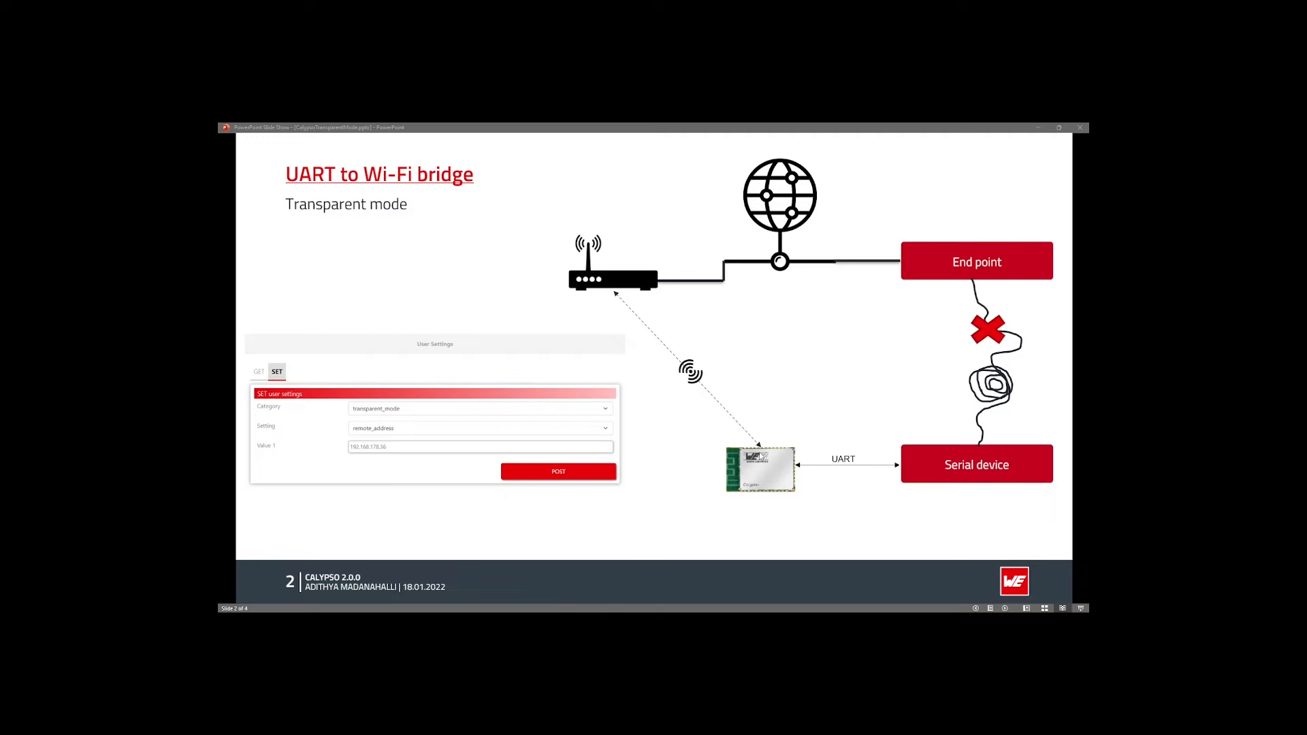
pyautogui.moveTo(747, 500)
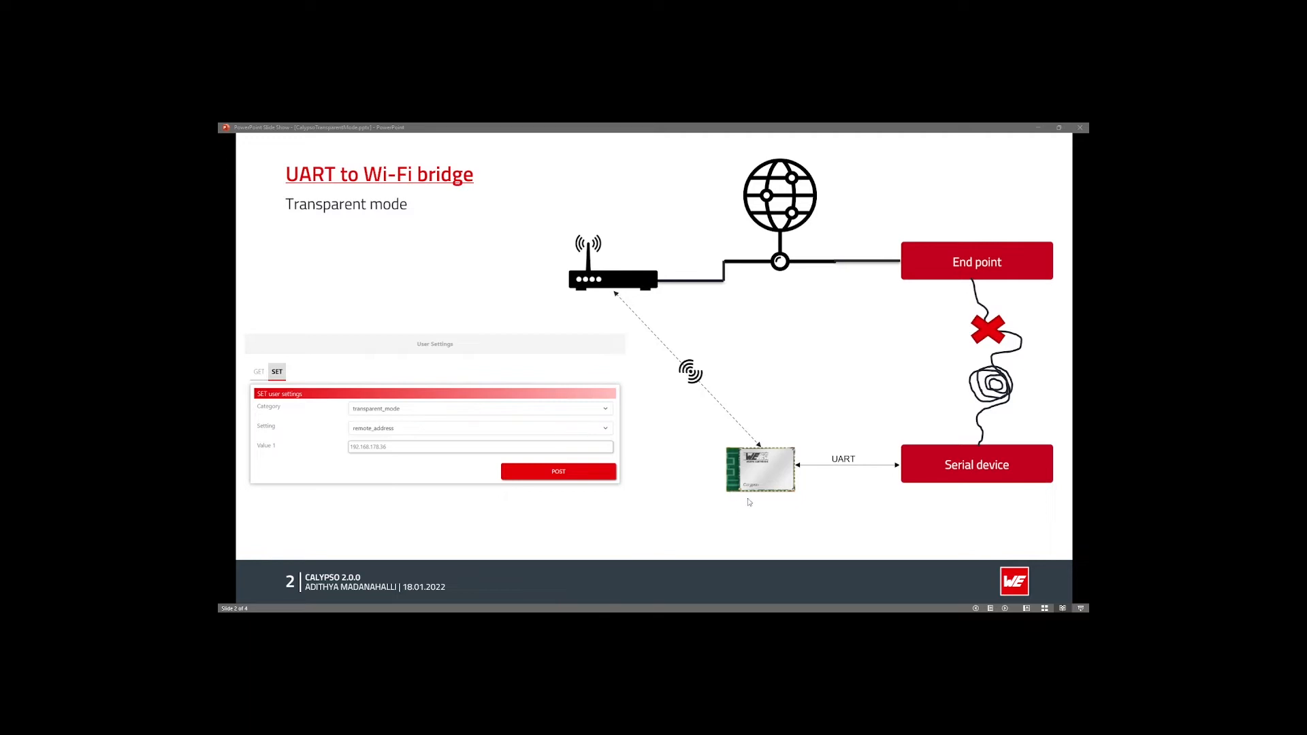
pyautogui.moveTo(613, 306)
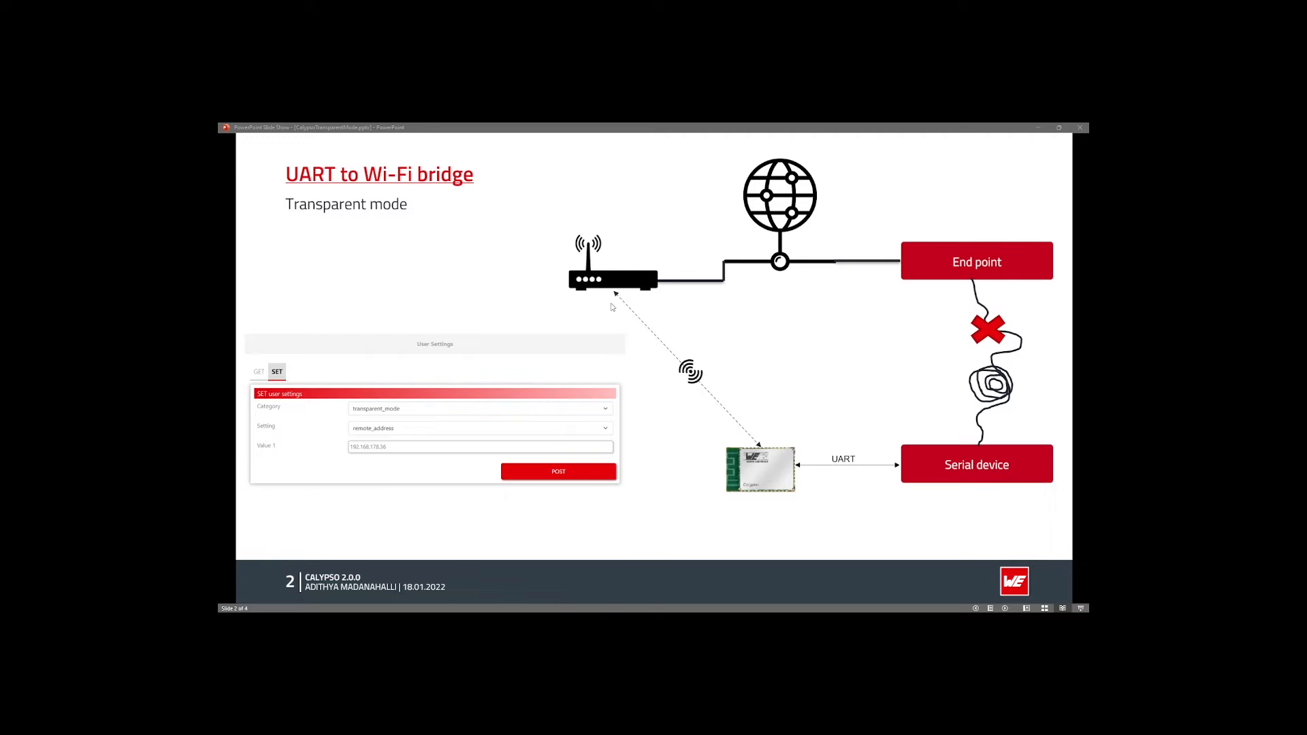
pyautogui.moveTo(592, 298)
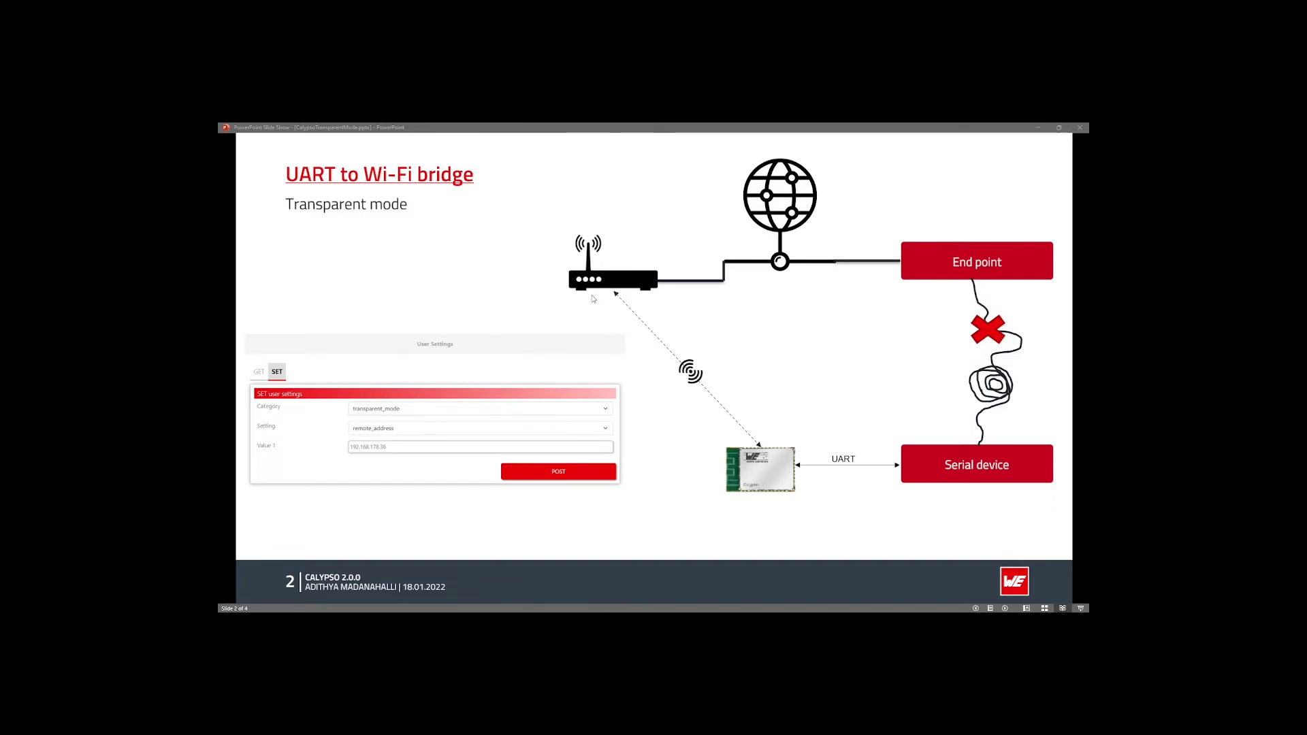
pyautogui.moveTo(905, 290)
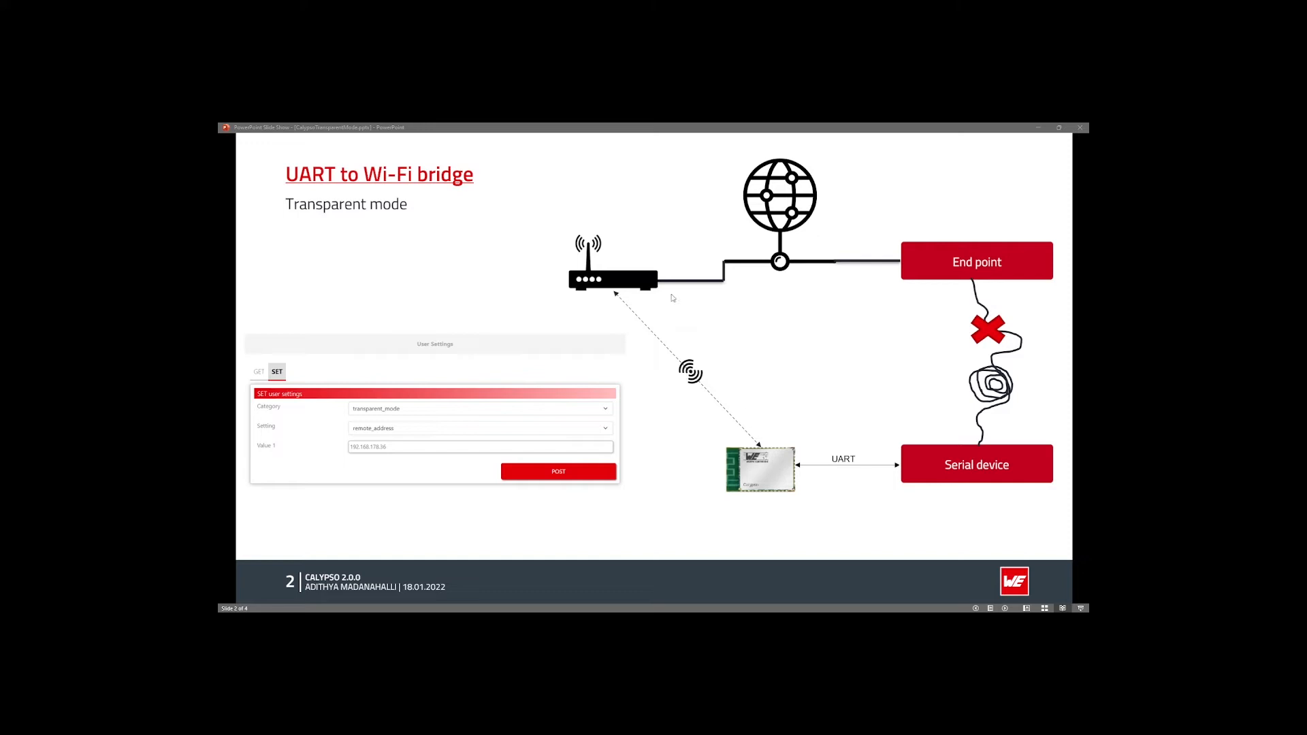
pyautogui.moveTo(547, 269)
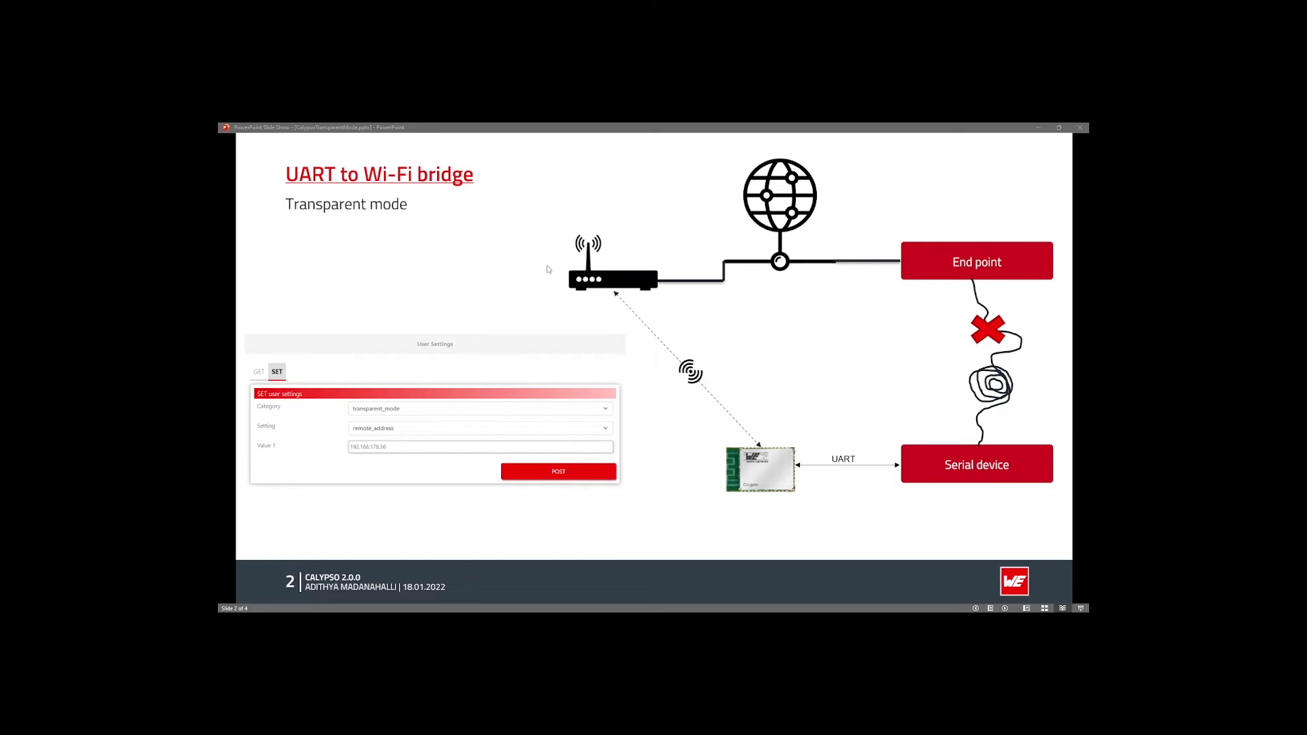
pyautogui.moveTo(936, 280)
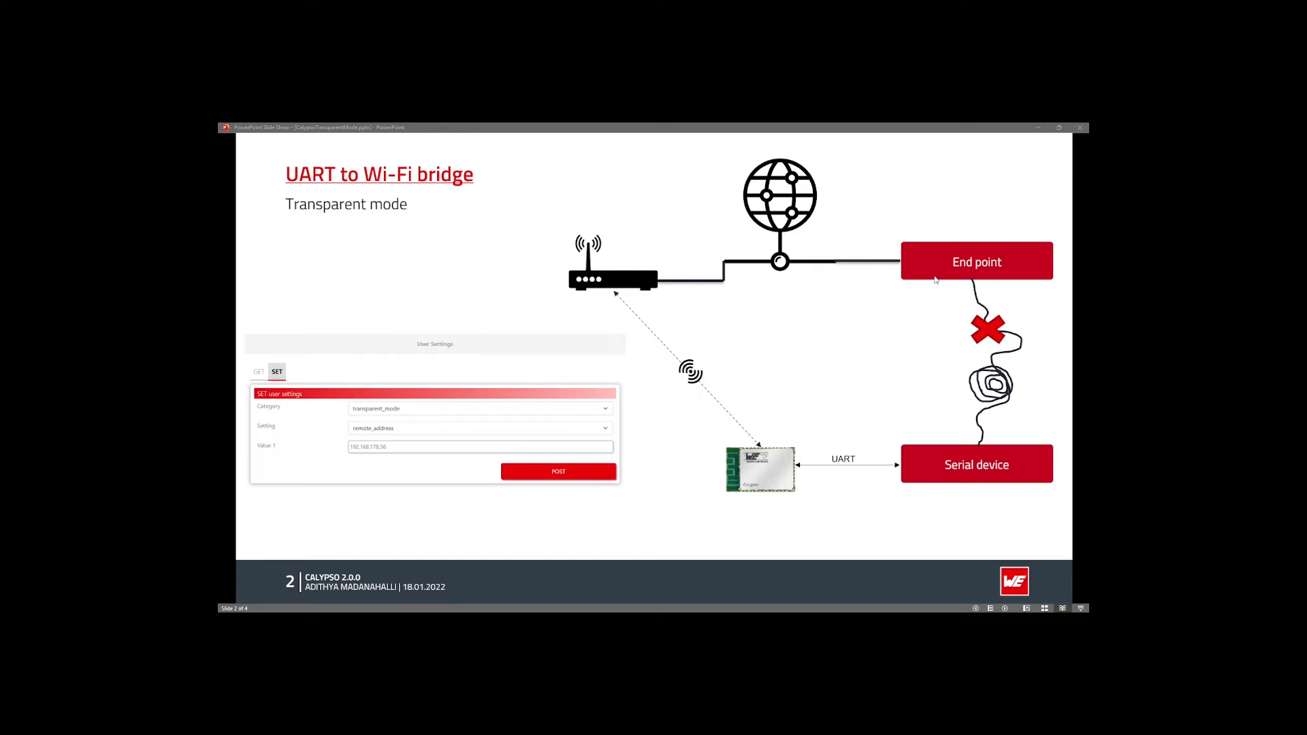
pyautogui.moveTo(600, 318)
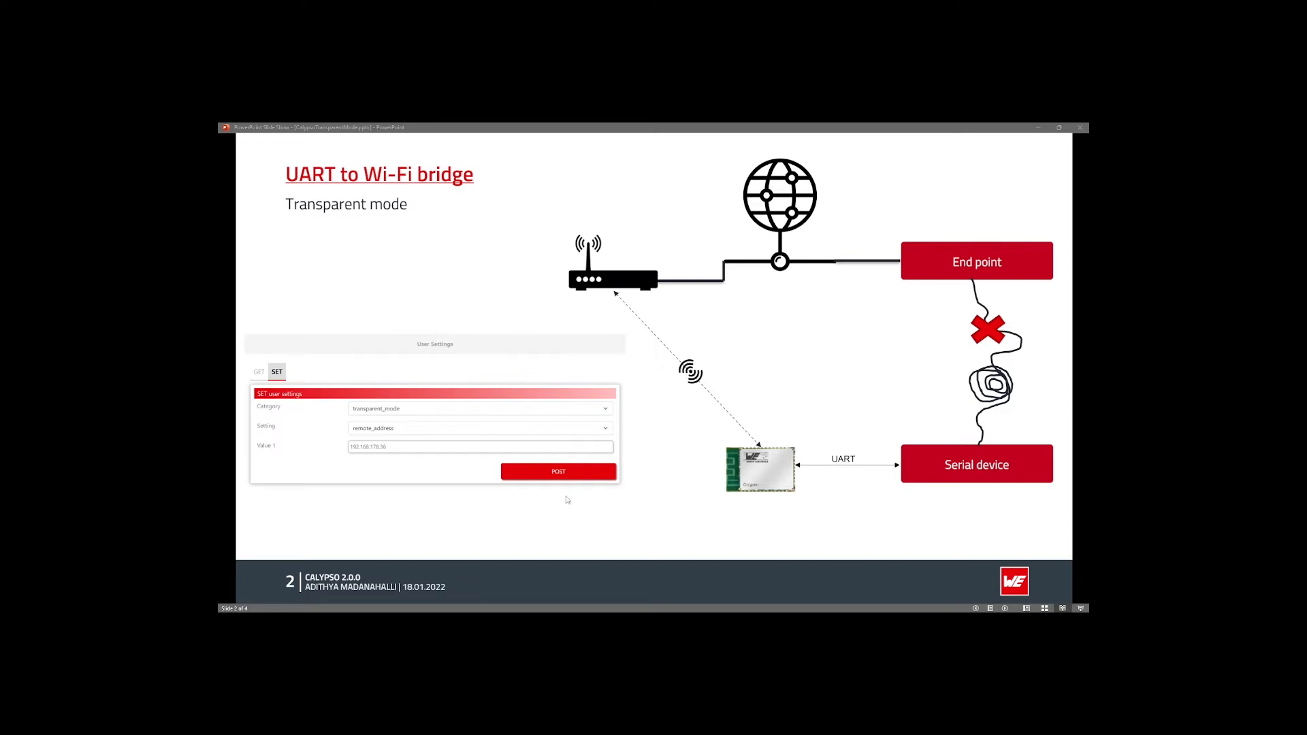
pyautogui.moveTo(477, 467)
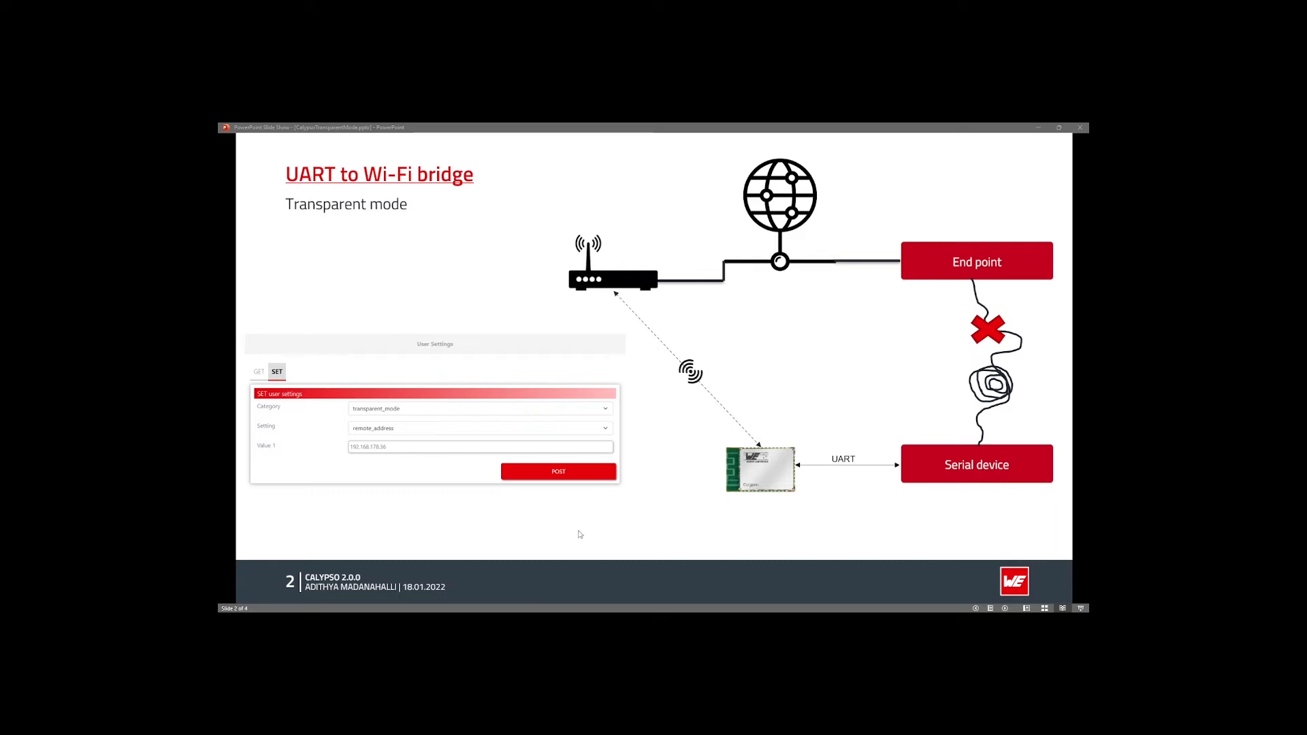
pyautogui.moveTo(753, 524)
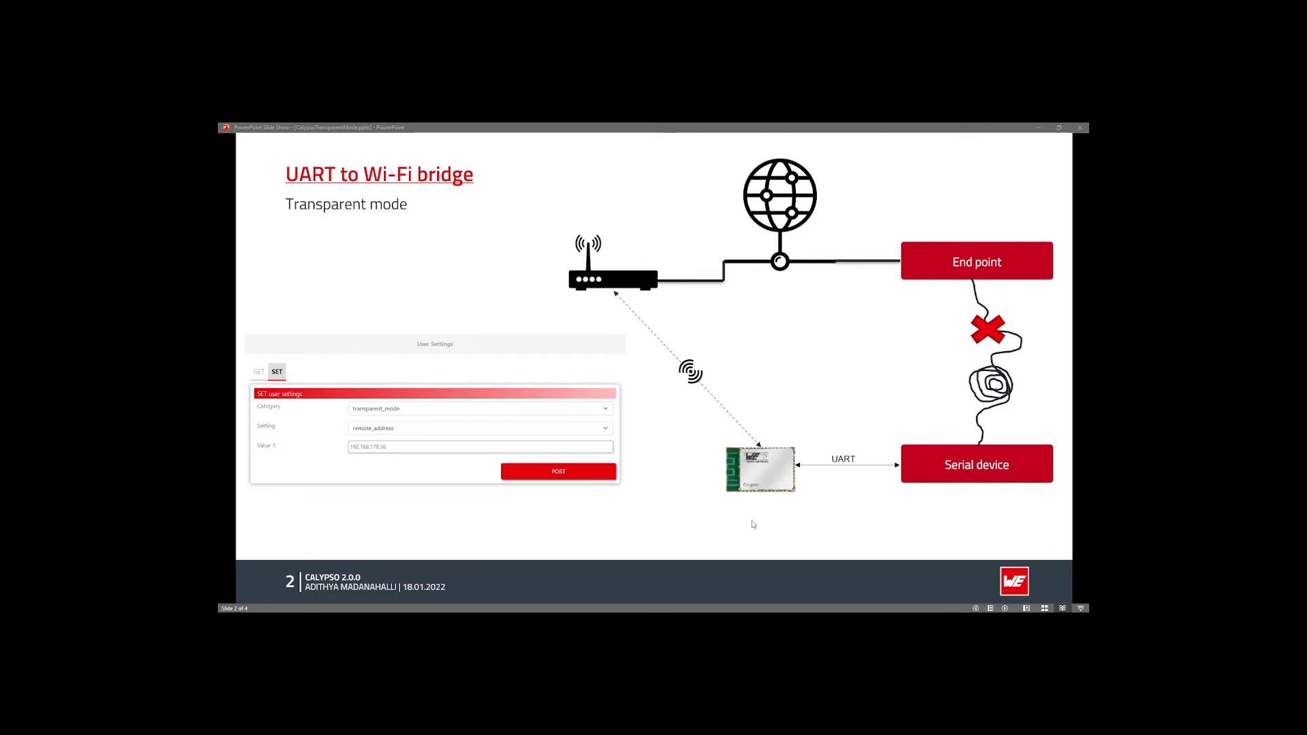
pyautogui.moveTo(741, 510)
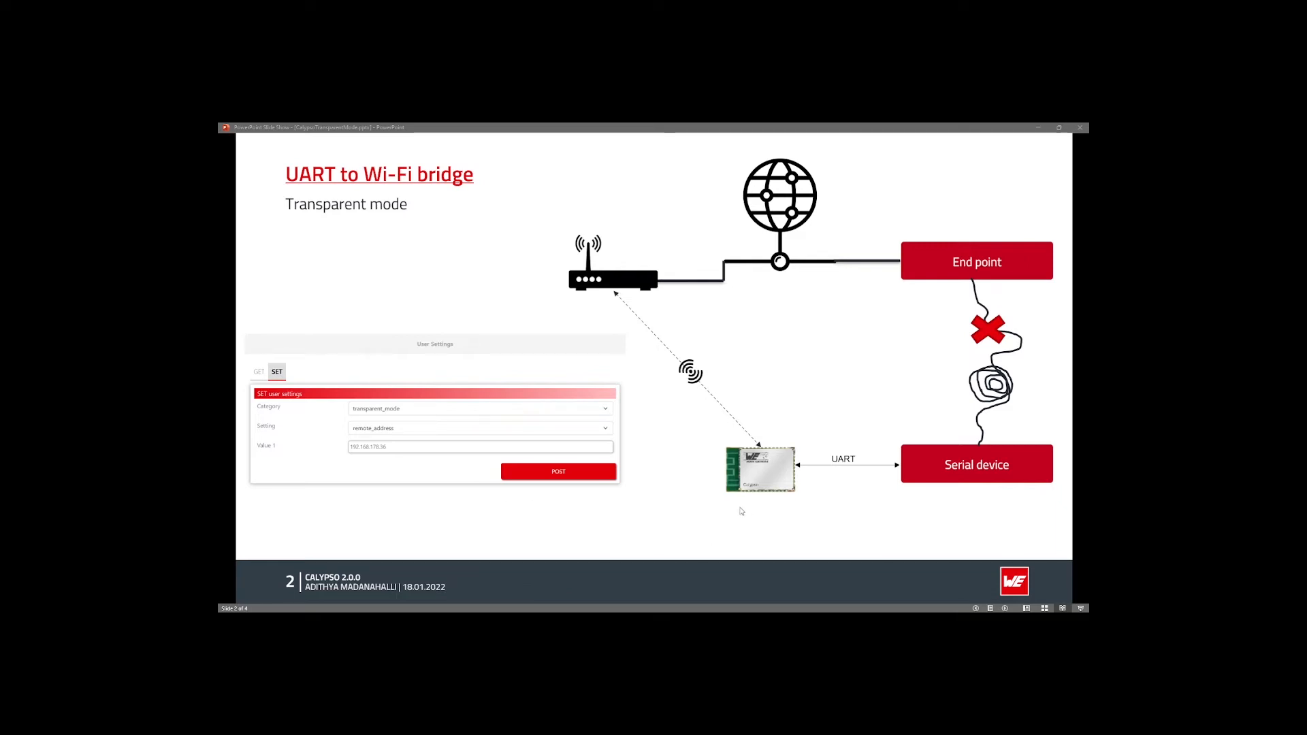
pyautogui.moveTo(863, 309)
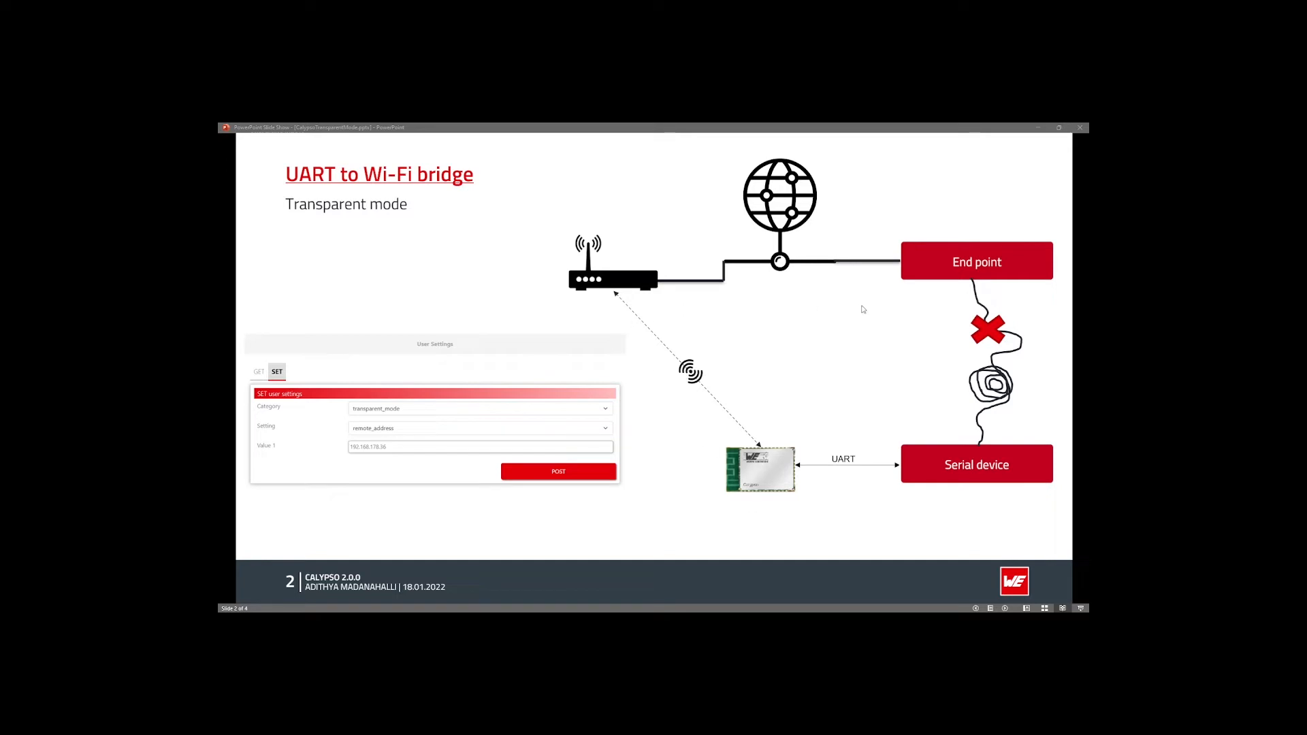
pyautogui.moveTo(843, 410)
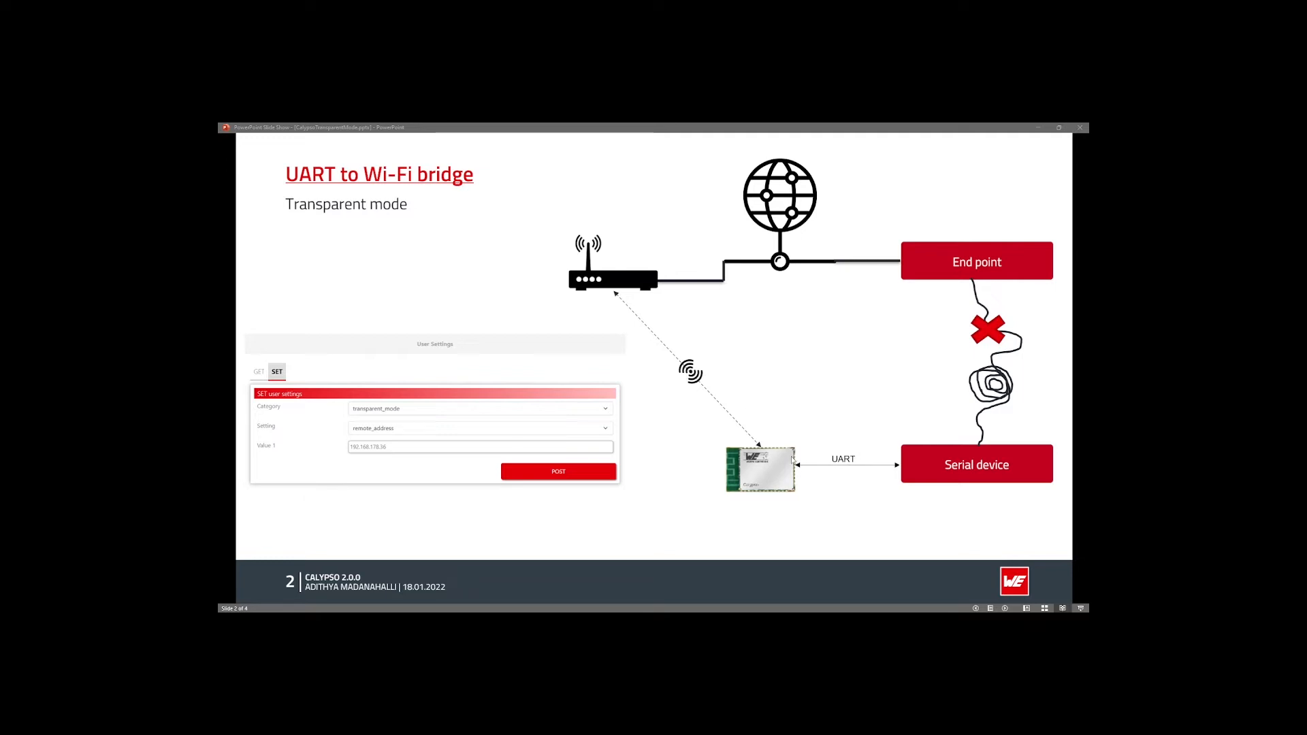
pyautogui.moveTo(792, 460)
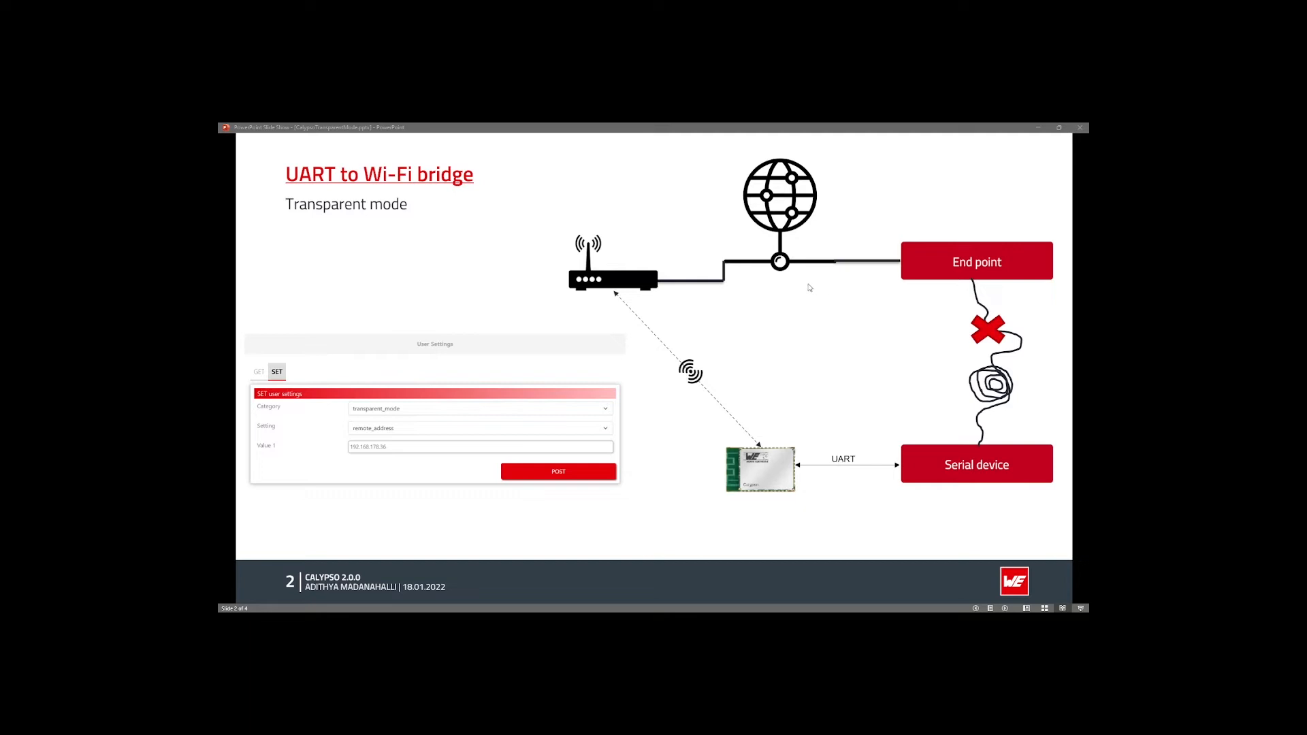
pyautogui.moveTo(737, 445)
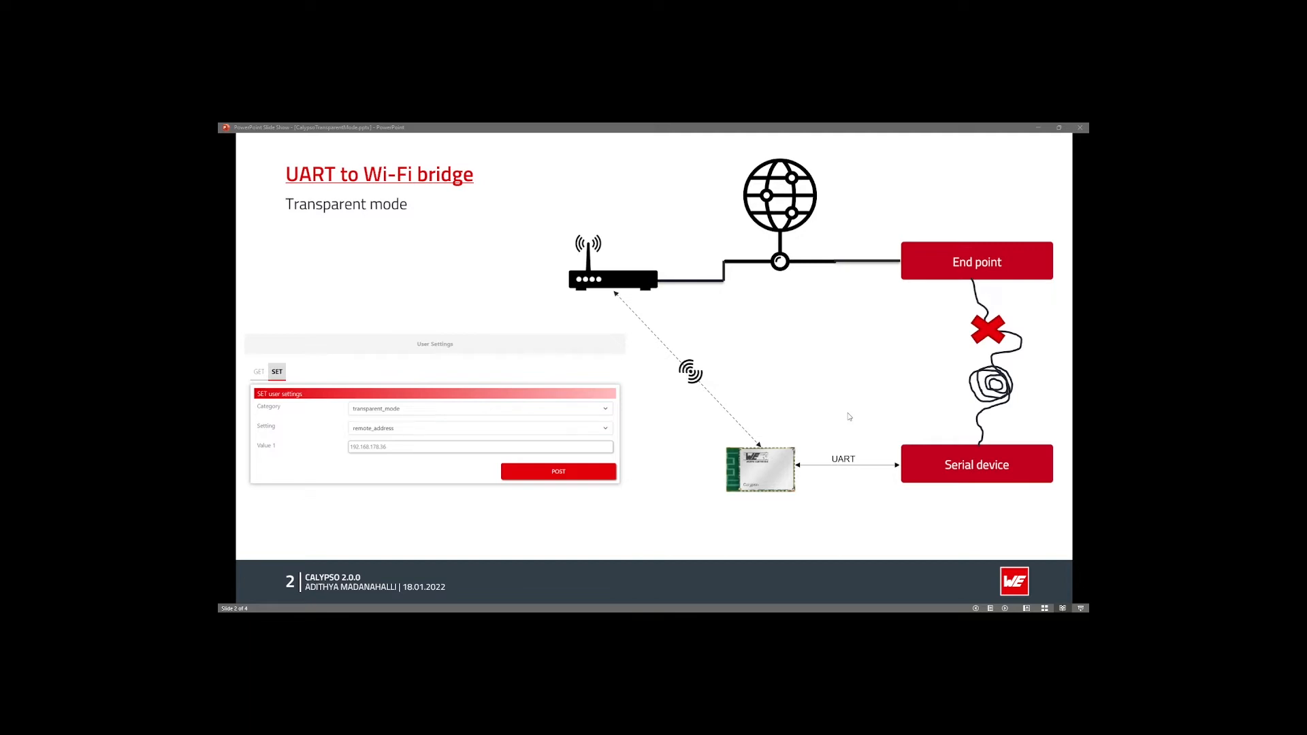
# - Advance to the demo-setup slide showing Calypso as TCP client and server at 192.168.178.36:5000
pyautogui.press('right')
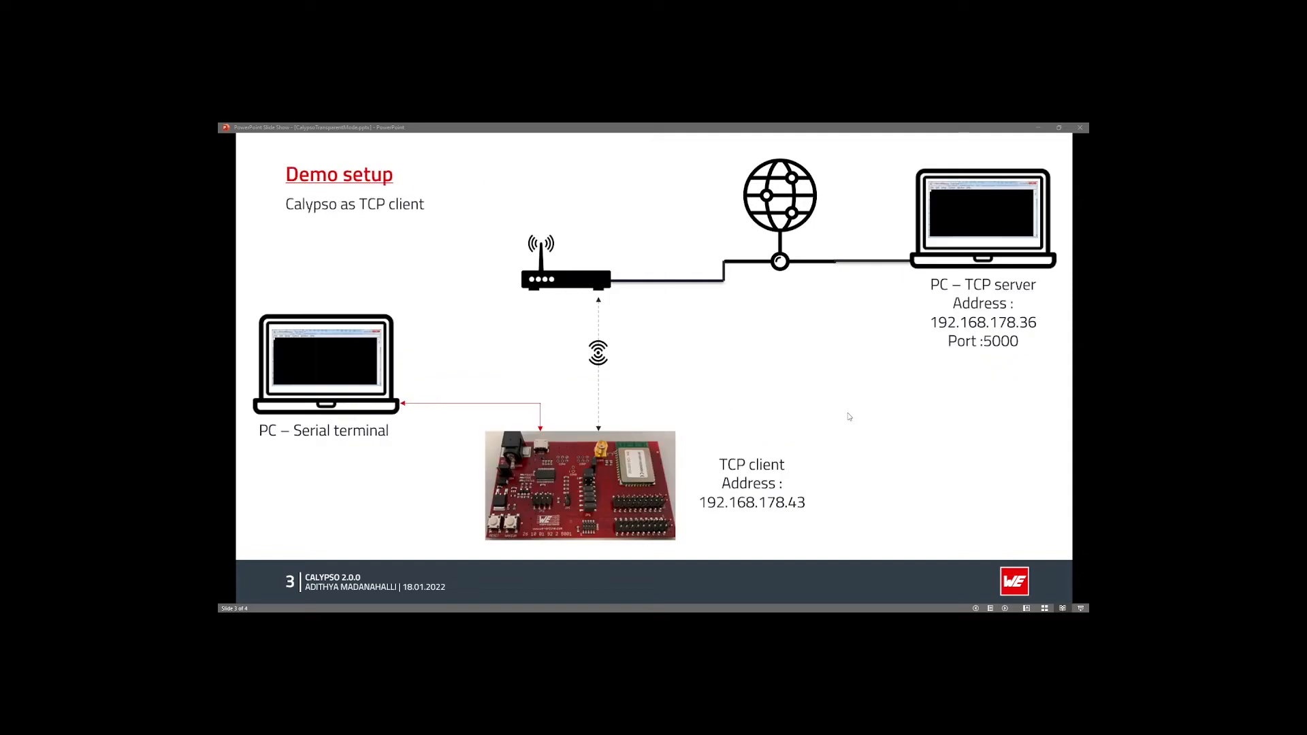
pyautogui.moveTo(518, 446)
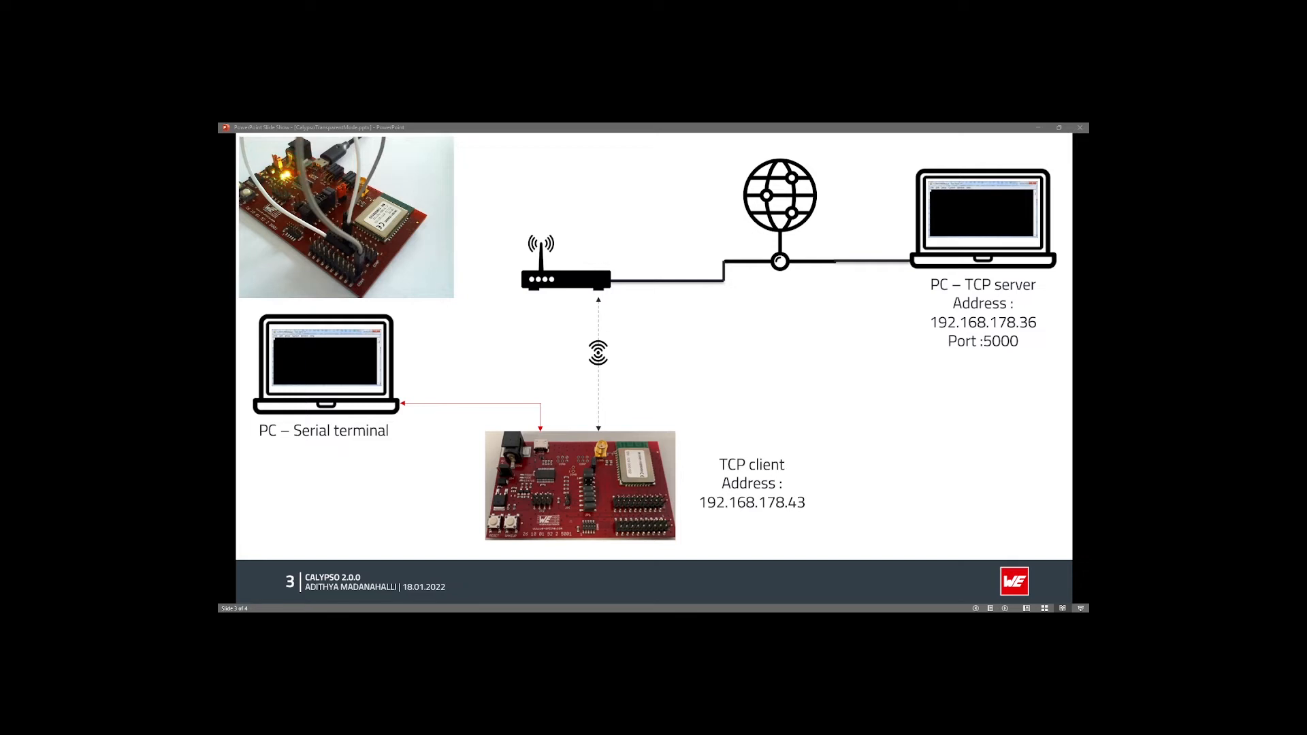
pyautogui.moveTo(943, 550)
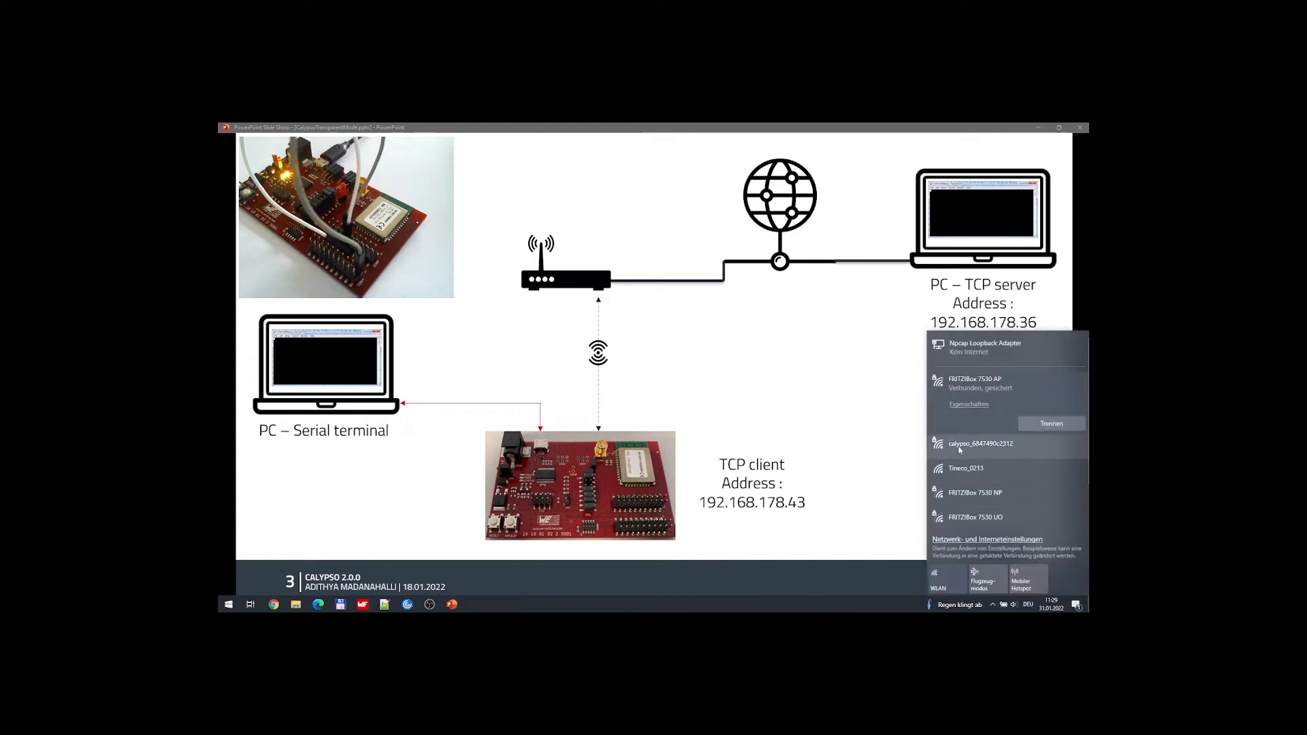
# - Join the PC to the Calypso module's access-point Wi-Fi network and return to the browser
pyautogui.click(978, 443)
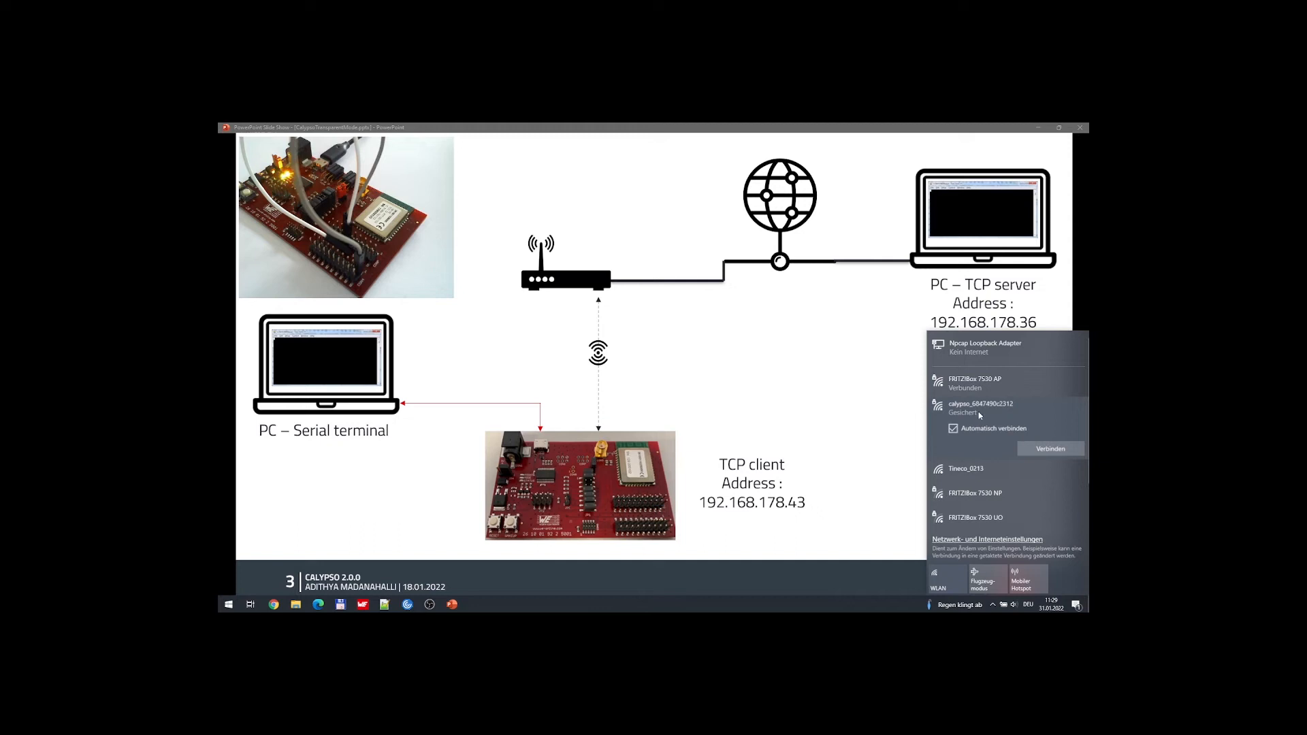
pyautogui.click(974, 384)
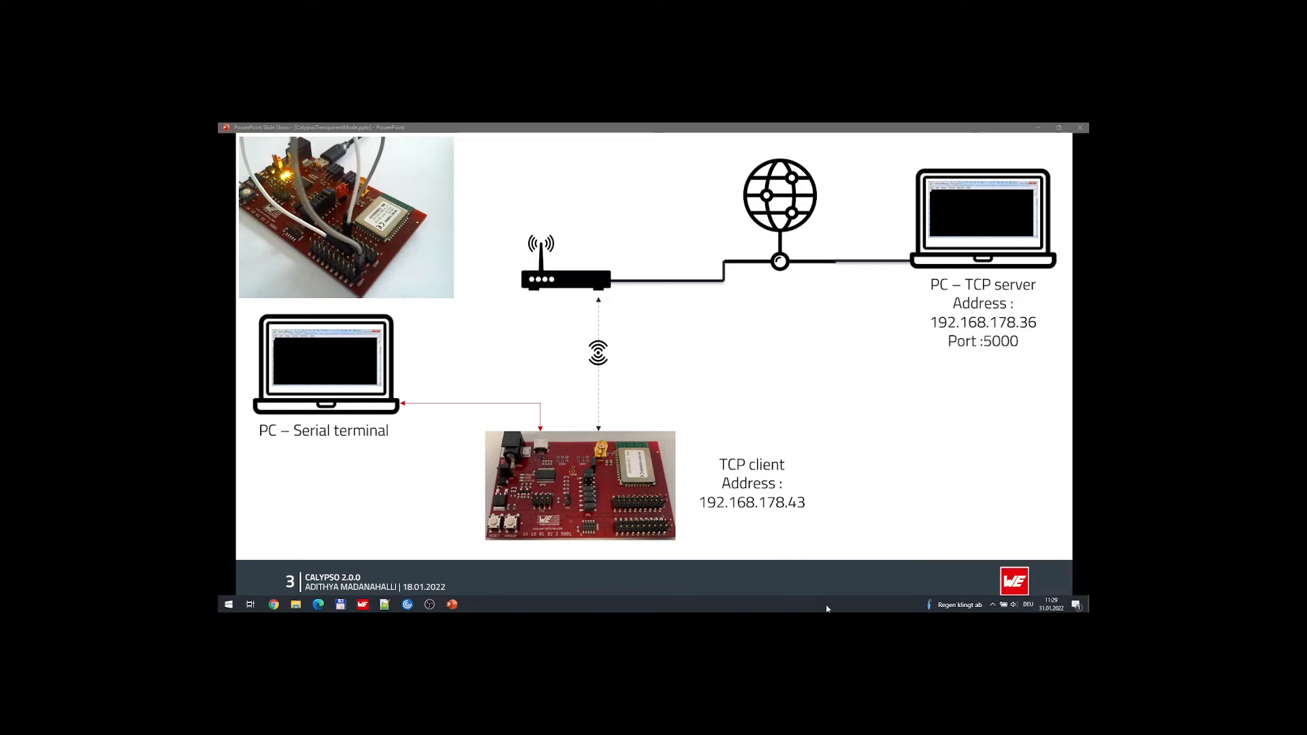
pyautogui.click(318, 603)
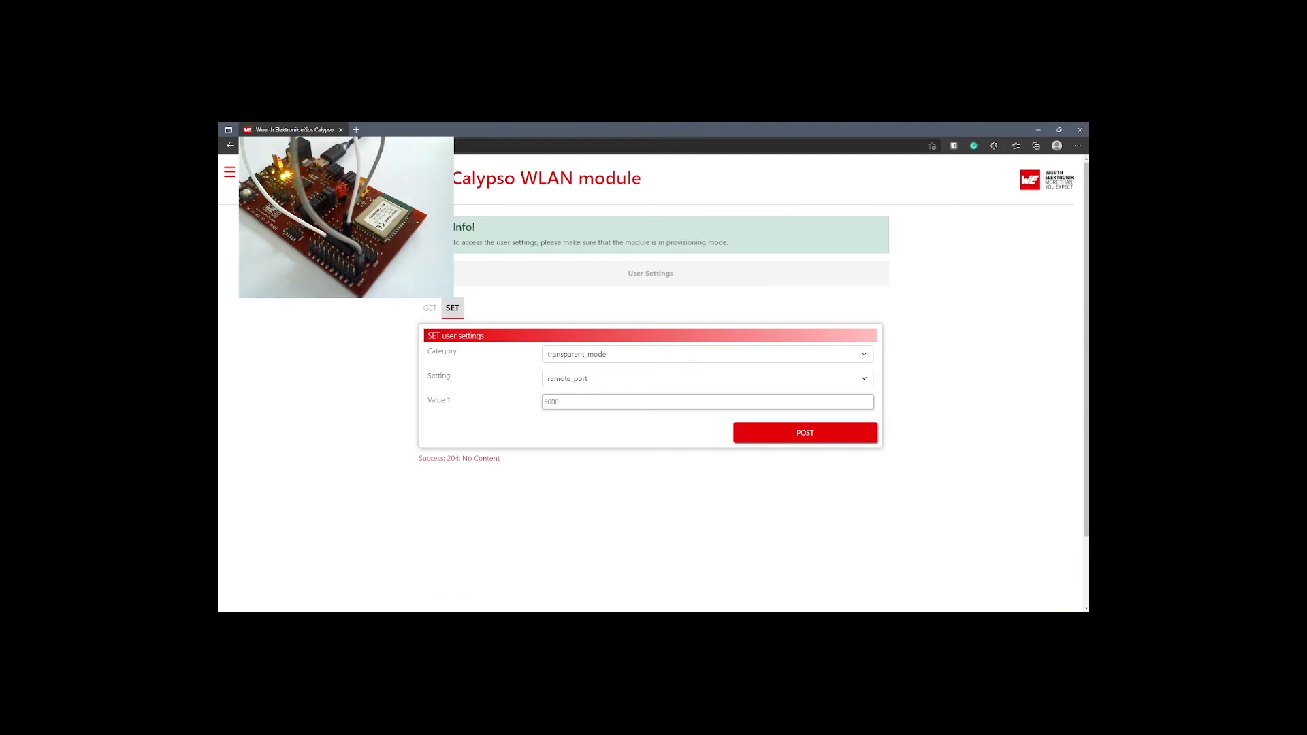
# - Load calypso.net and add a WPA2 WLAN profile for the FRITZ!Box 7530 AP network
pyautogui.click(358, 145)
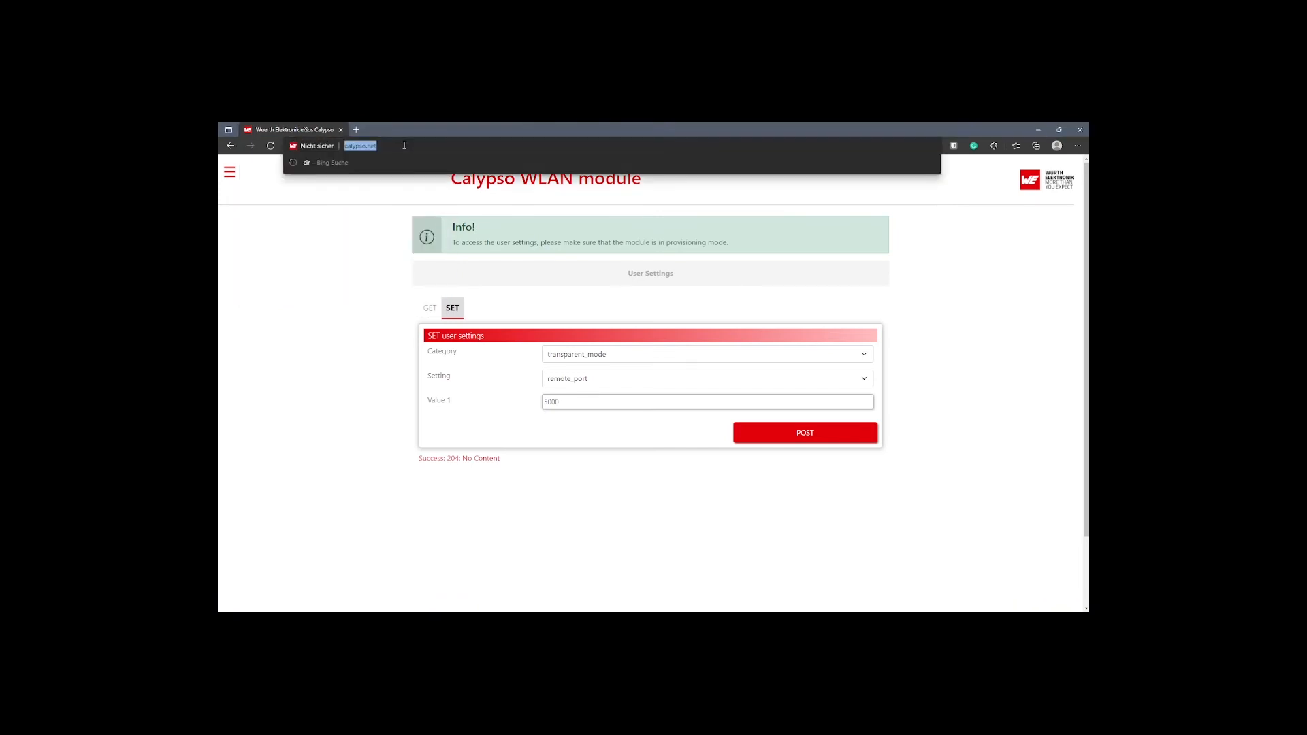
pyautogui.press('Enter')
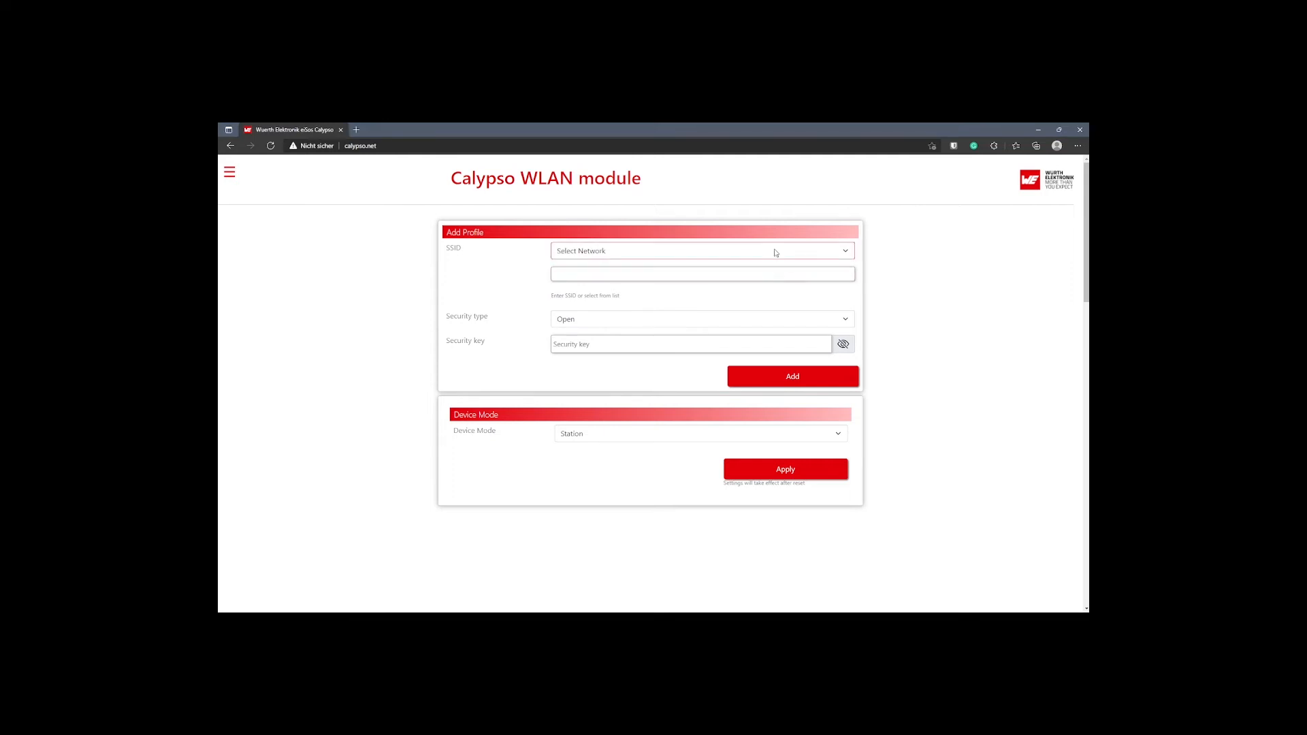
pyautogui.click(703, 251)
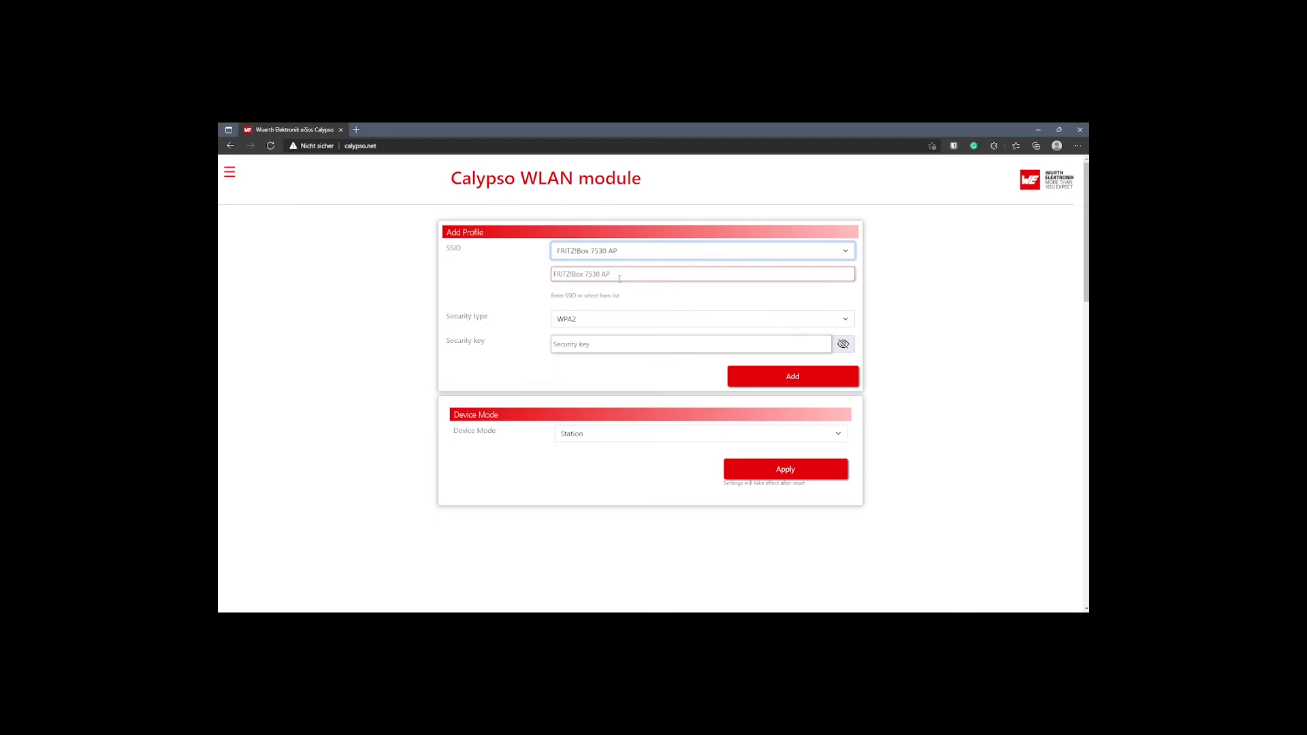
pyautogui.click(690, 343)
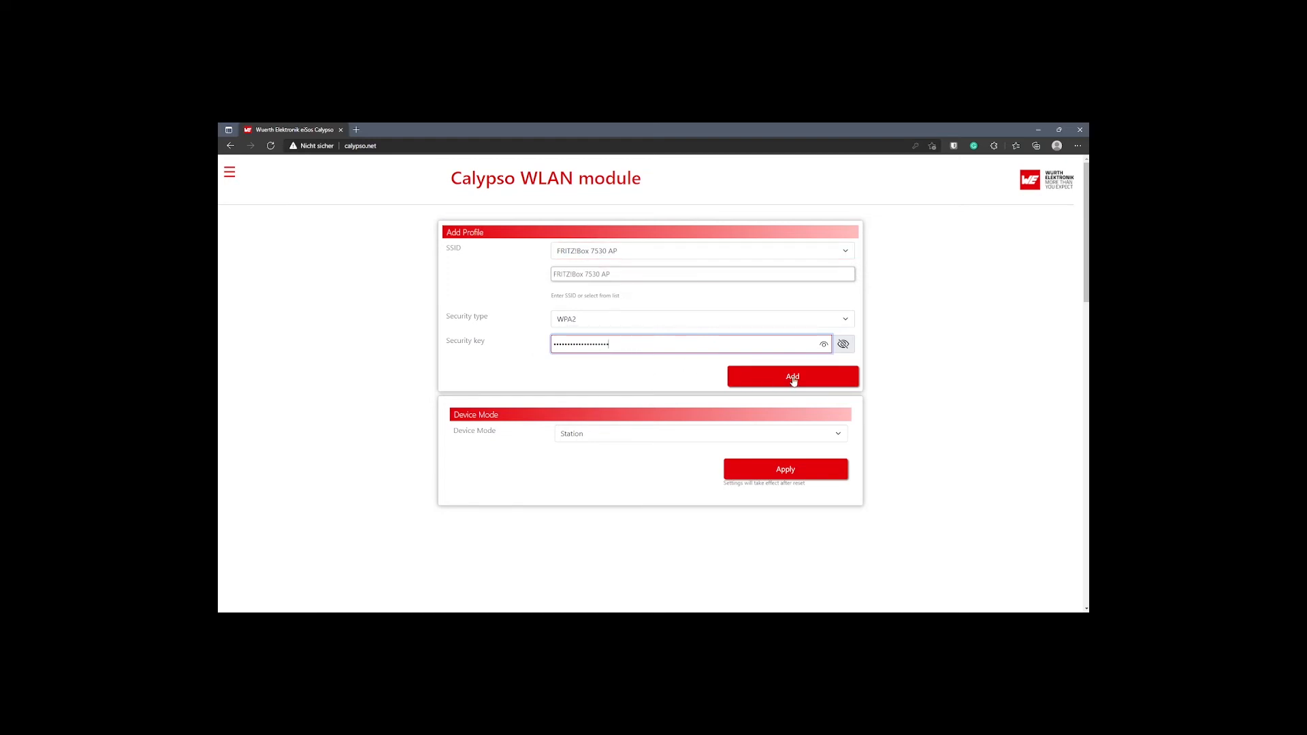
pyautogui.click(790, 376)
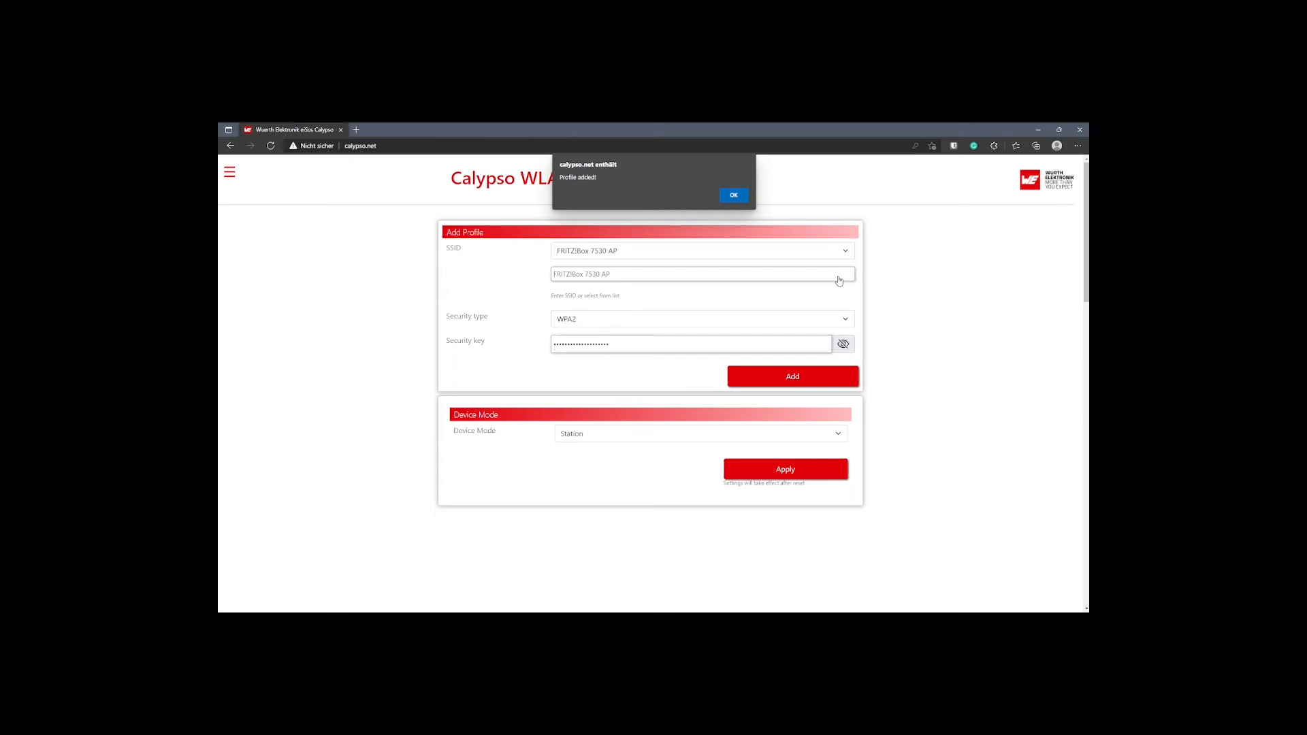
pyautogui.click(732, 195)
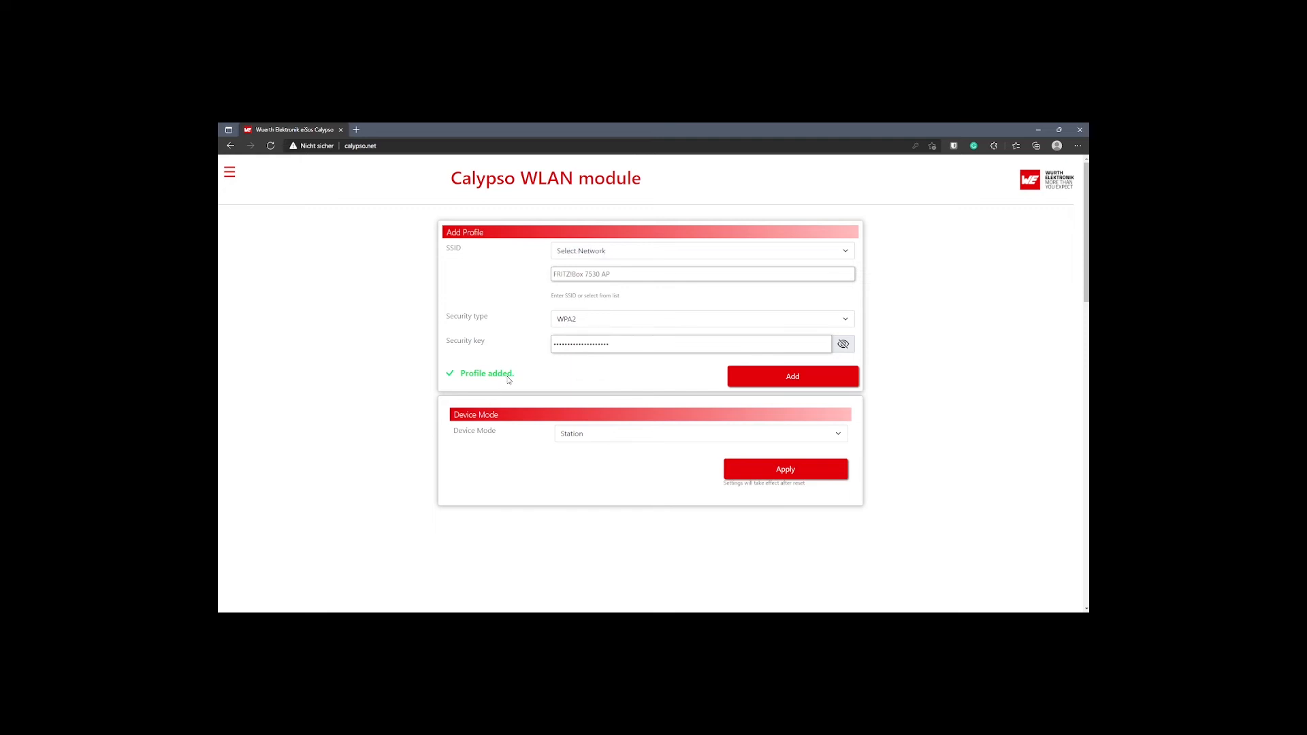
pyautogui.moveTo(480, 419)
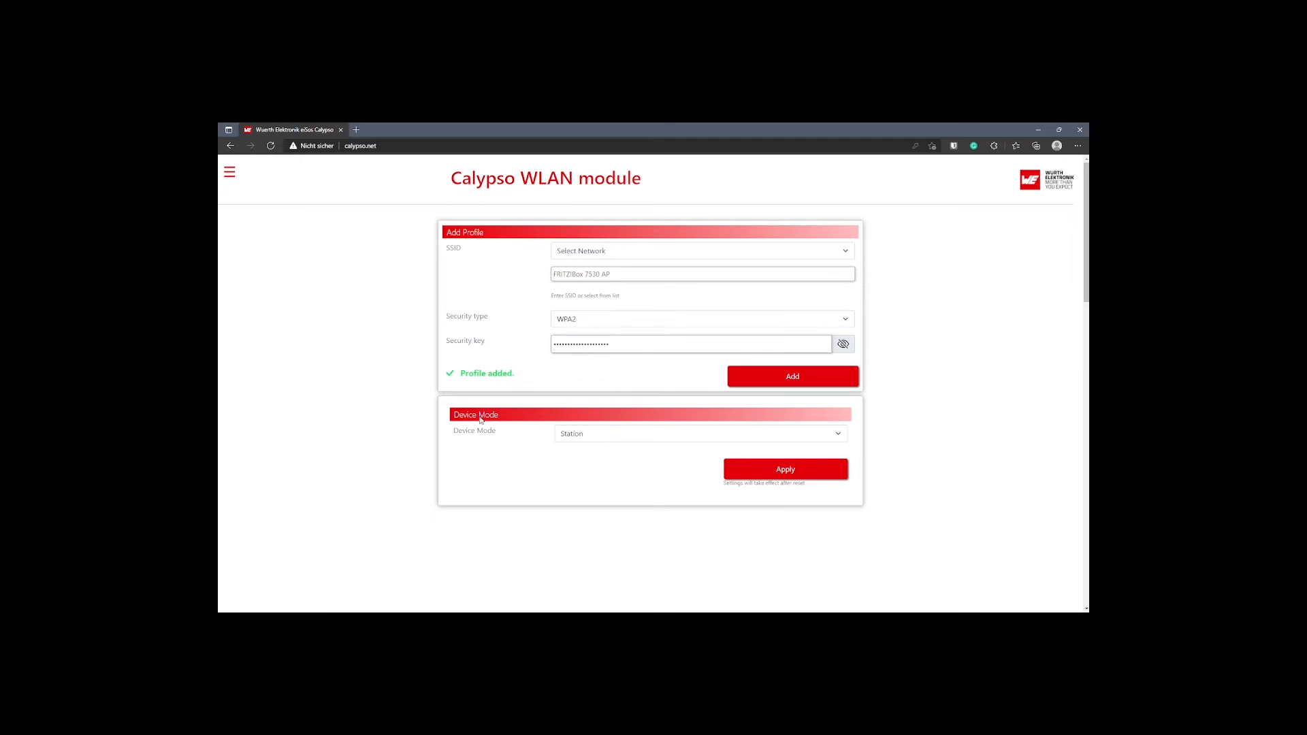
# - Apply Station as the module's device mode
pyautogui.click(699, 433)
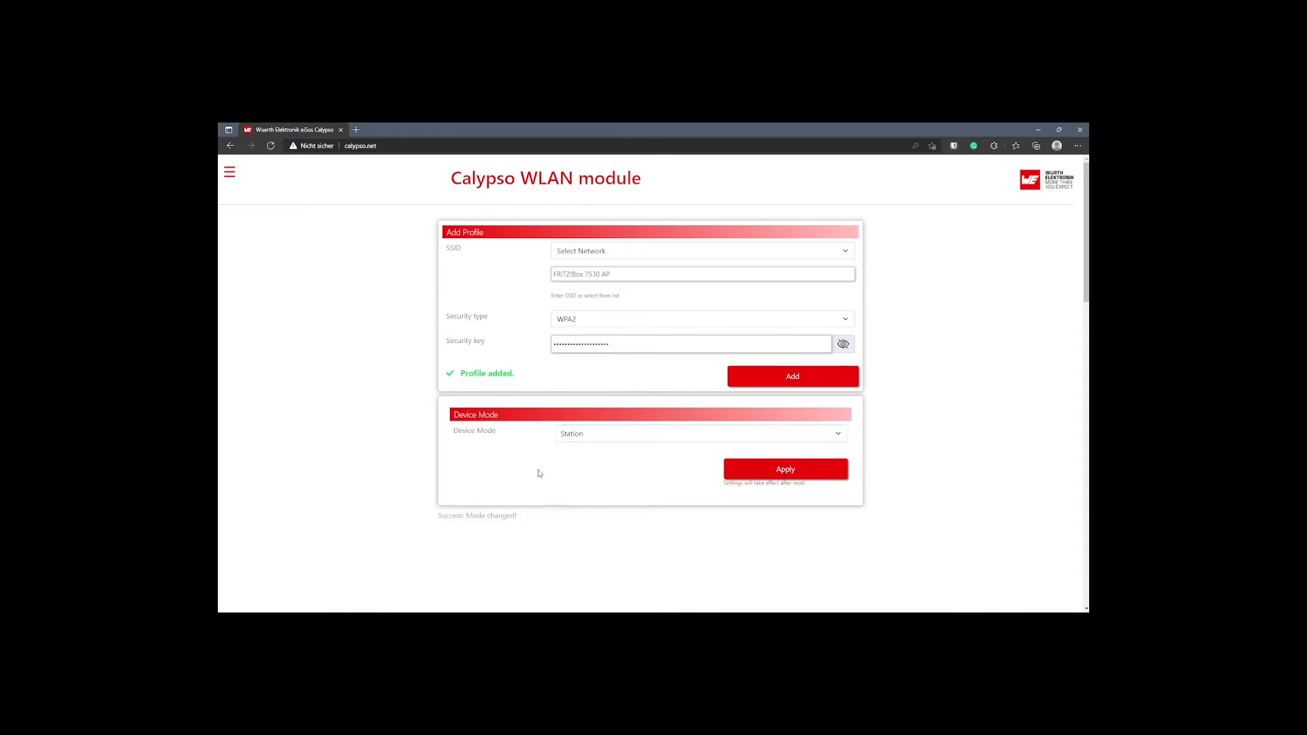
pyautogui.moveTo(535, 525)
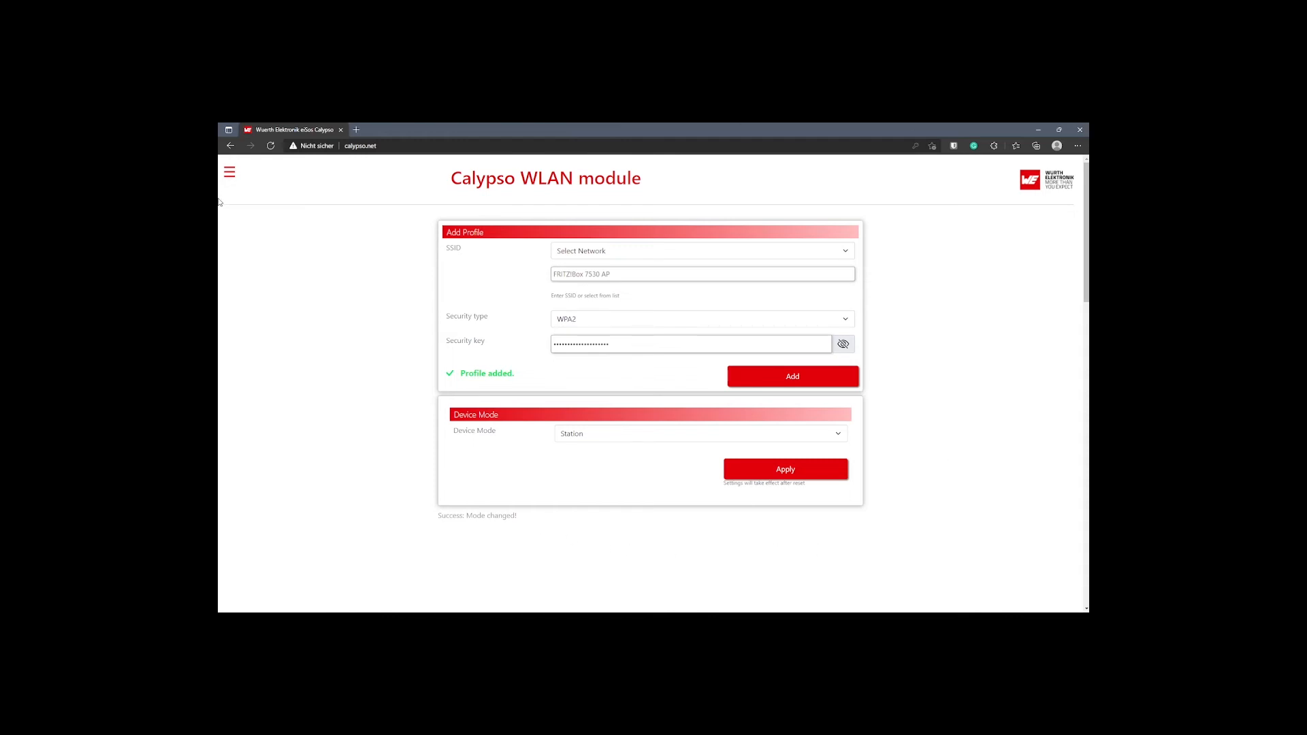
pyautogui.click(230, 173)
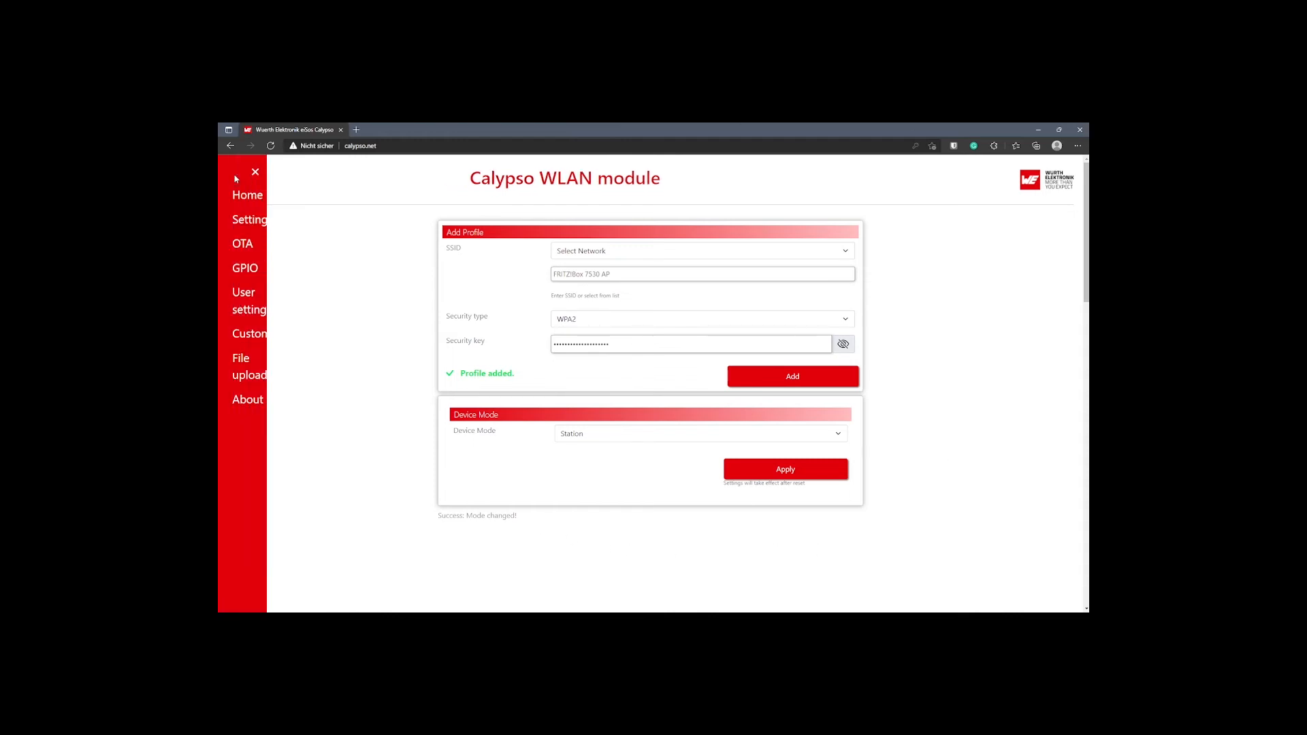
# - Under SET user settings, post transparent_mode socket_type as SOCKET_TYPE_TCP_CLIENT
pyautogui.click(247, 295)
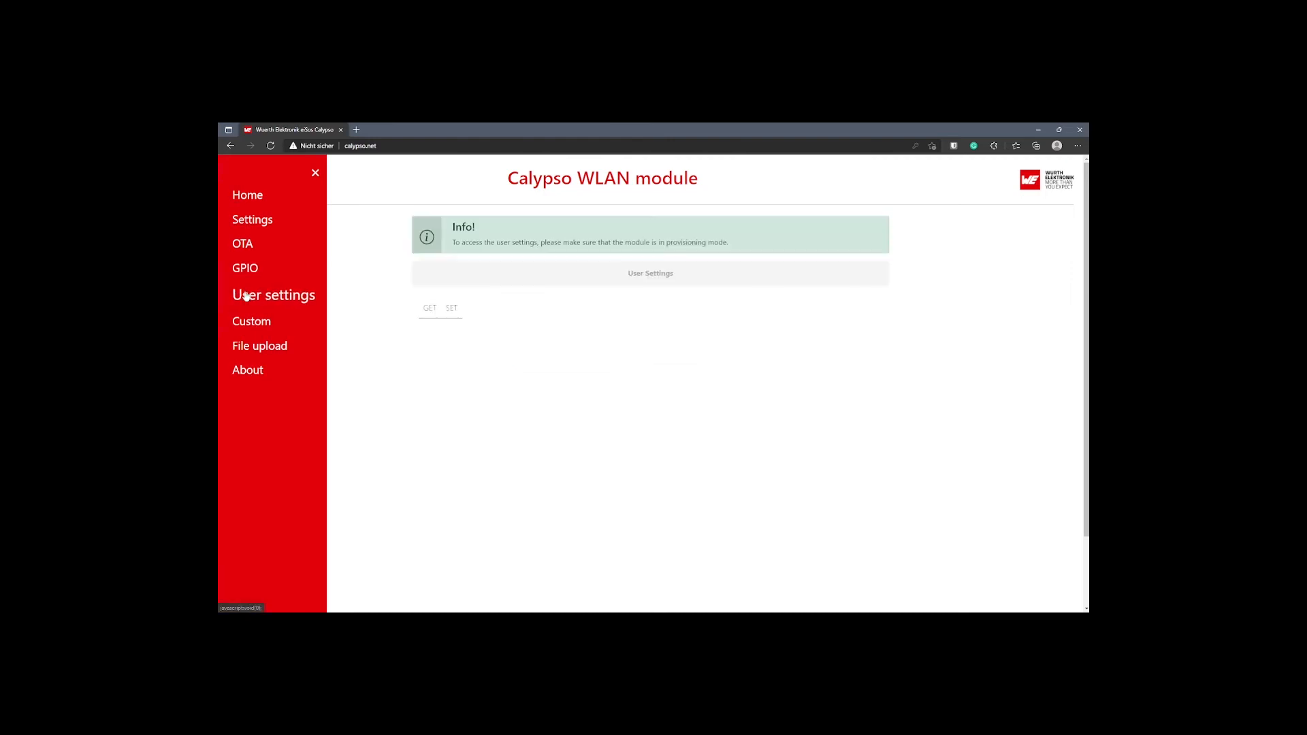
pyautogui.click(452, 308)
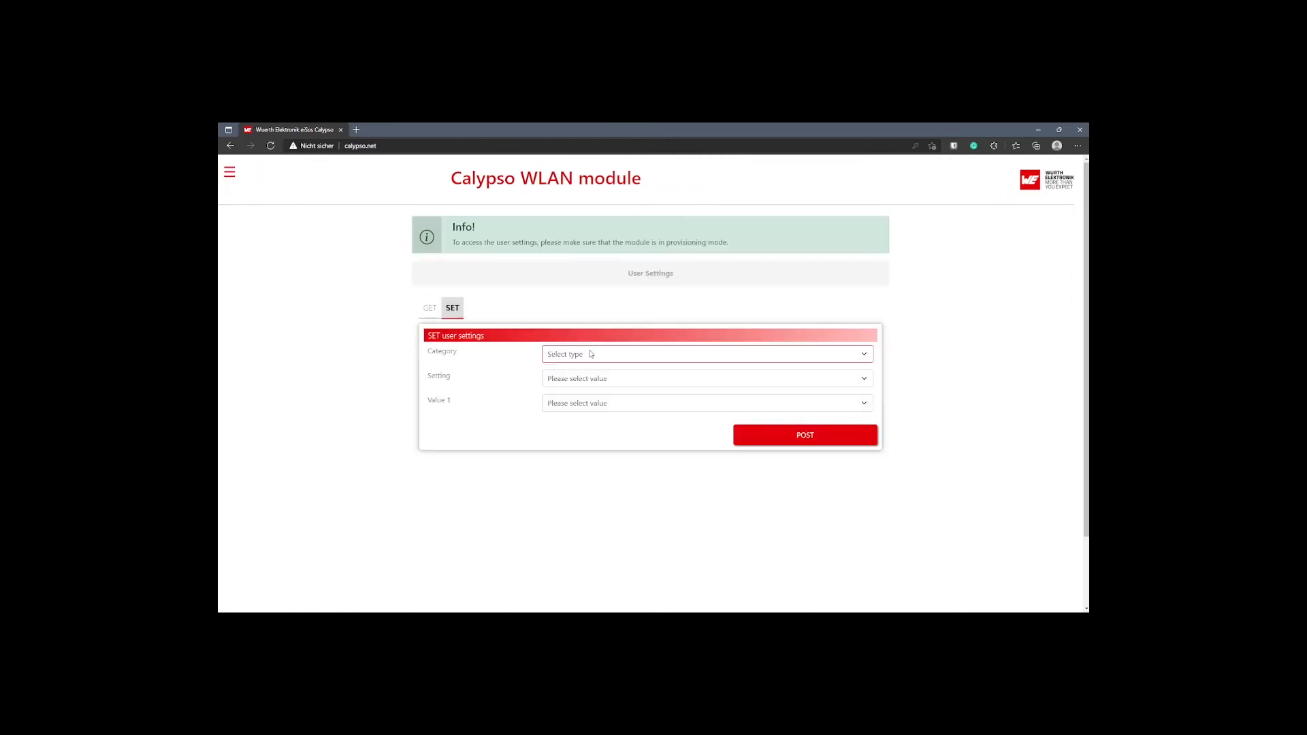
pyautogui.click(707, 354)
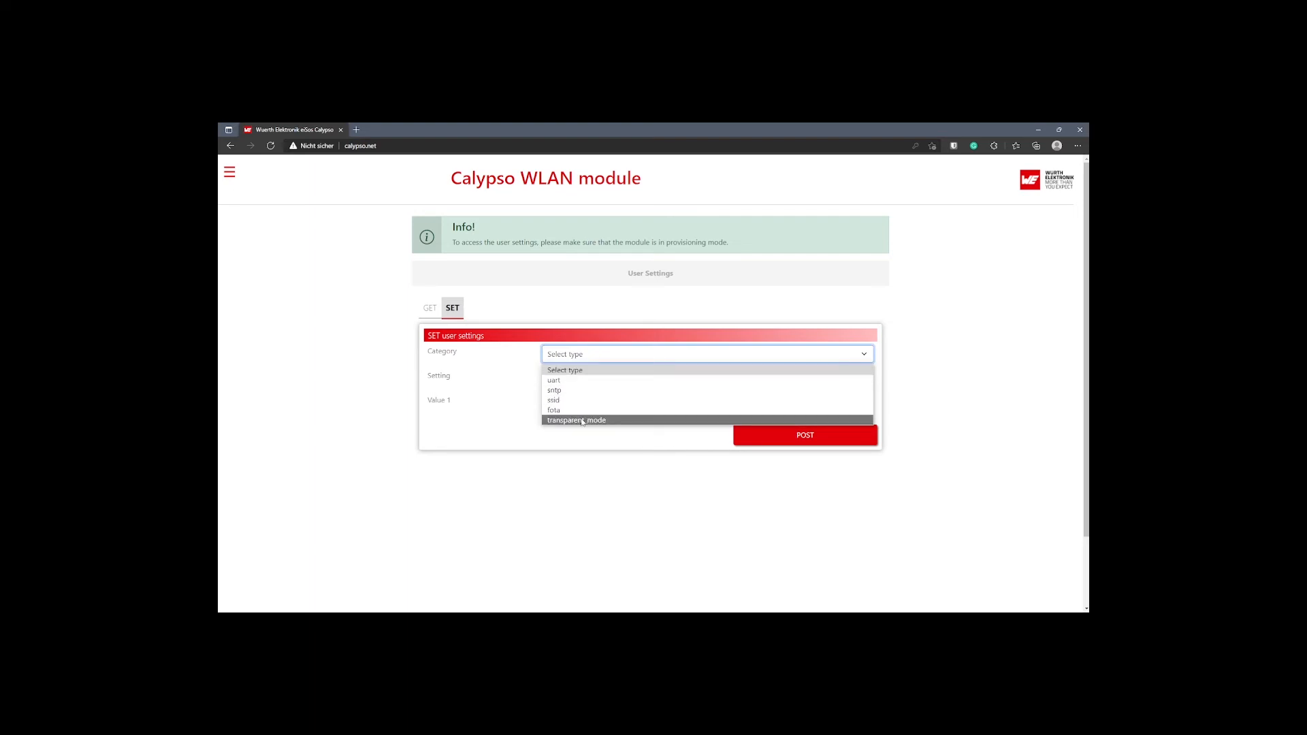
pyautogui.click(575, 420)
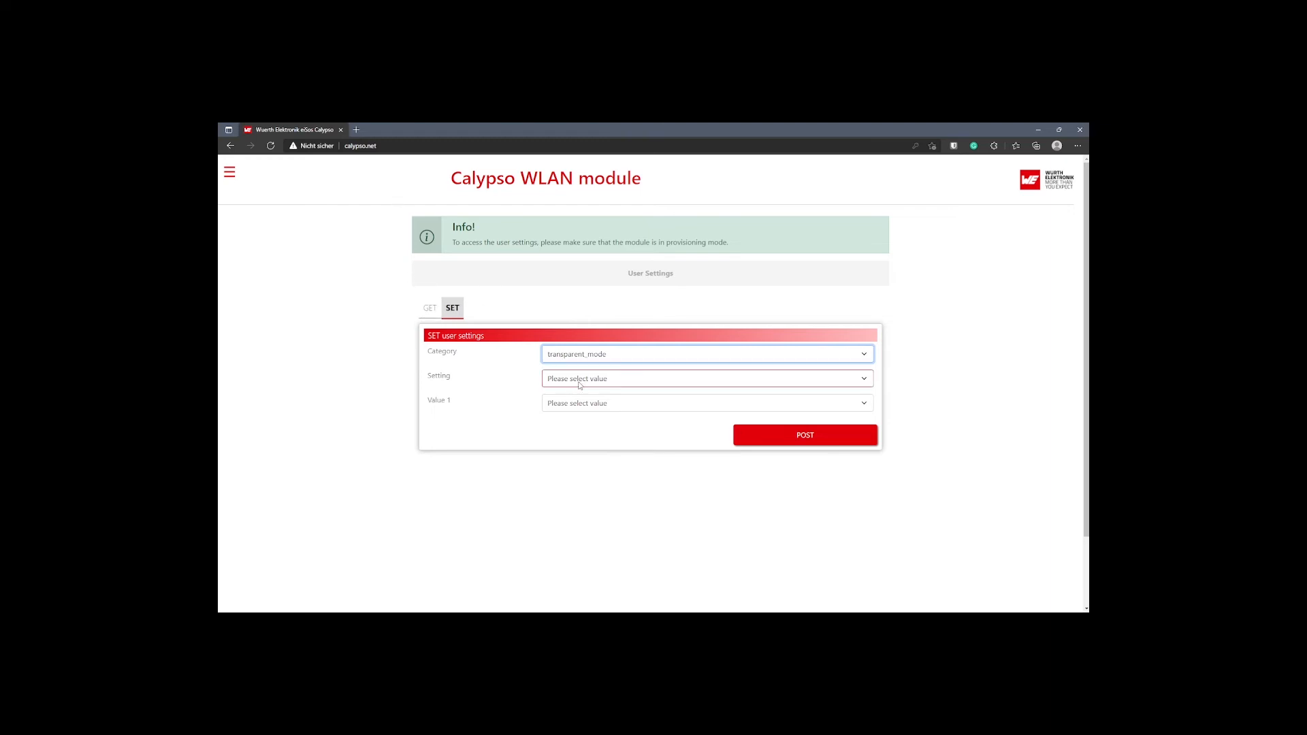
pyautogui.click(705, 402)
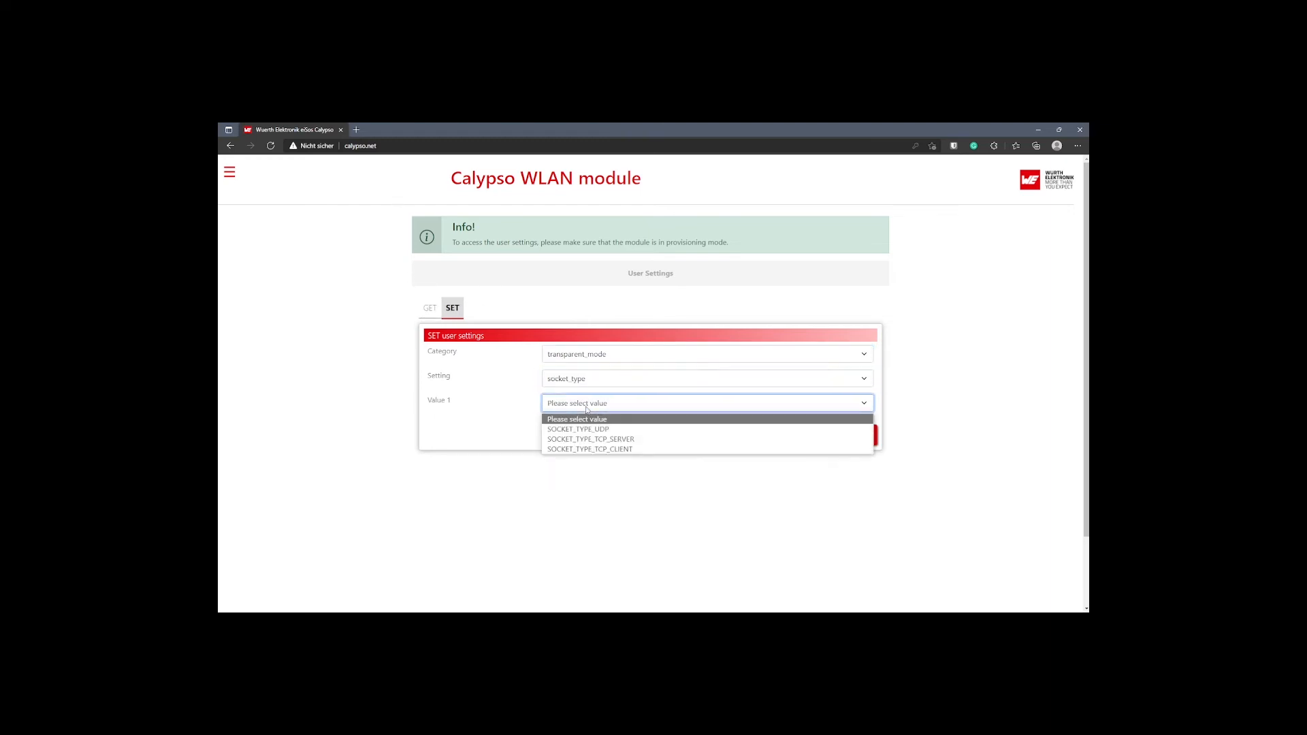
pyautogui.click(589, 448)
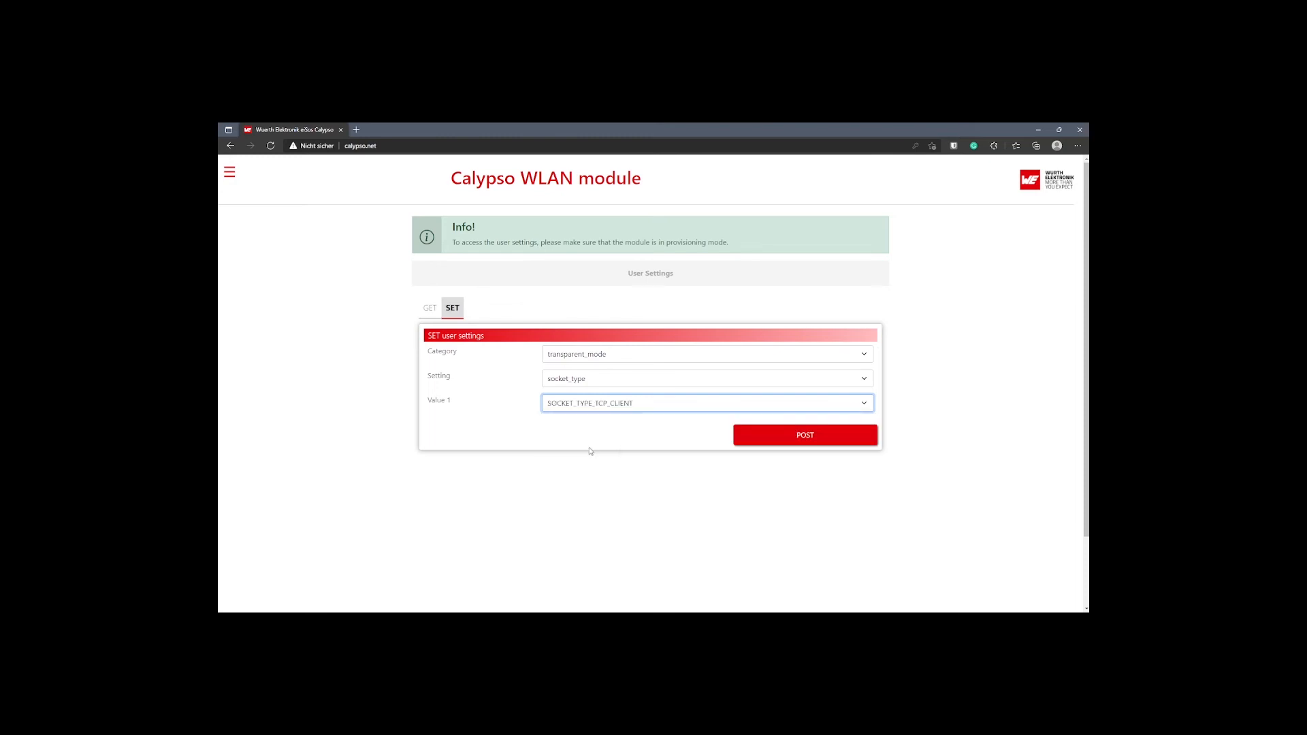
pyautogui.click(803, 435)
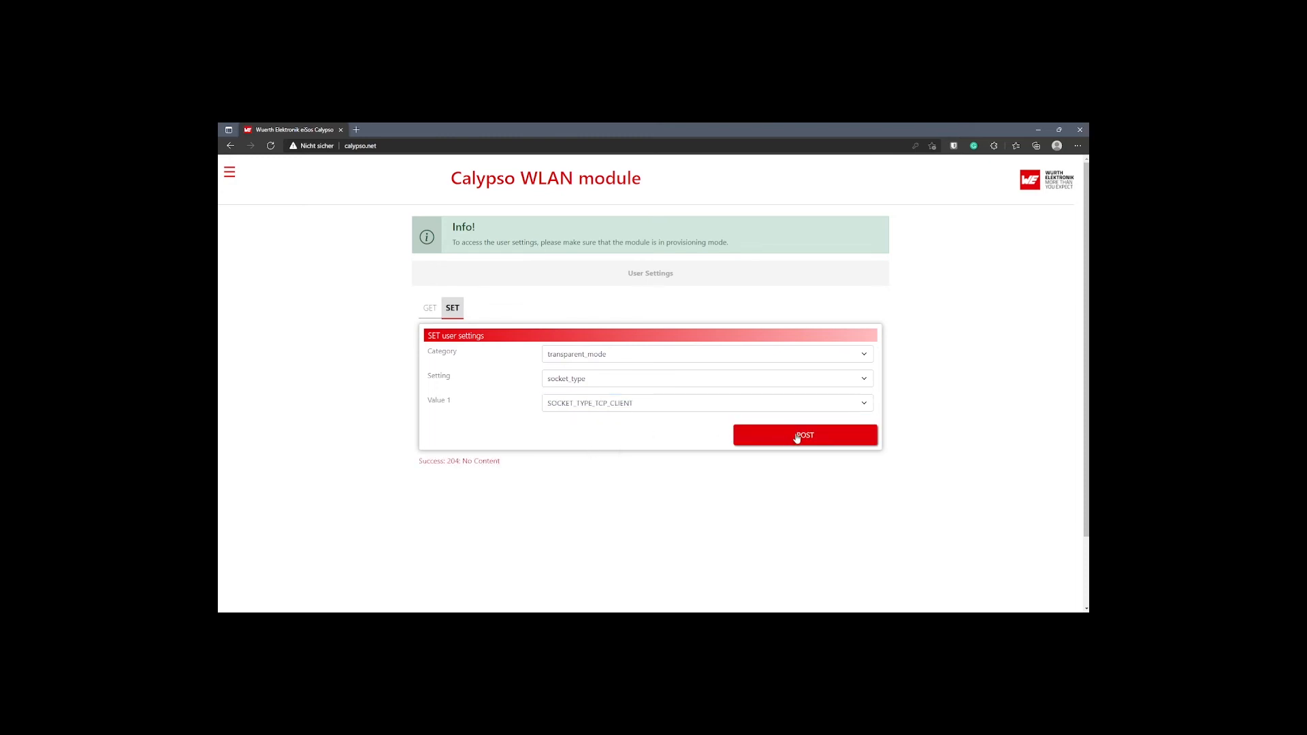
# - Enter remote_address 192.168.178.36 and remote_port 5000 for transparent mode
pyautogui.click(705, 379)
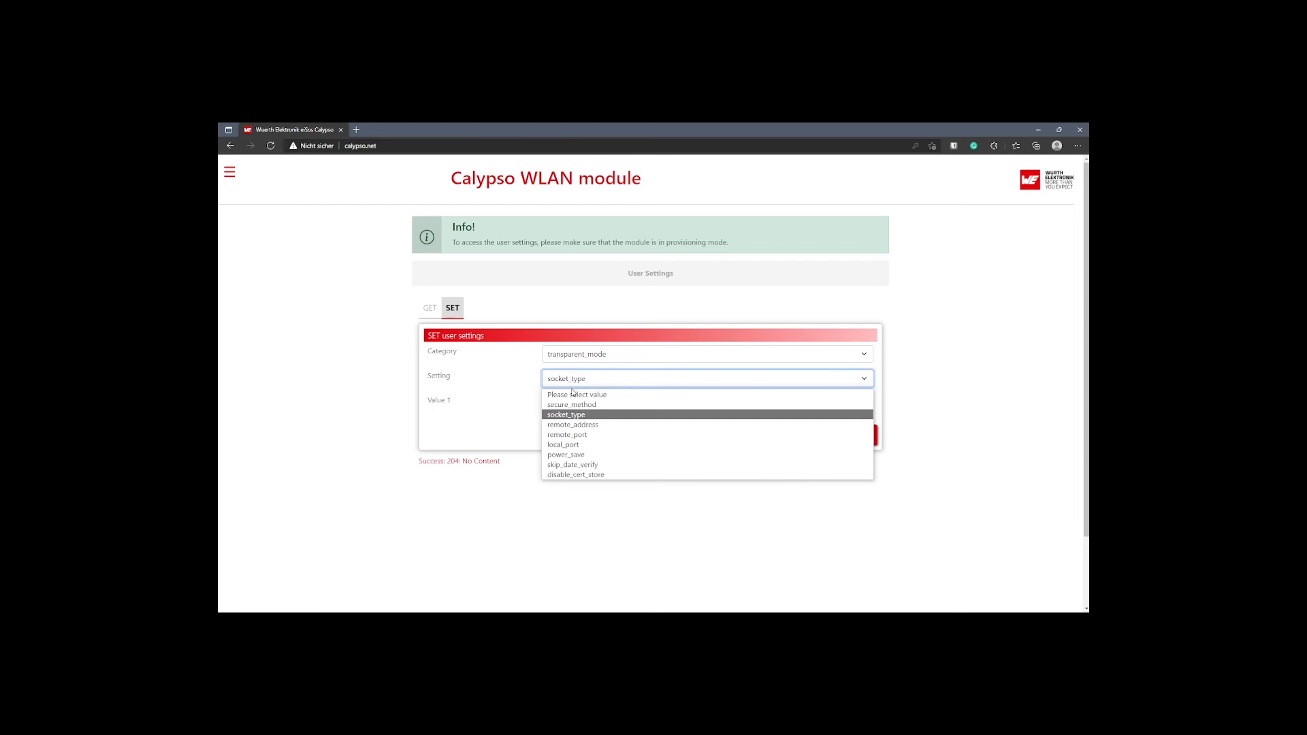
pyautogui.click(573, 425)
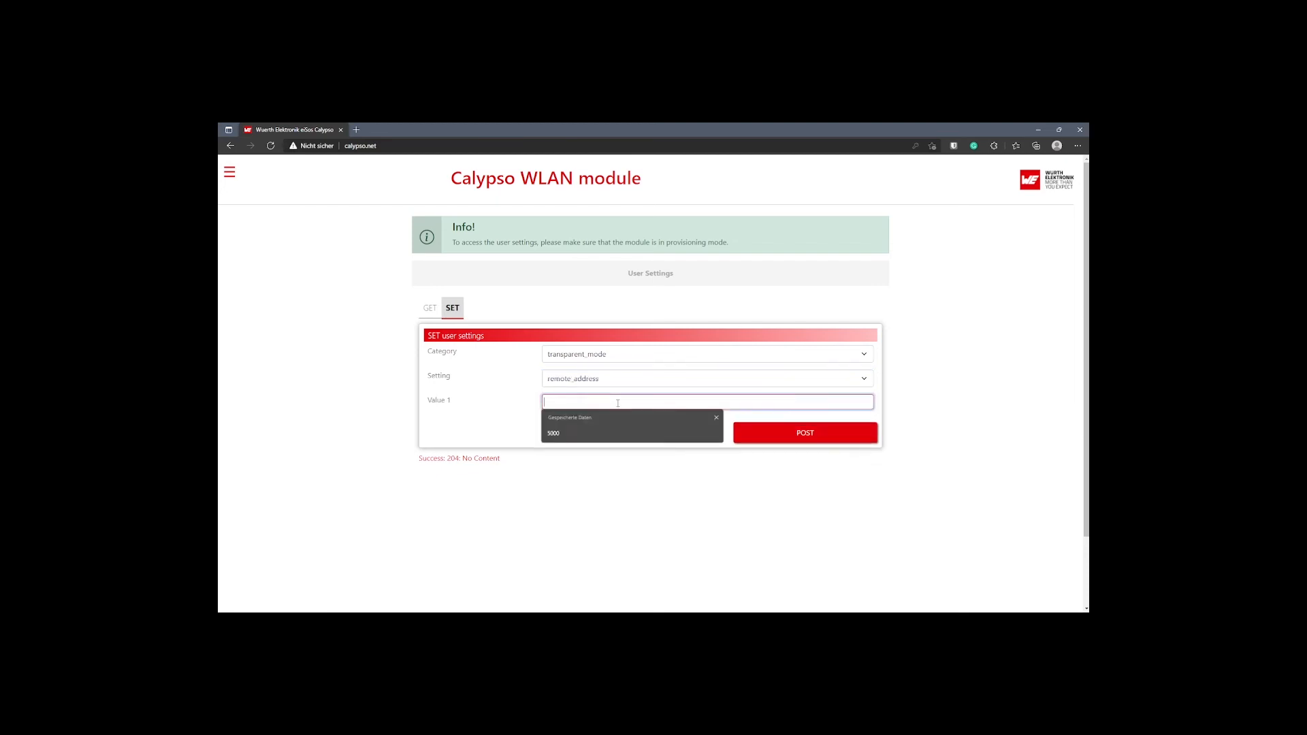
pyautogui.write('1')
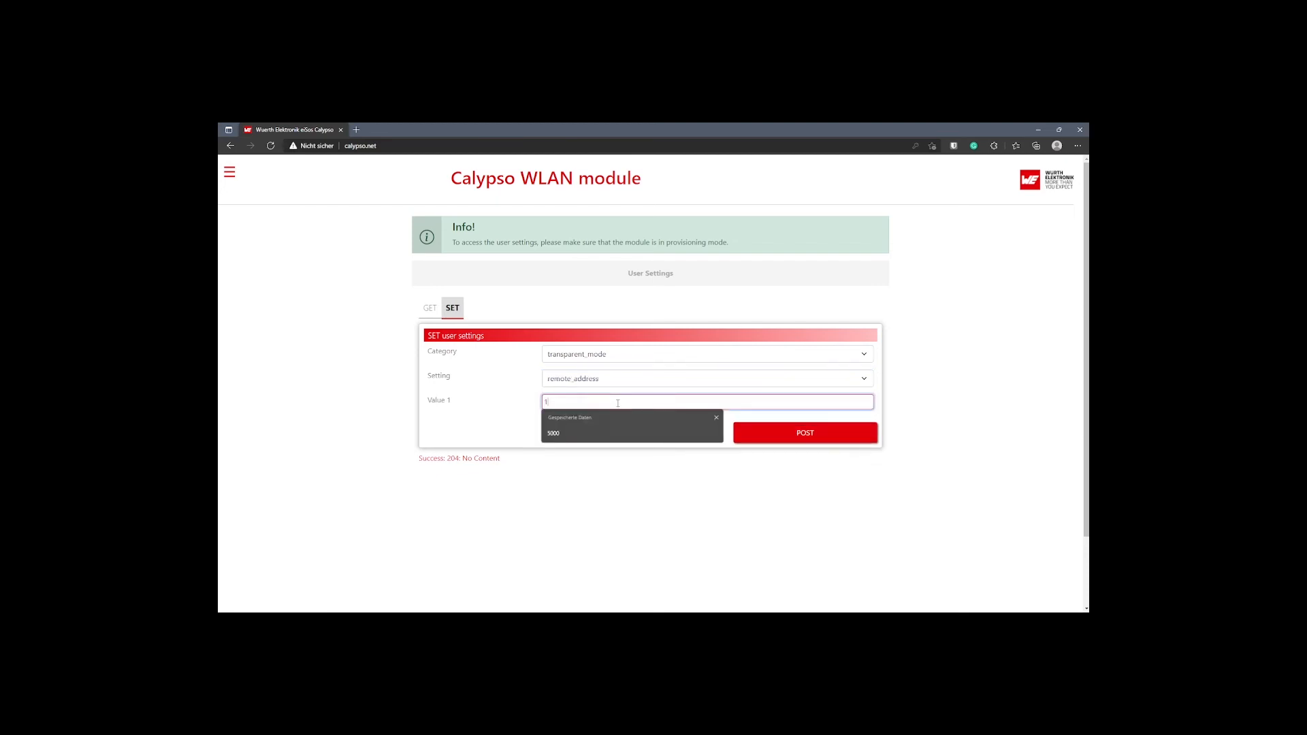
pyautogui.write('92')
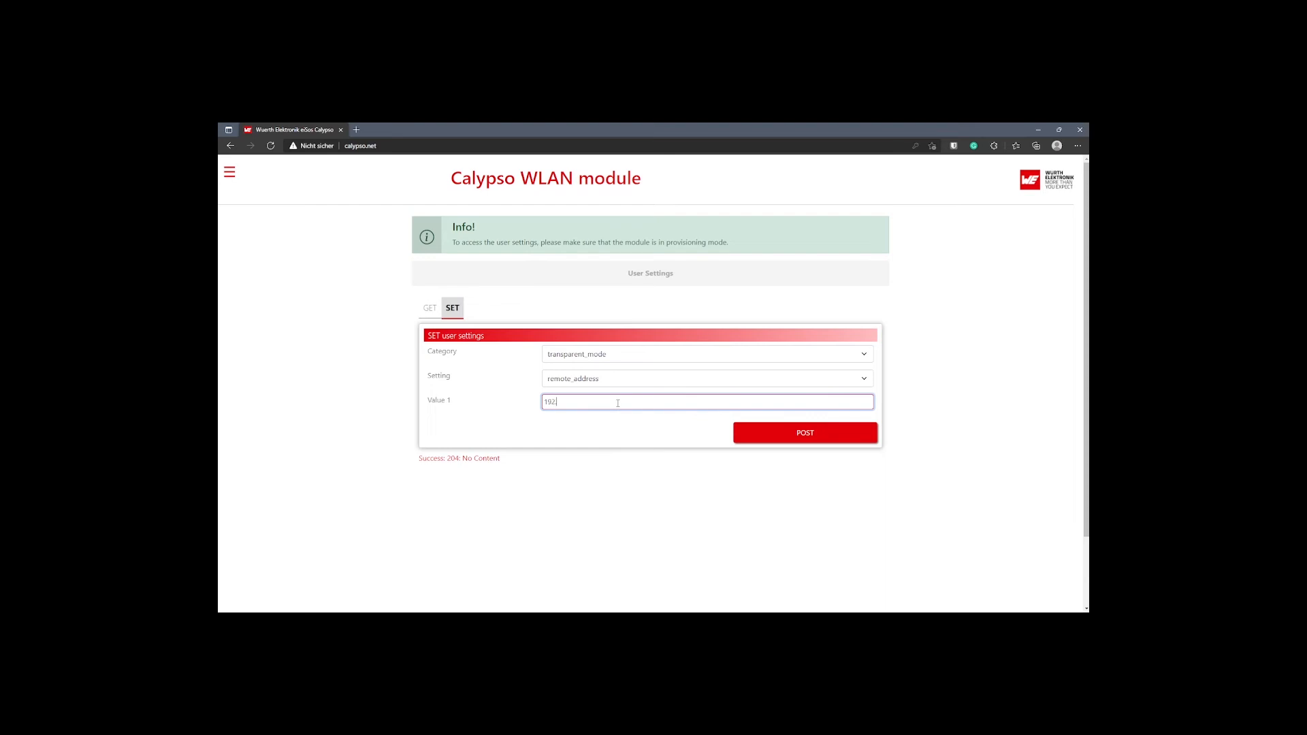
pyautogui.write('.168.178.36')
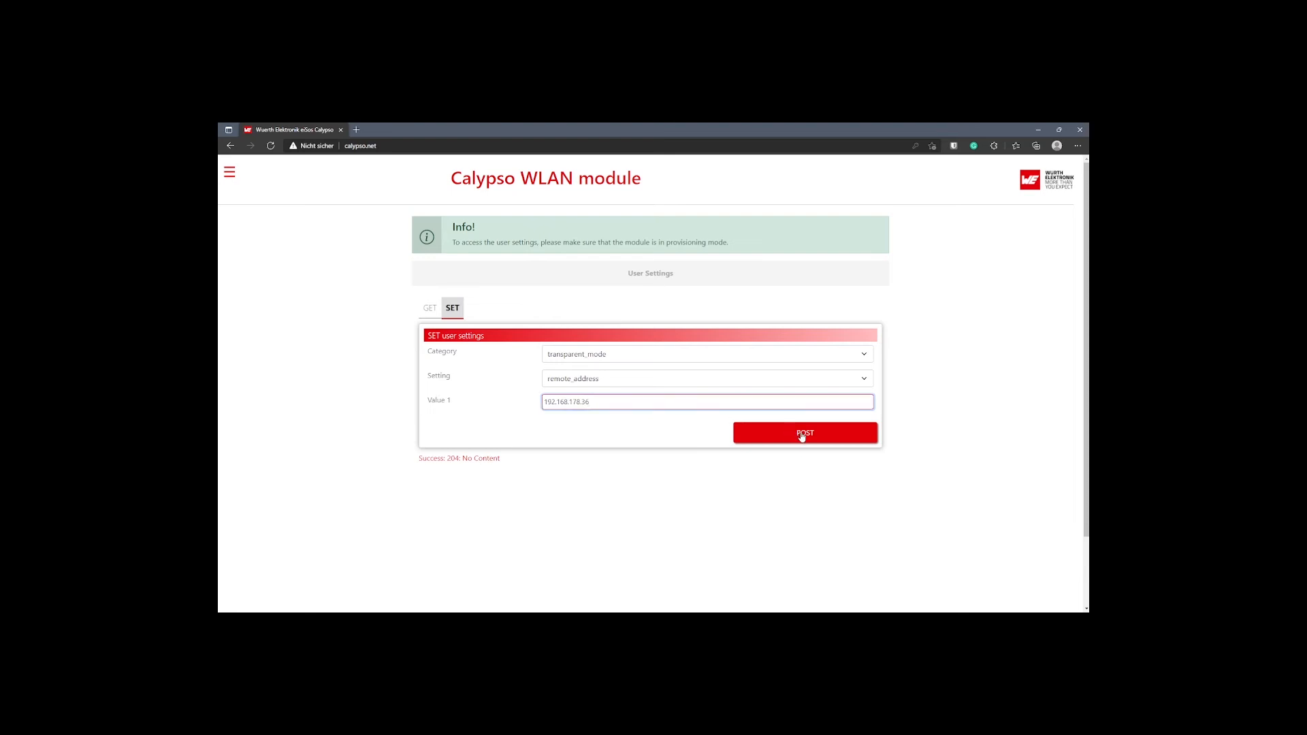
pyautogui.click(703, 379)
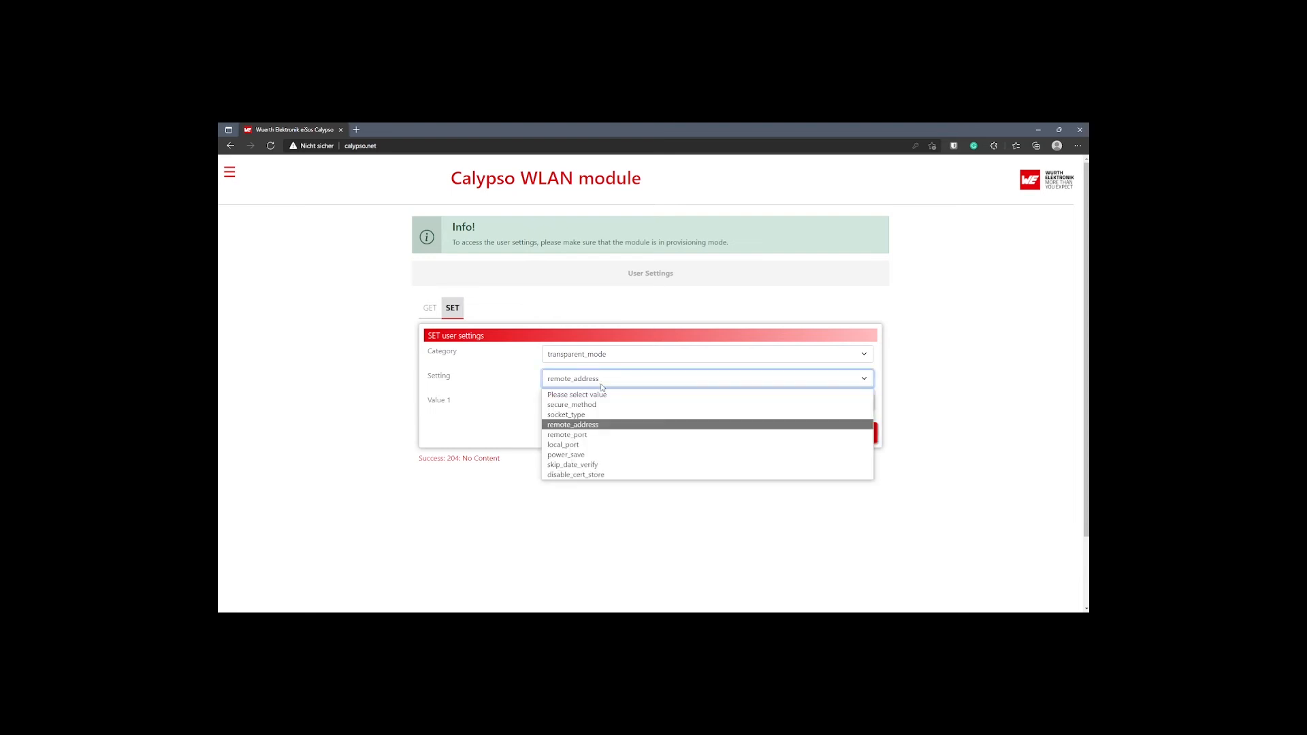
pyautogui.click(566, 434)
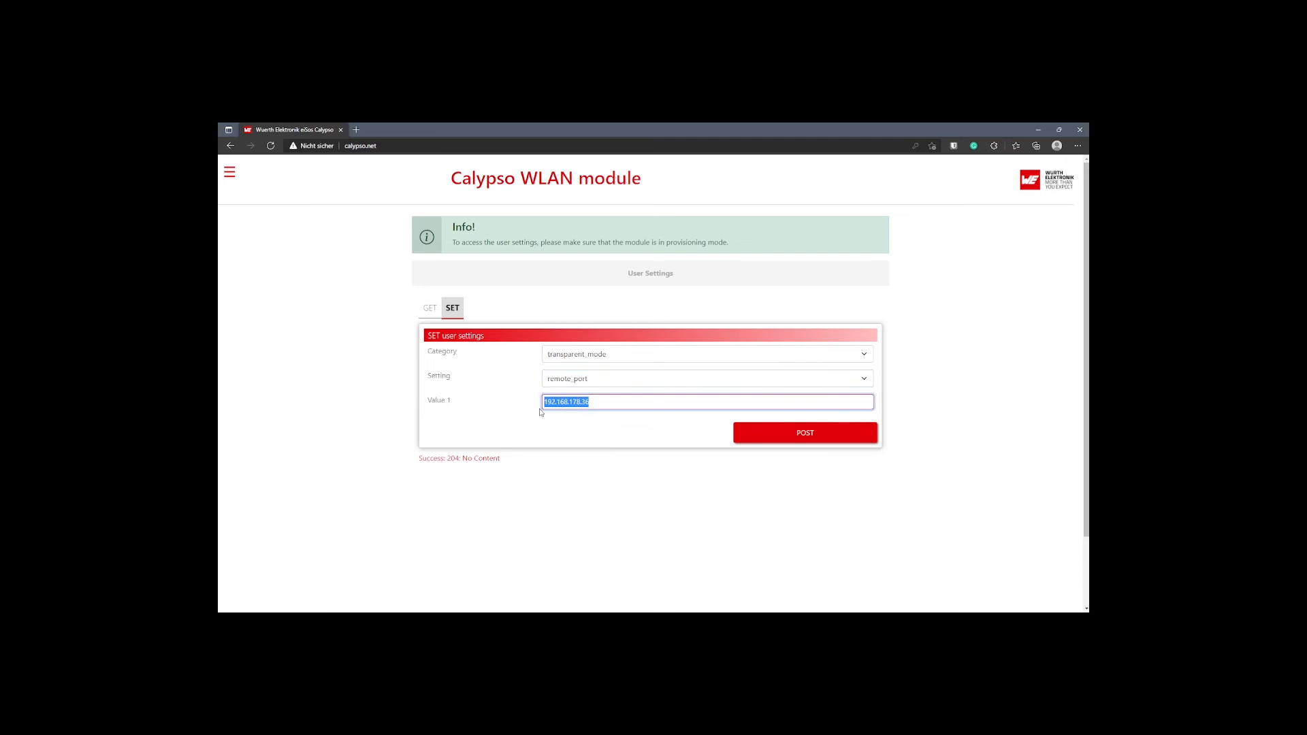
pyautogui.write('5000')
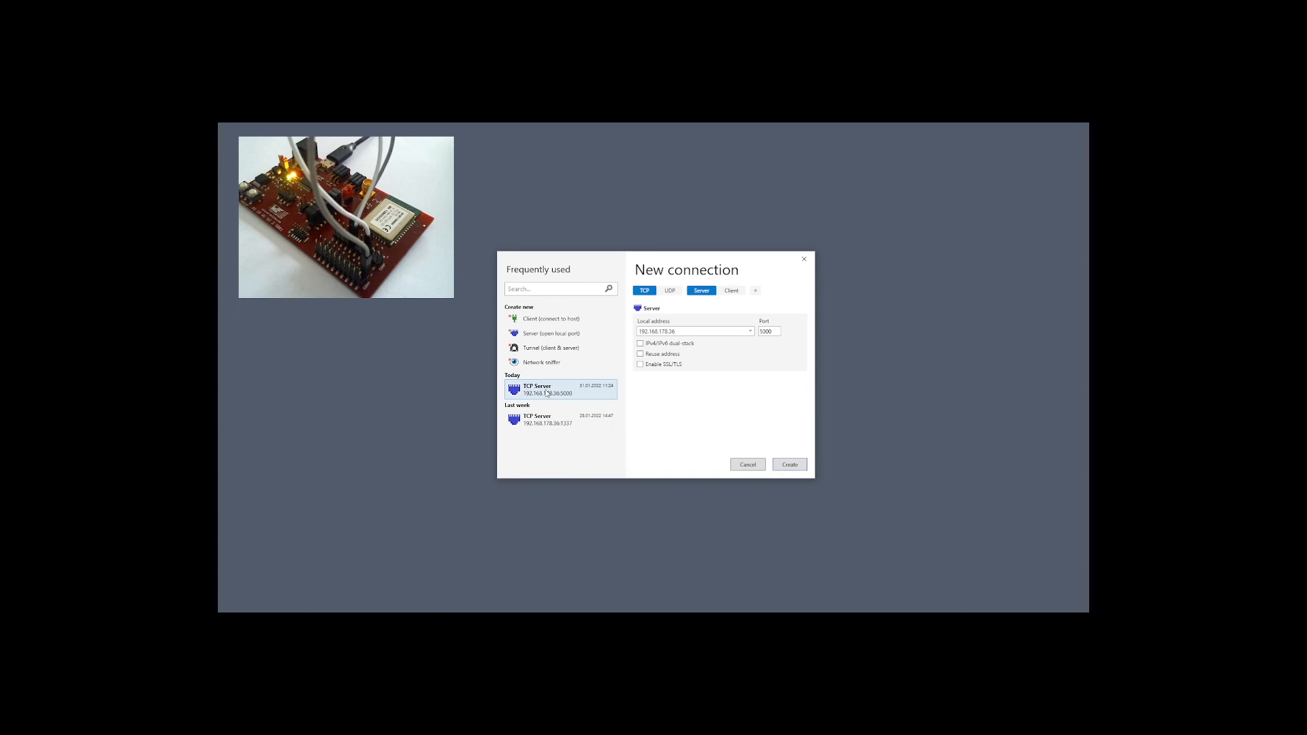
pyautogui.moveTo(550, 347)
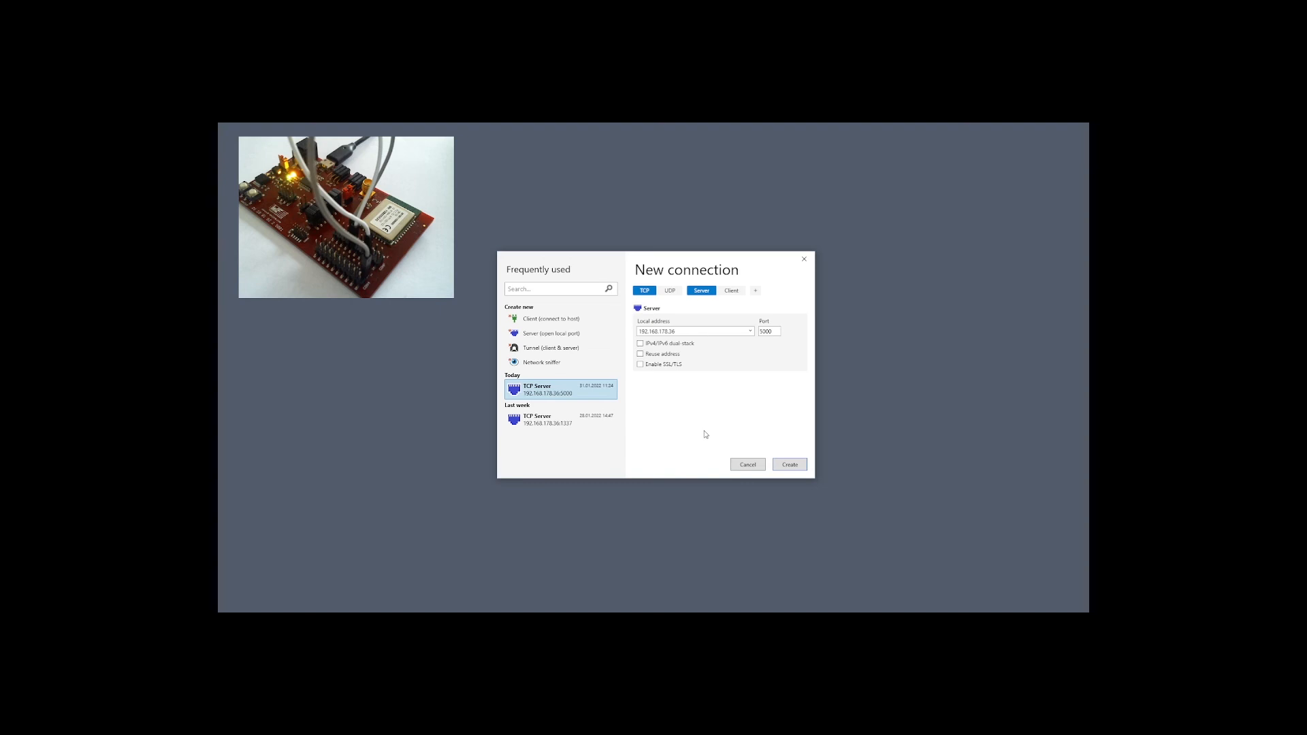
pyautogui.moveTo(719, 406)
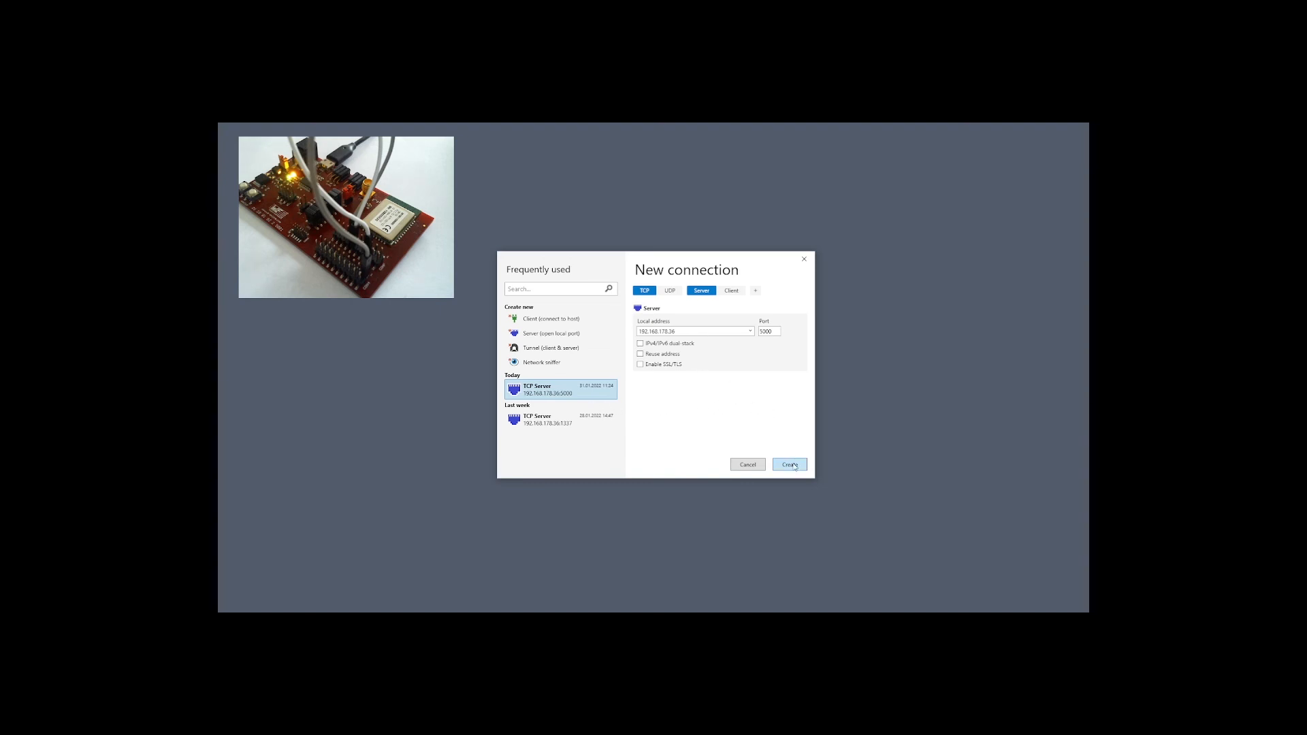
# - Create the Swiddler TCP server on 192.168.178.36:5000 and await the Calypso client connection
pyautogui.click(788, 464)
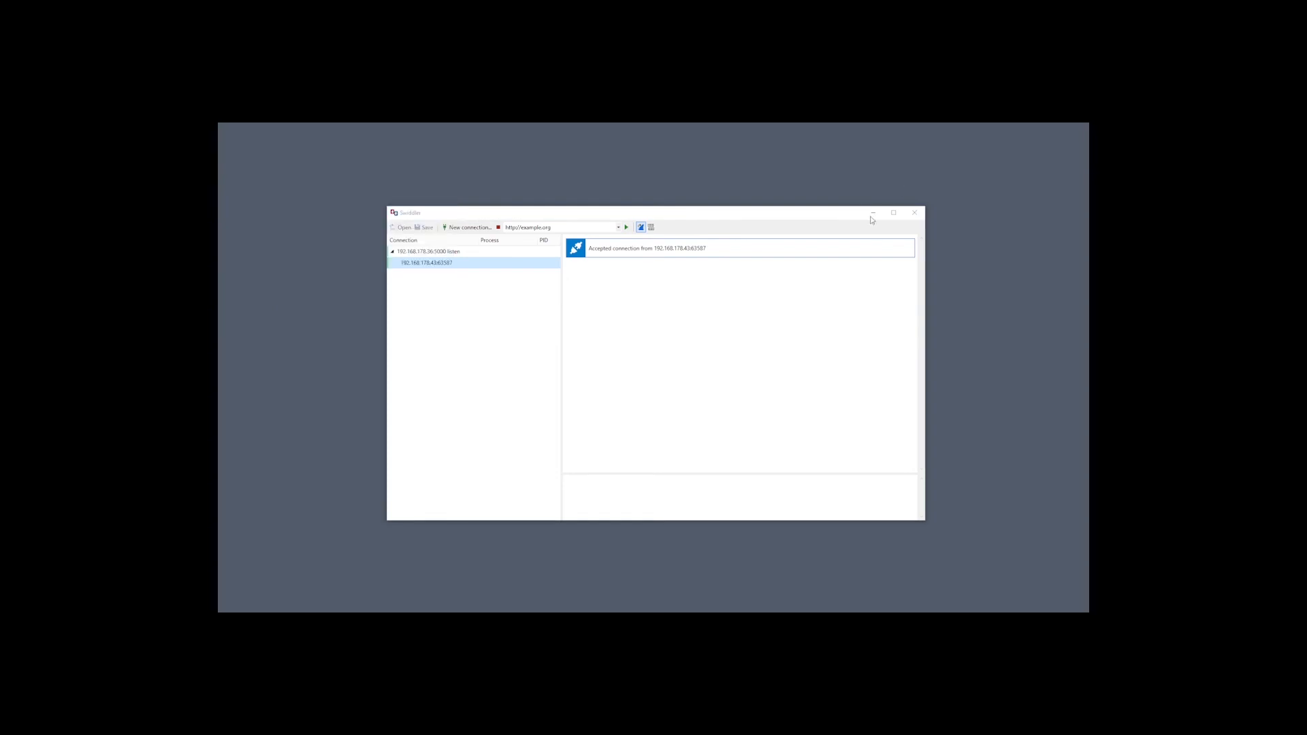
pyautogui.moveTo(416, 267)
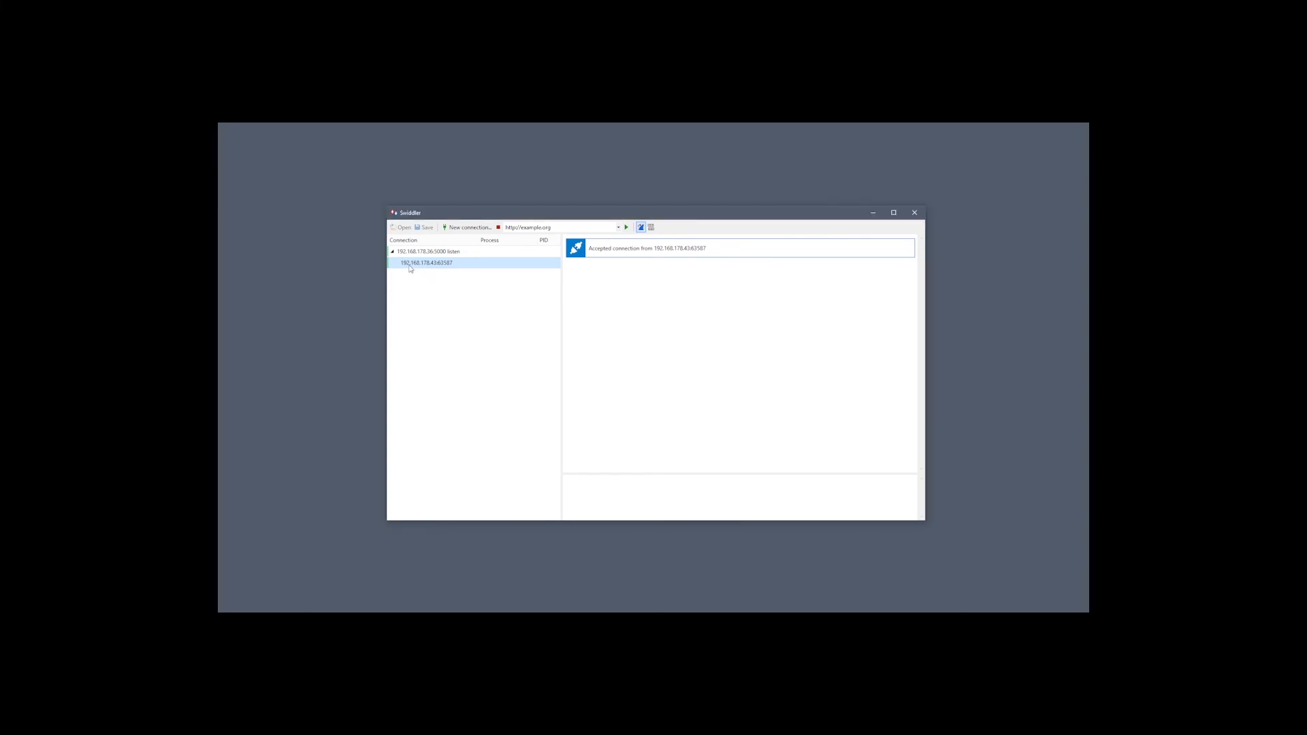
pyautogui.moveTo(414, 268)
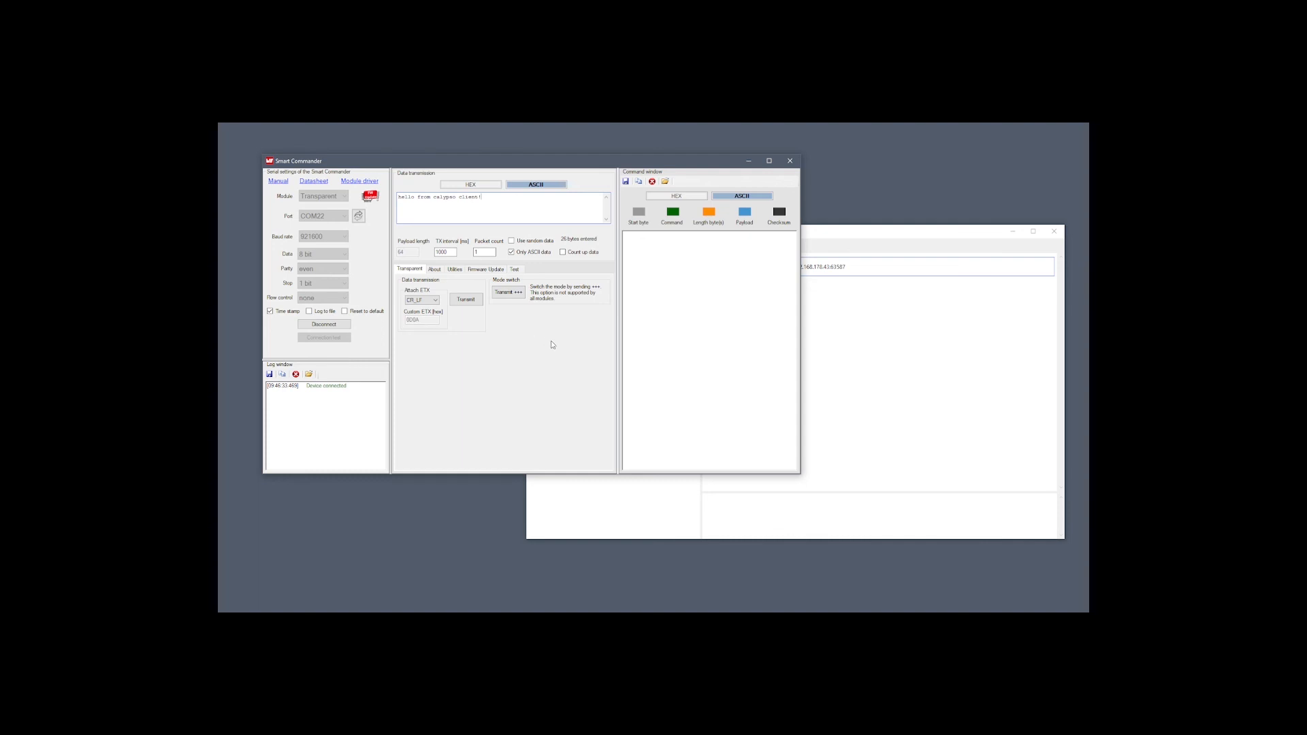
# - Check the received client message in Swiddler and reply 'hello from tcp server'
pyautogui.click(466, 300)
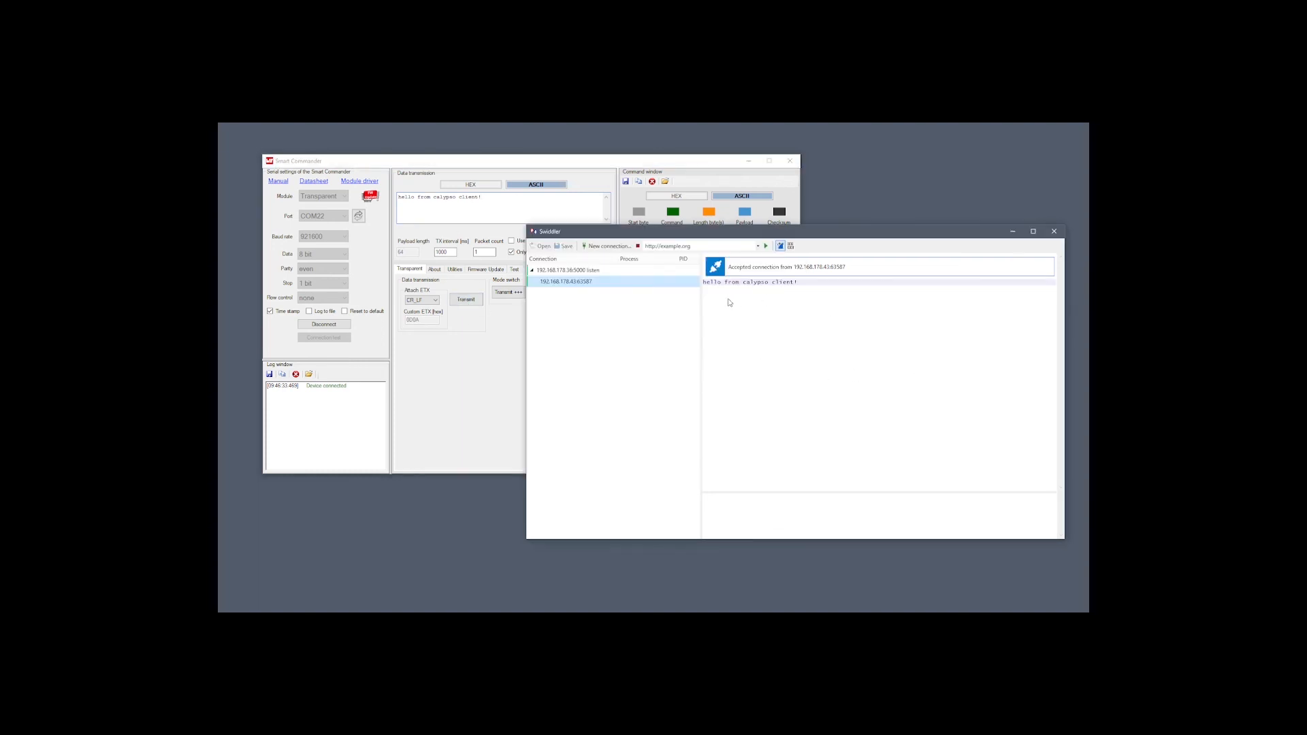
pyautogui.moveTo(774, 290)
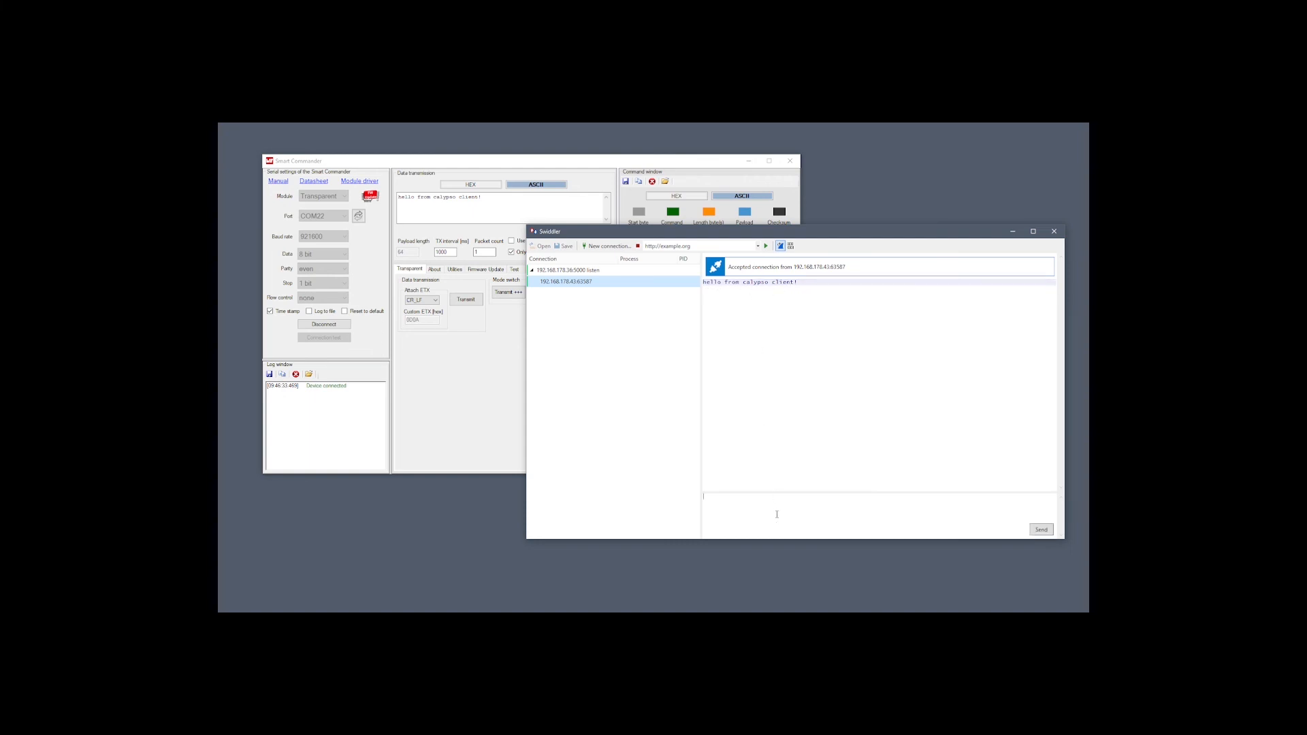
pyautogui.write('hello from tcp')
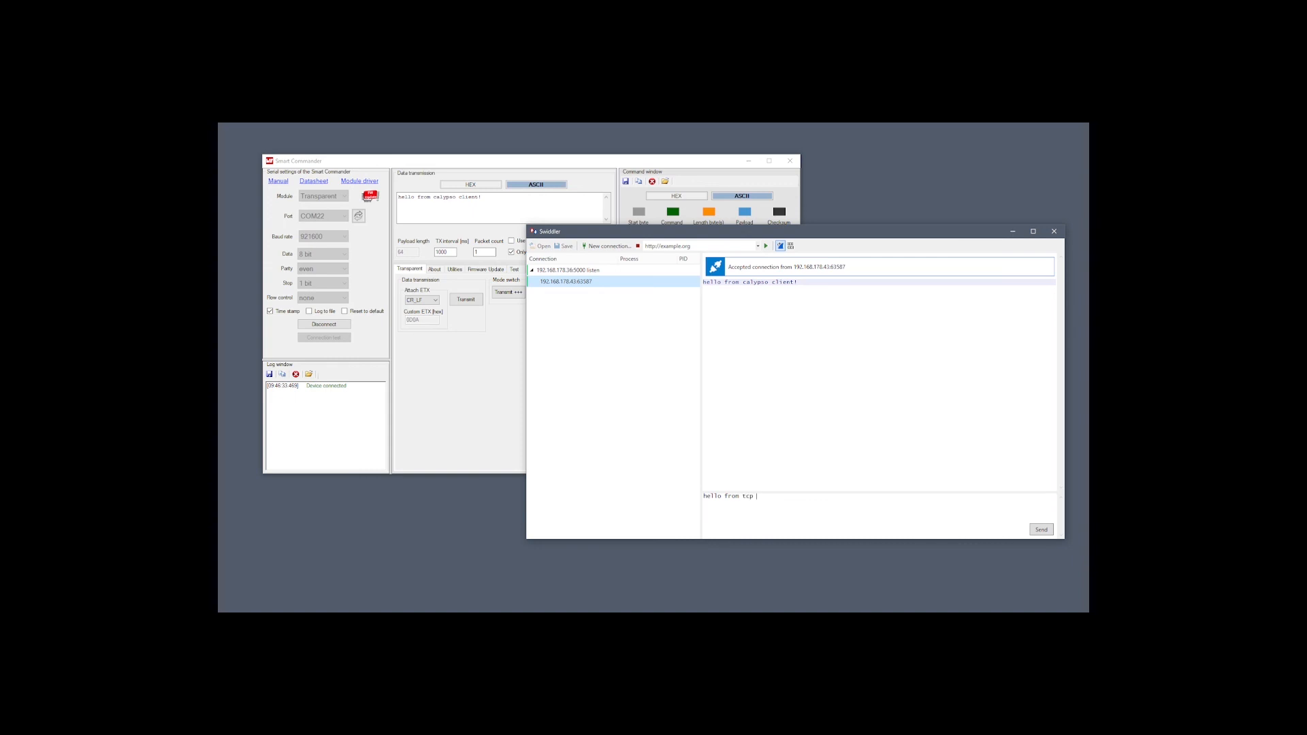
pyautogui.write('server')
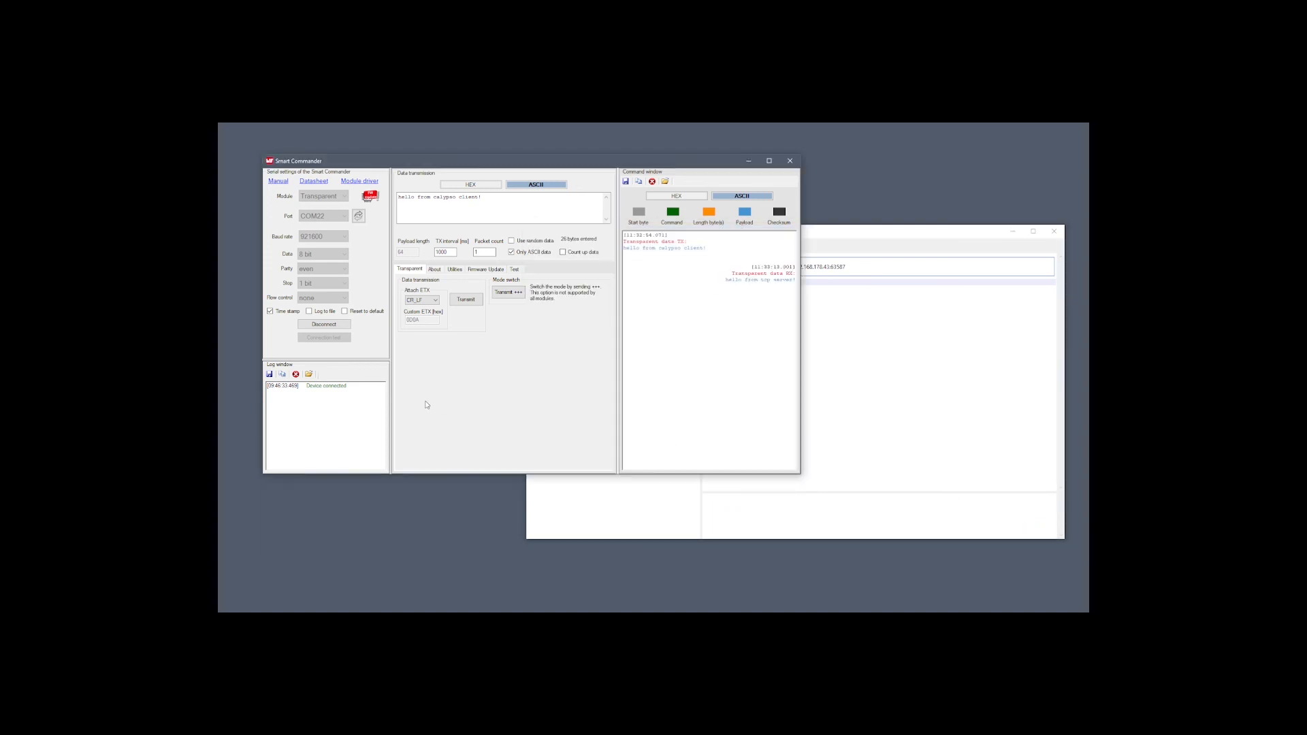
pyautogui.moveTo(913, 185)
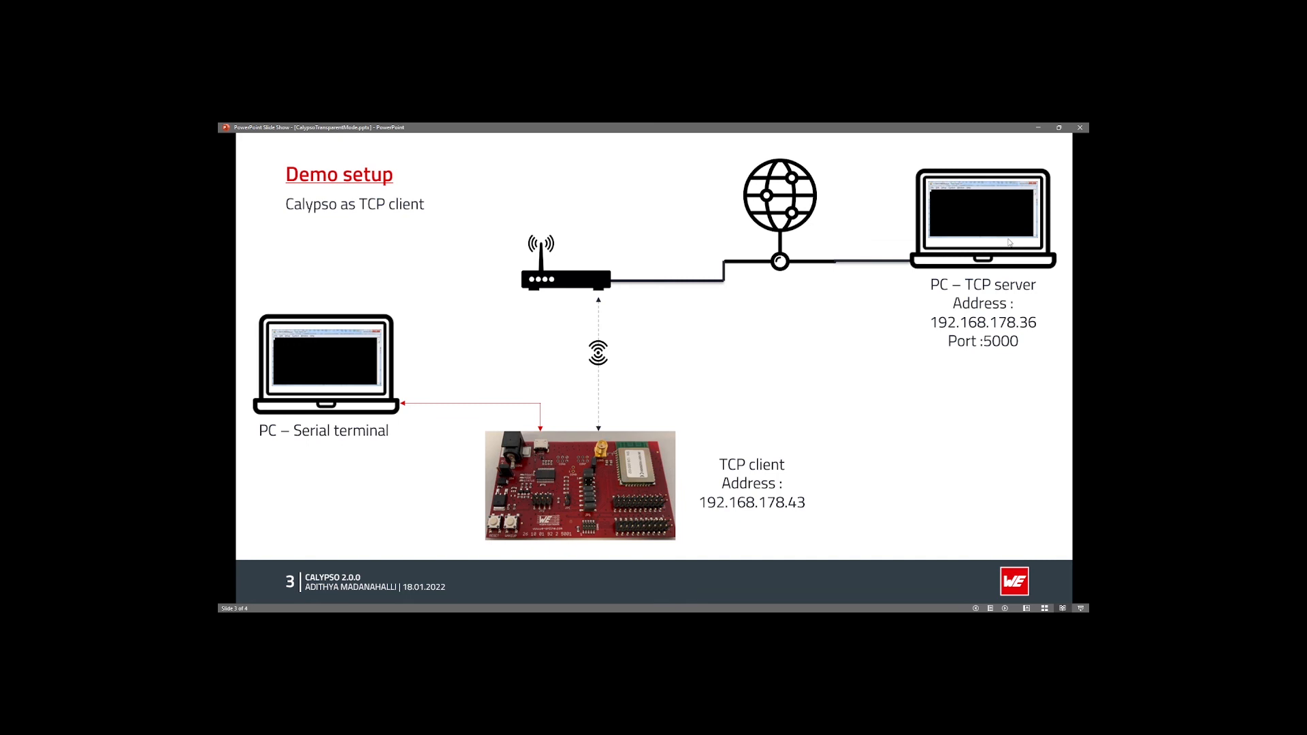
# - Advance to the closing slide with the Calypso catalog page link and thank-you note
pyautogui.press('right')
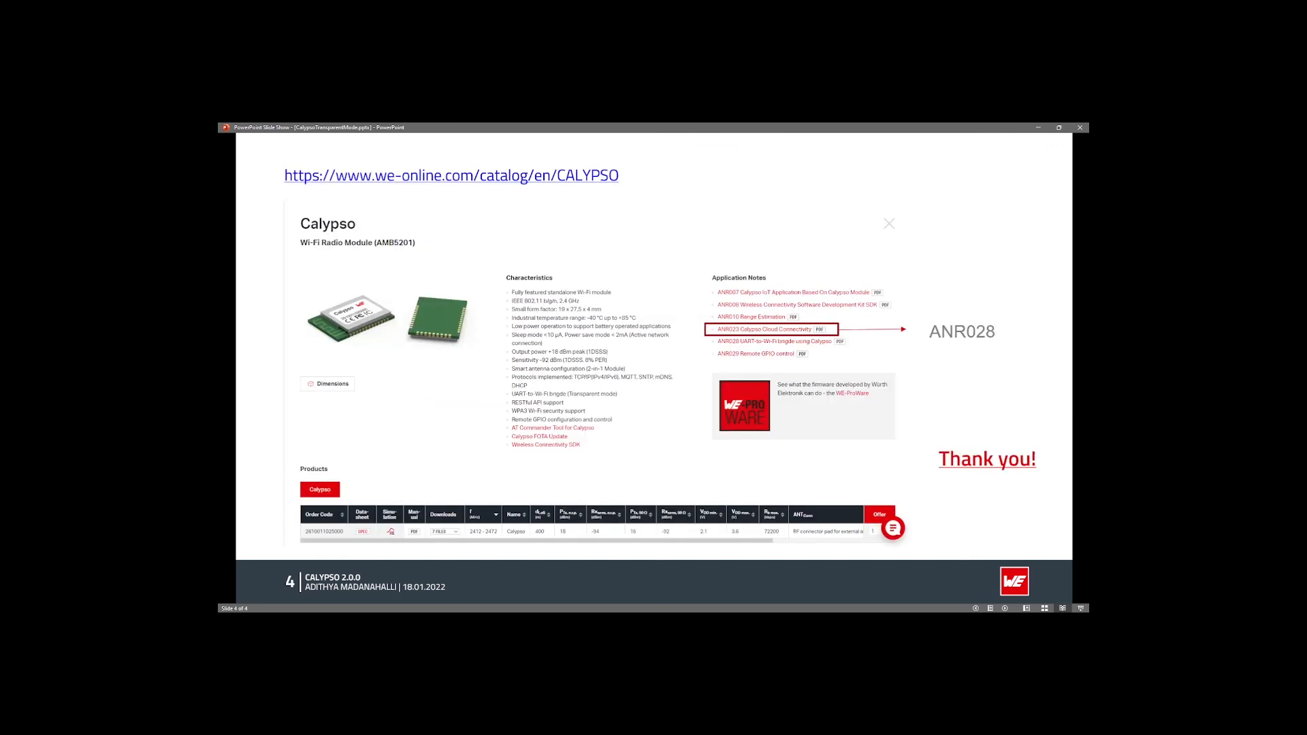
pyautogui.moveTo(603, 426)
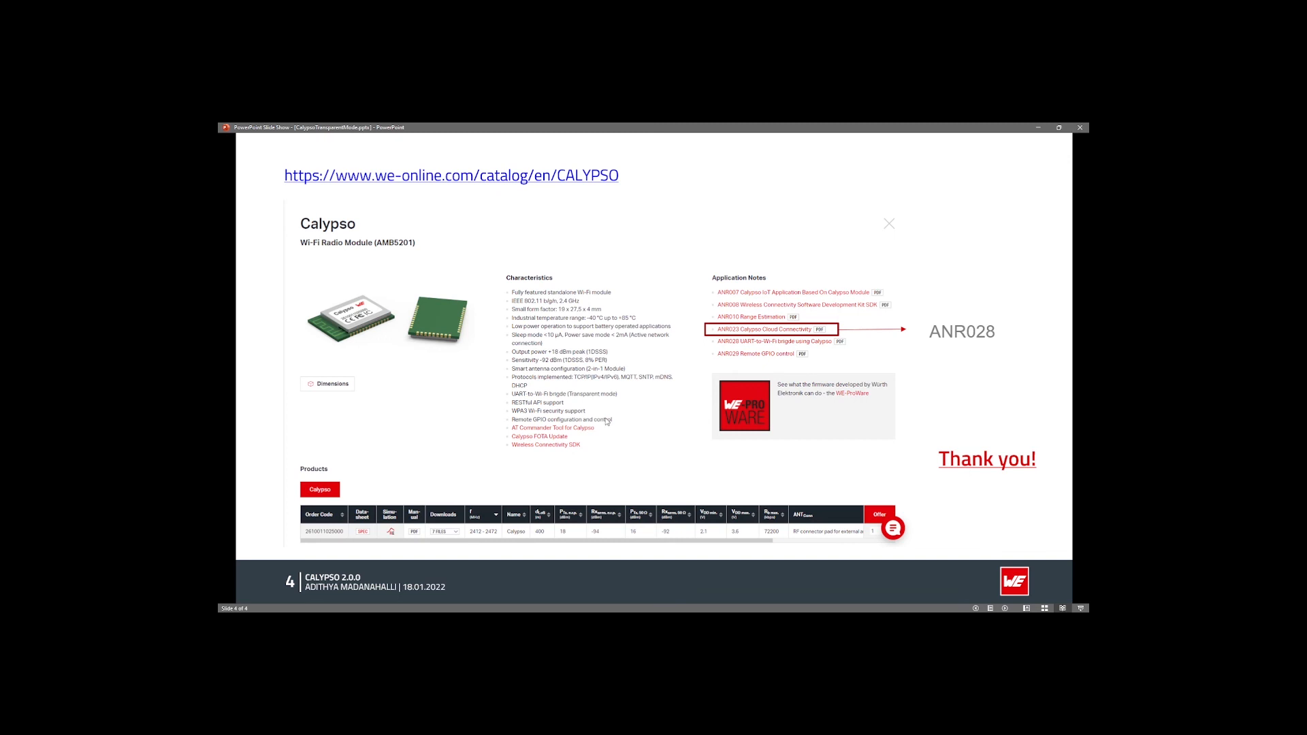
pyautogui.moveTo(606, 422)
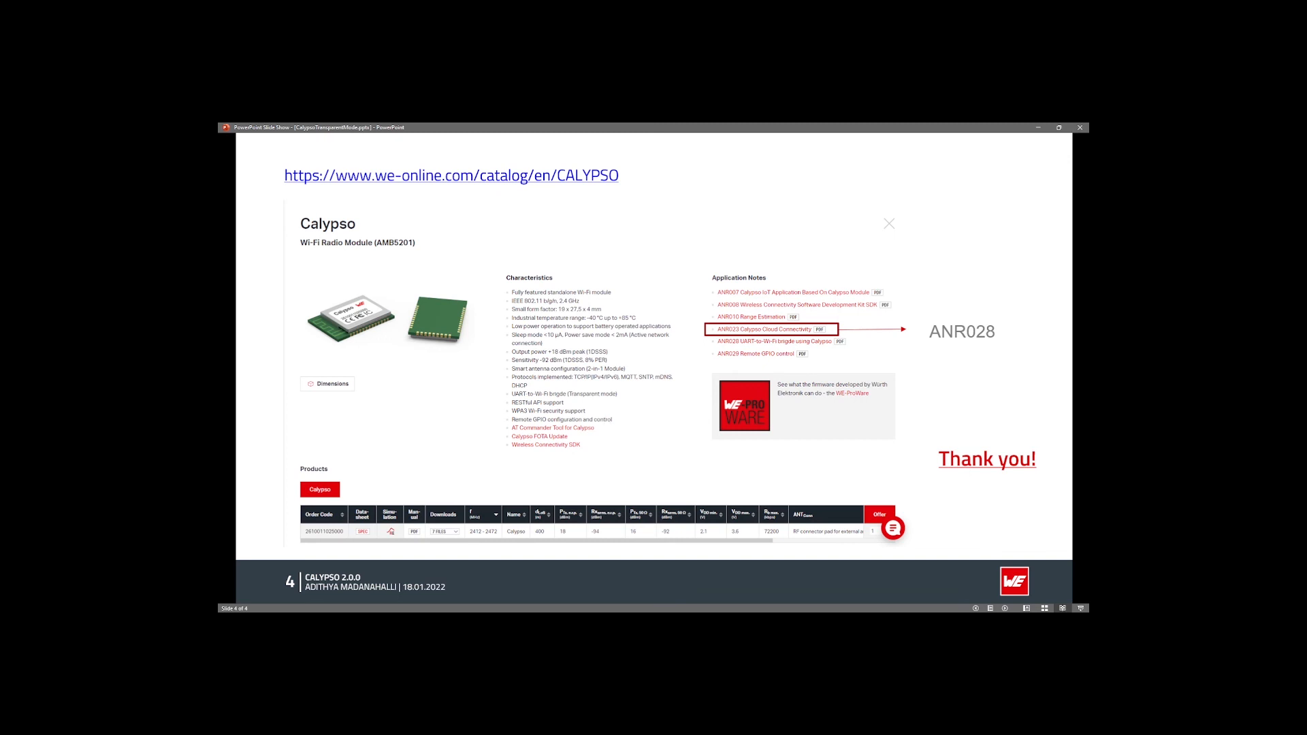
pyautogui.moveTo(959, 347)
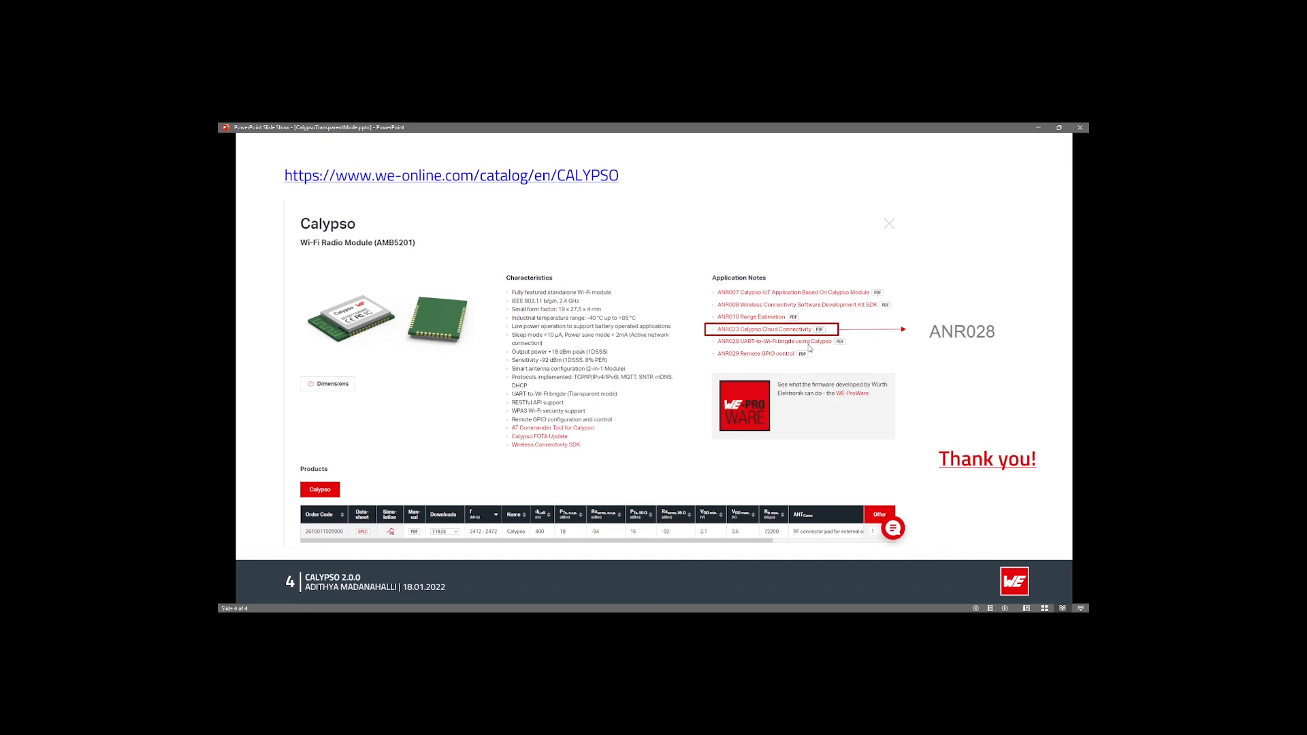
pyautogui.moveTo(967, 448)
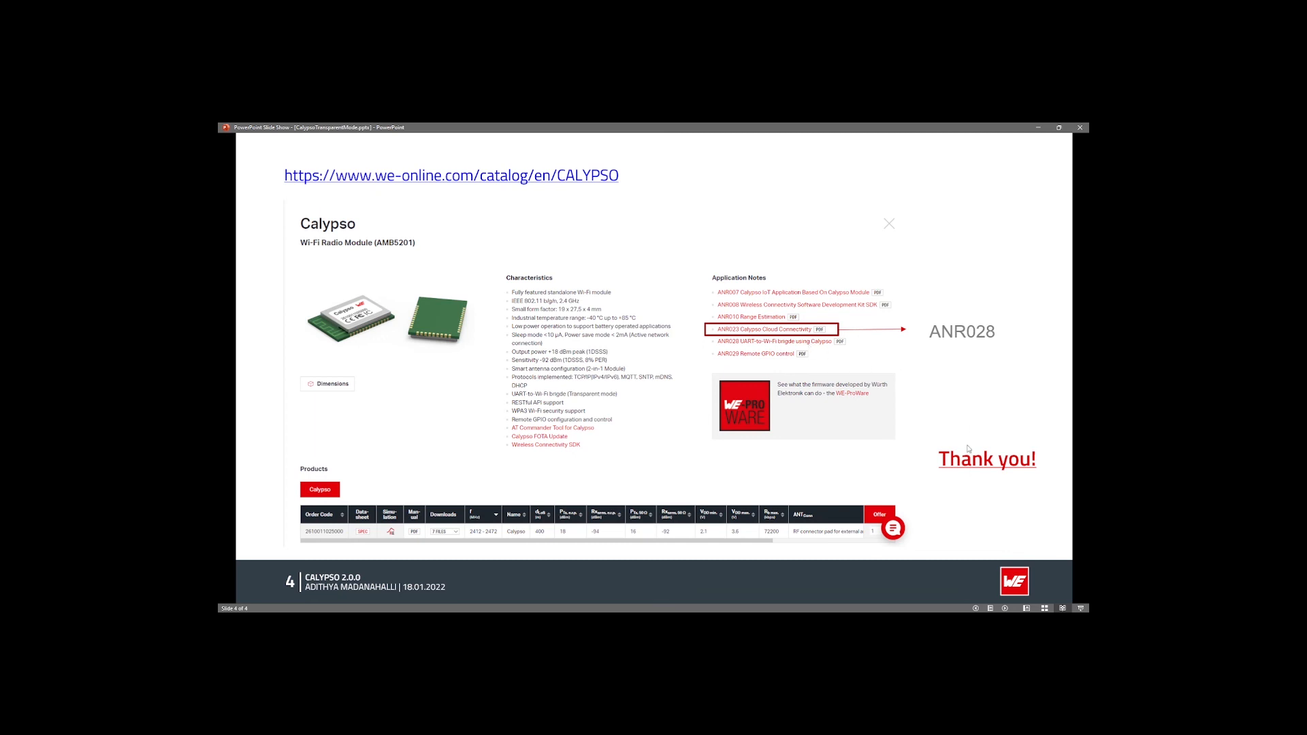
pyautogui.moveTo(972, 501)
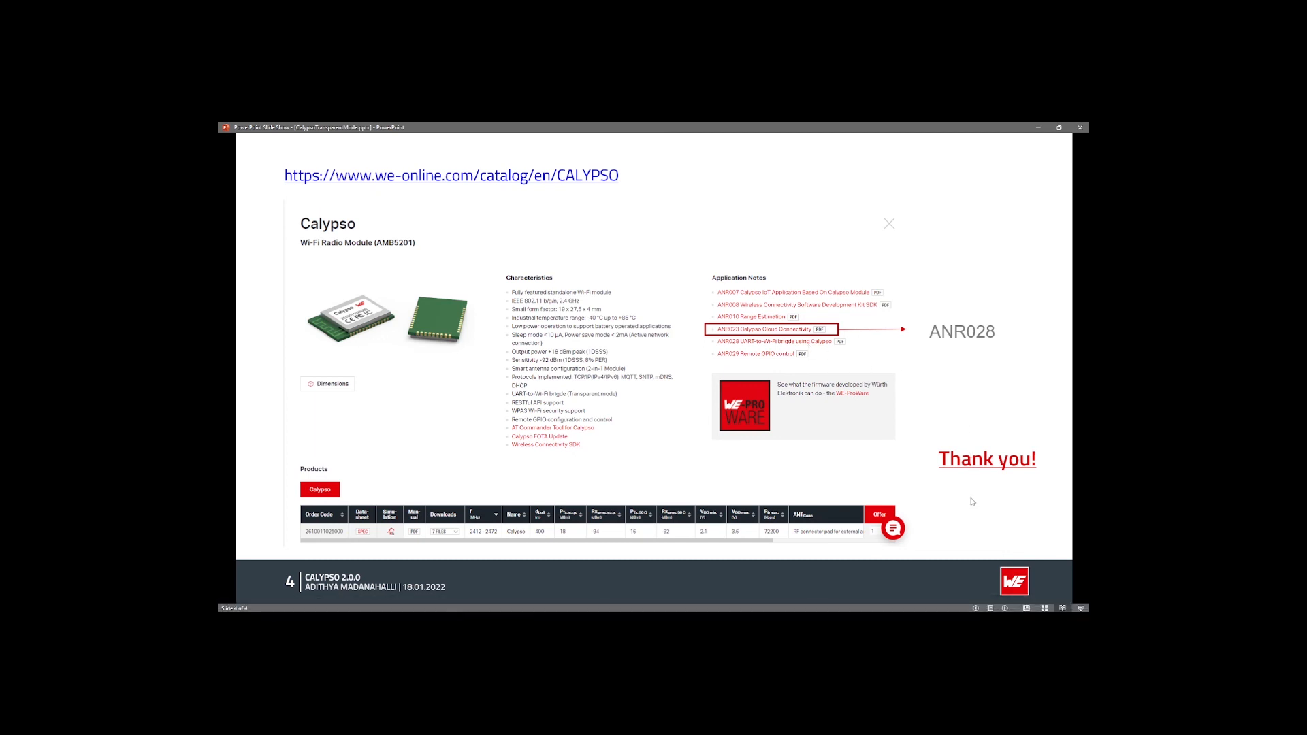